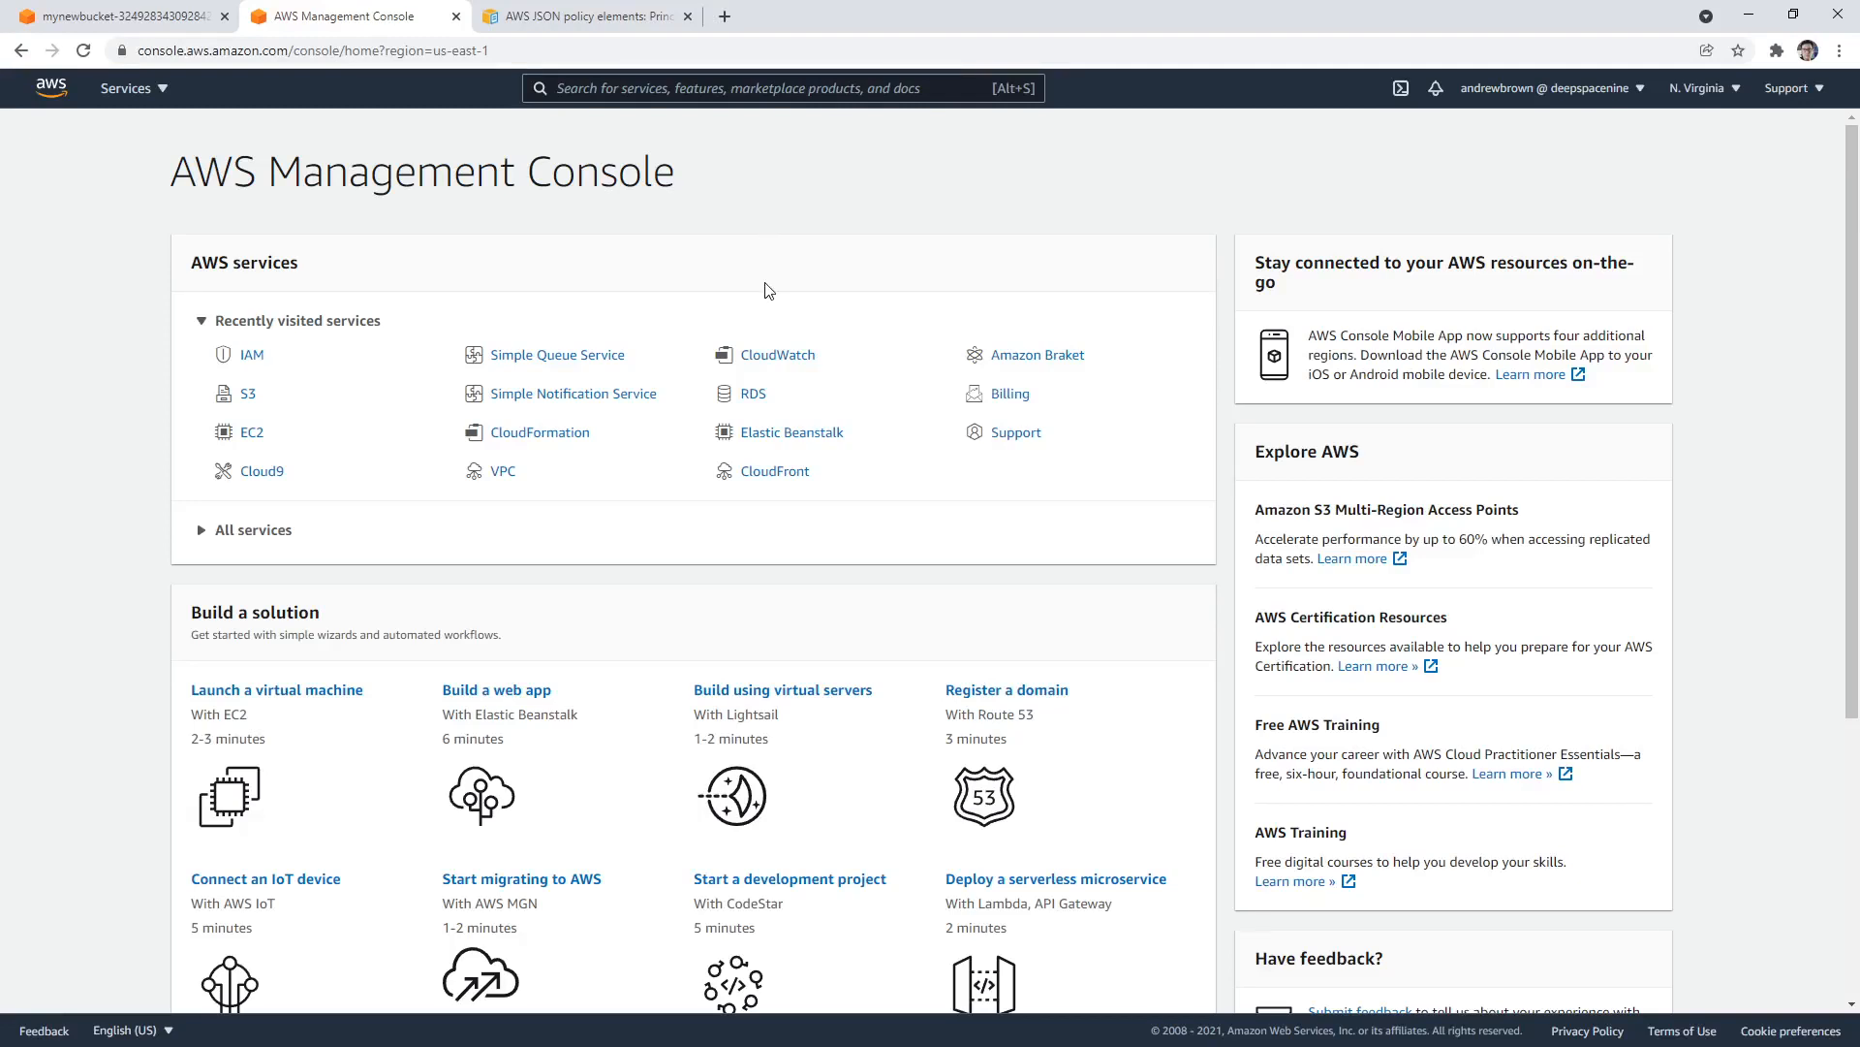
click(250, 354)
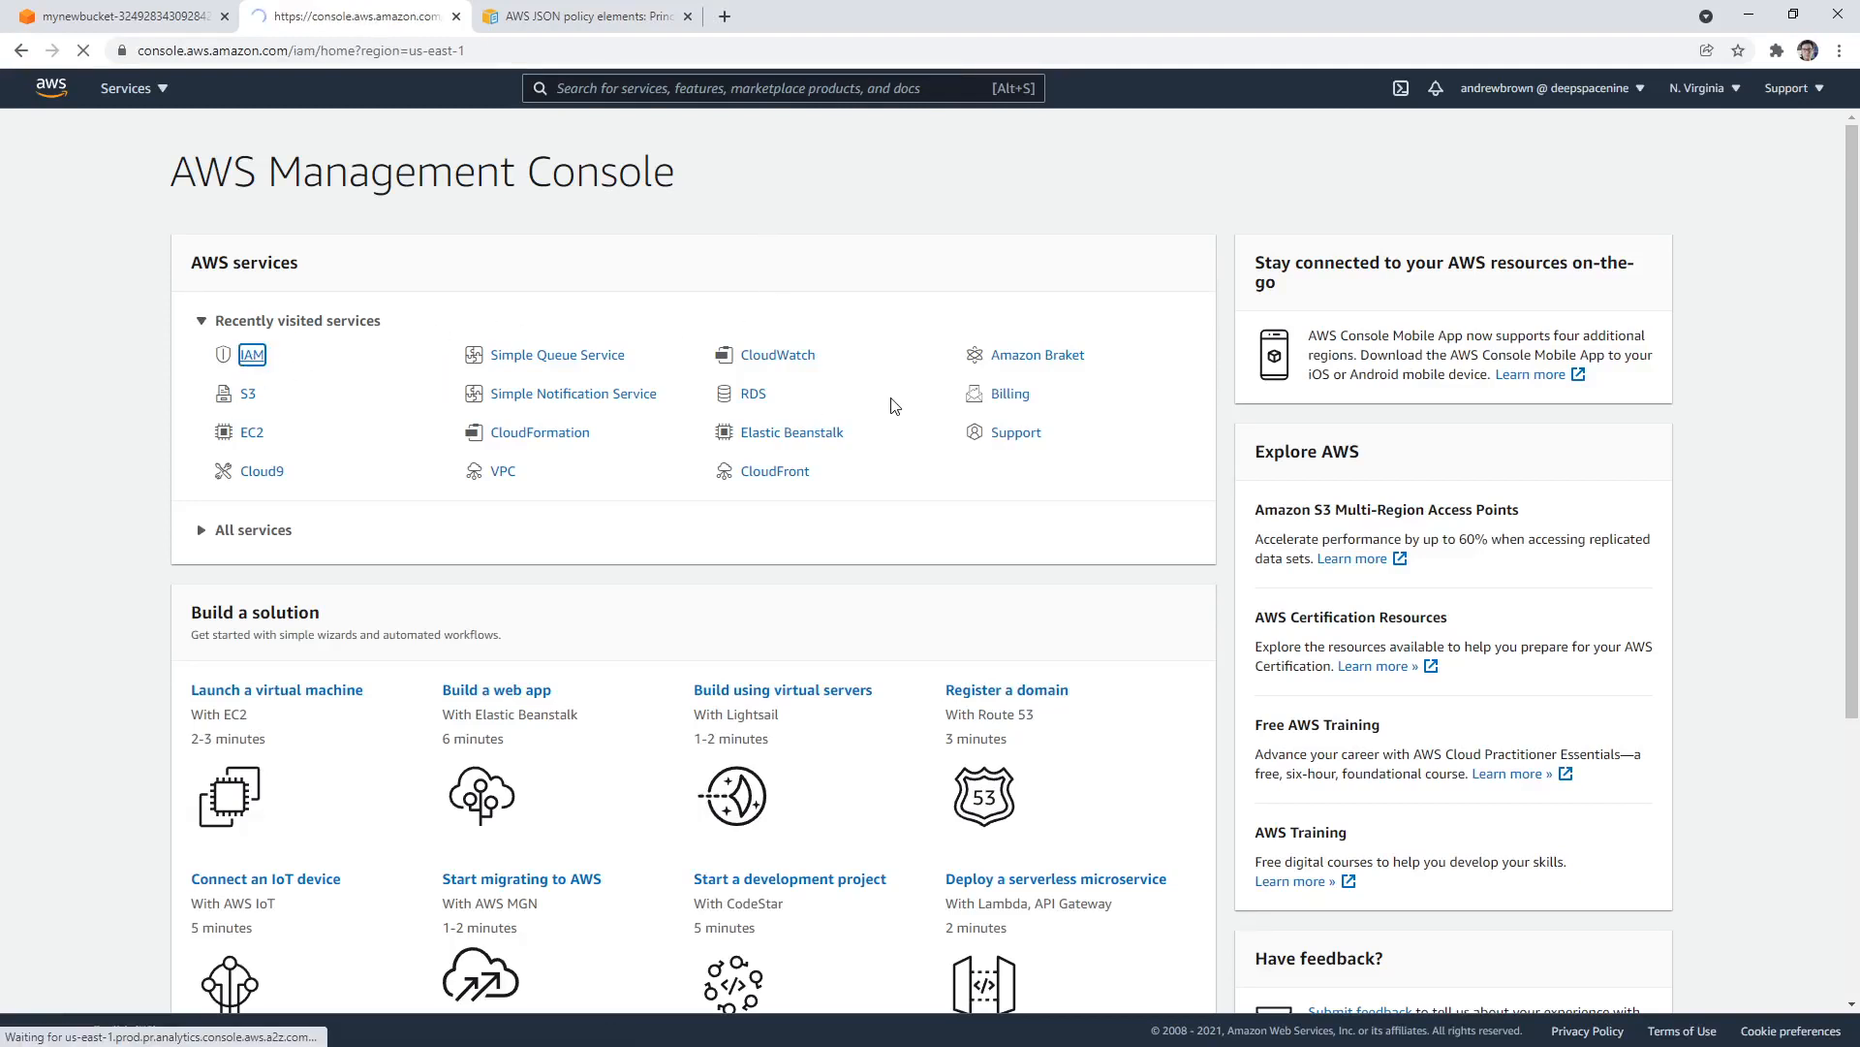
click(252, 354)
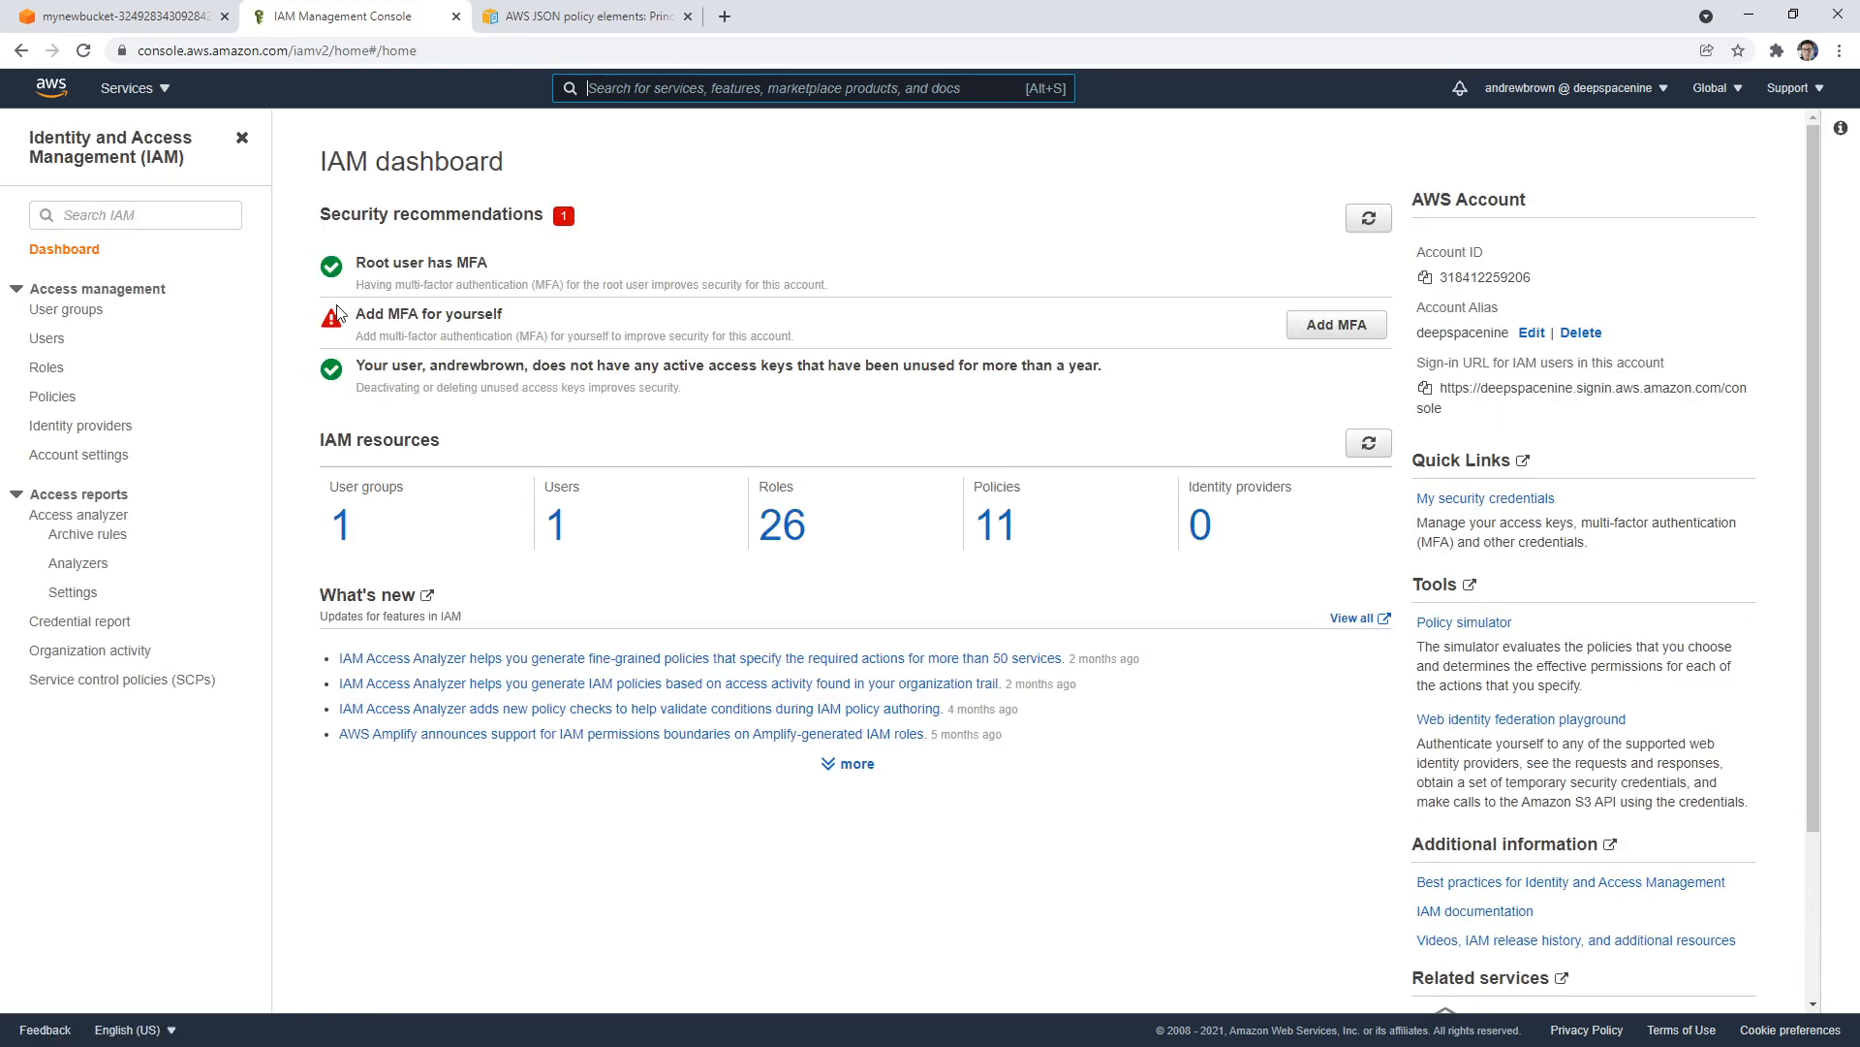
mouse_move(71, 377)
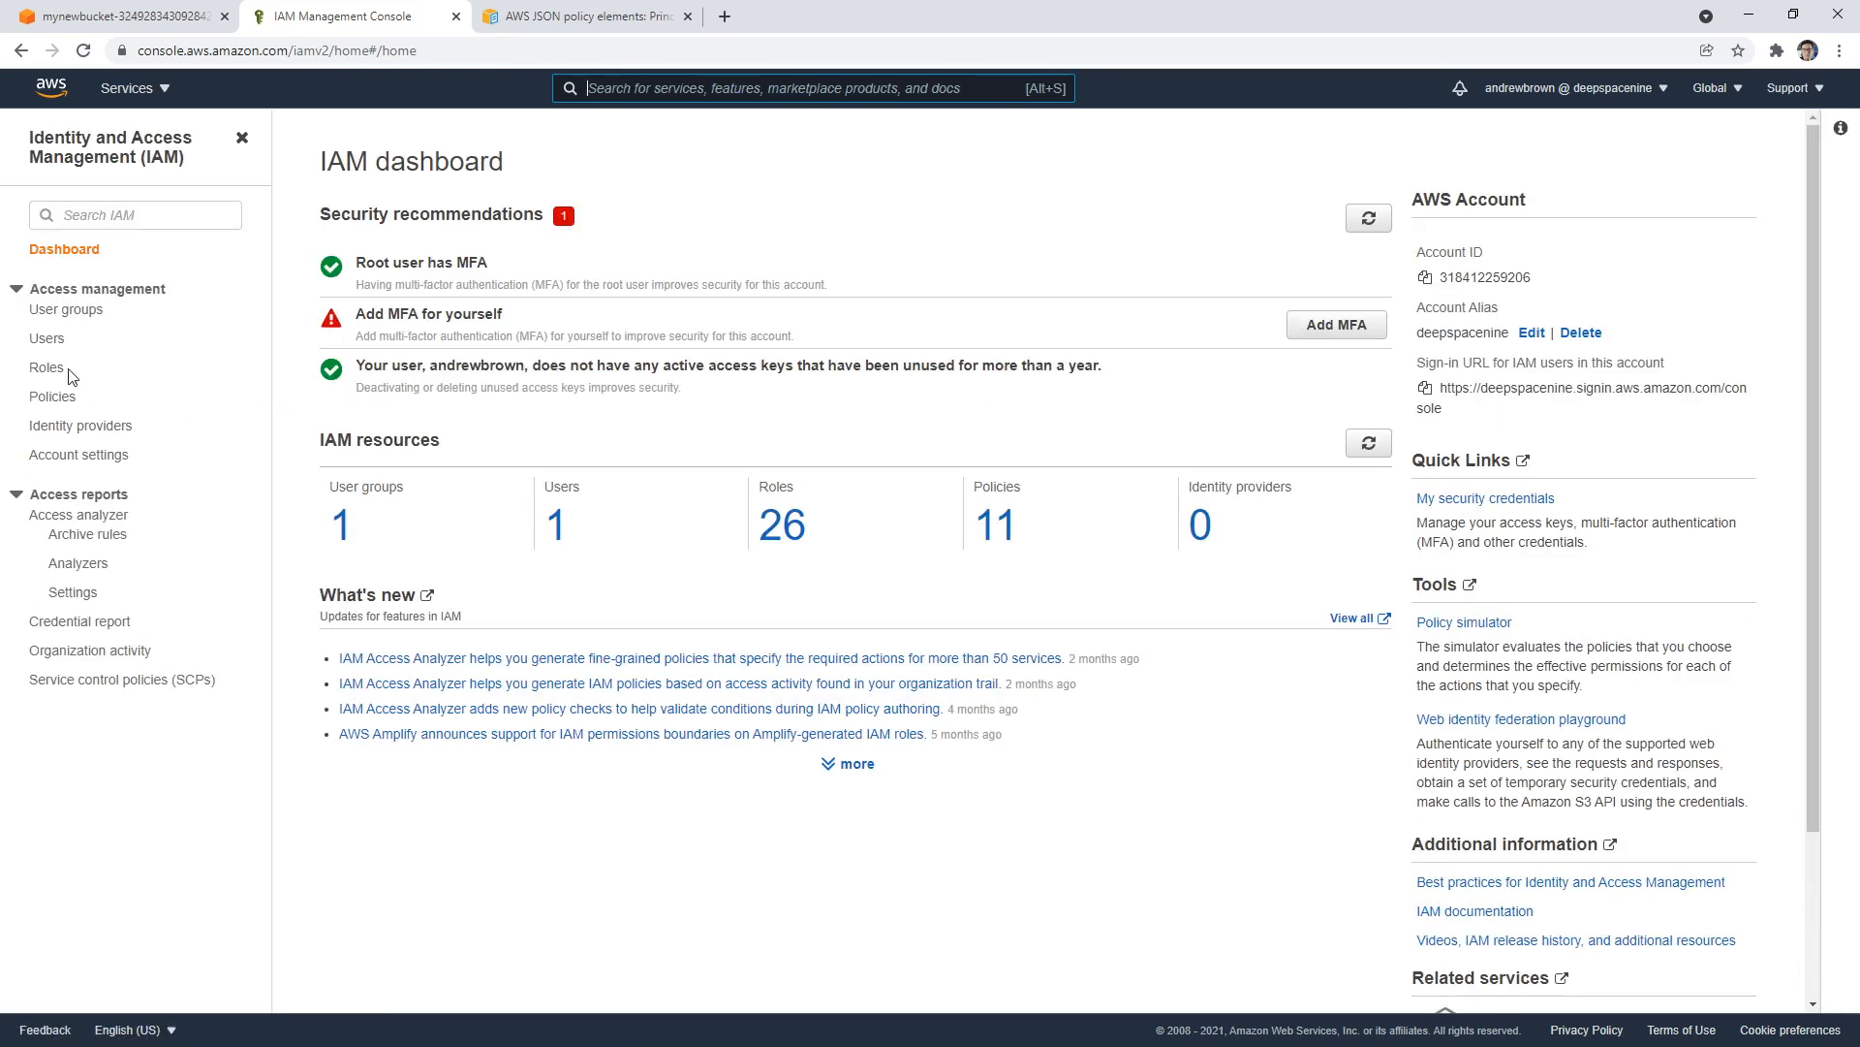
click(47, 338)
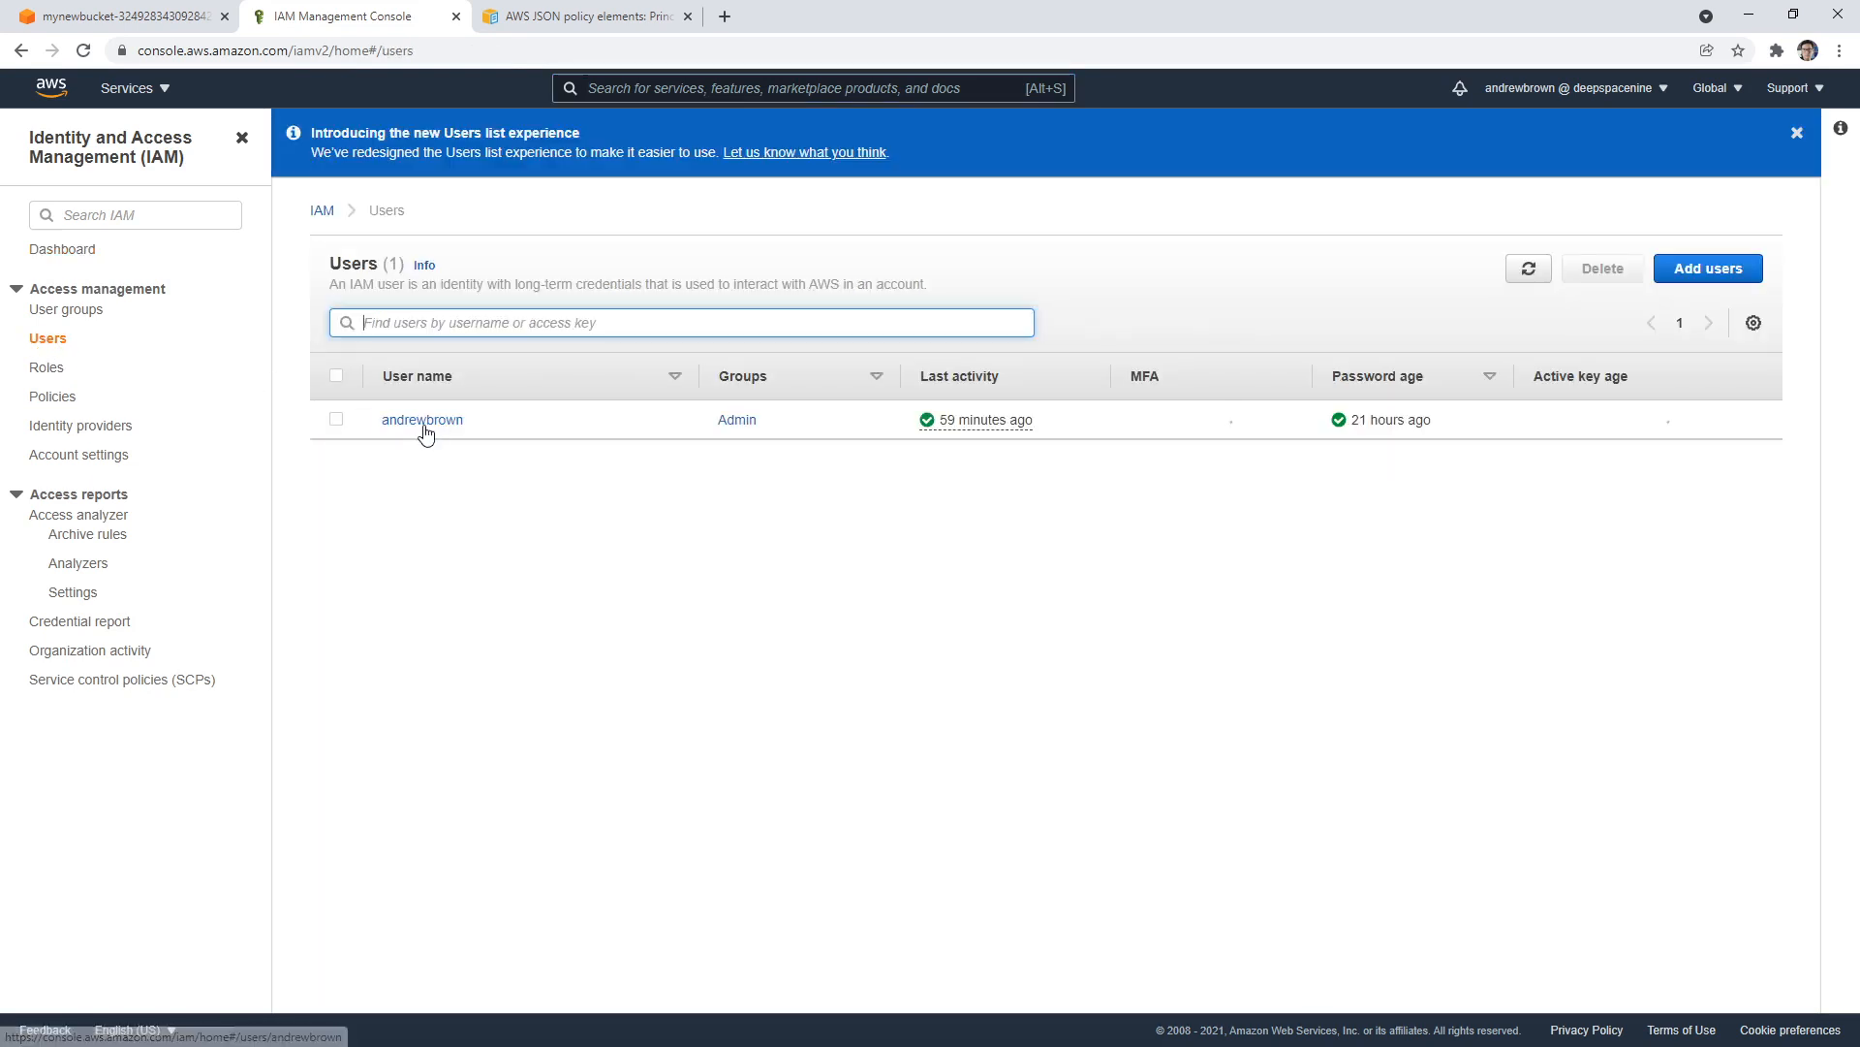
click(421, 418)
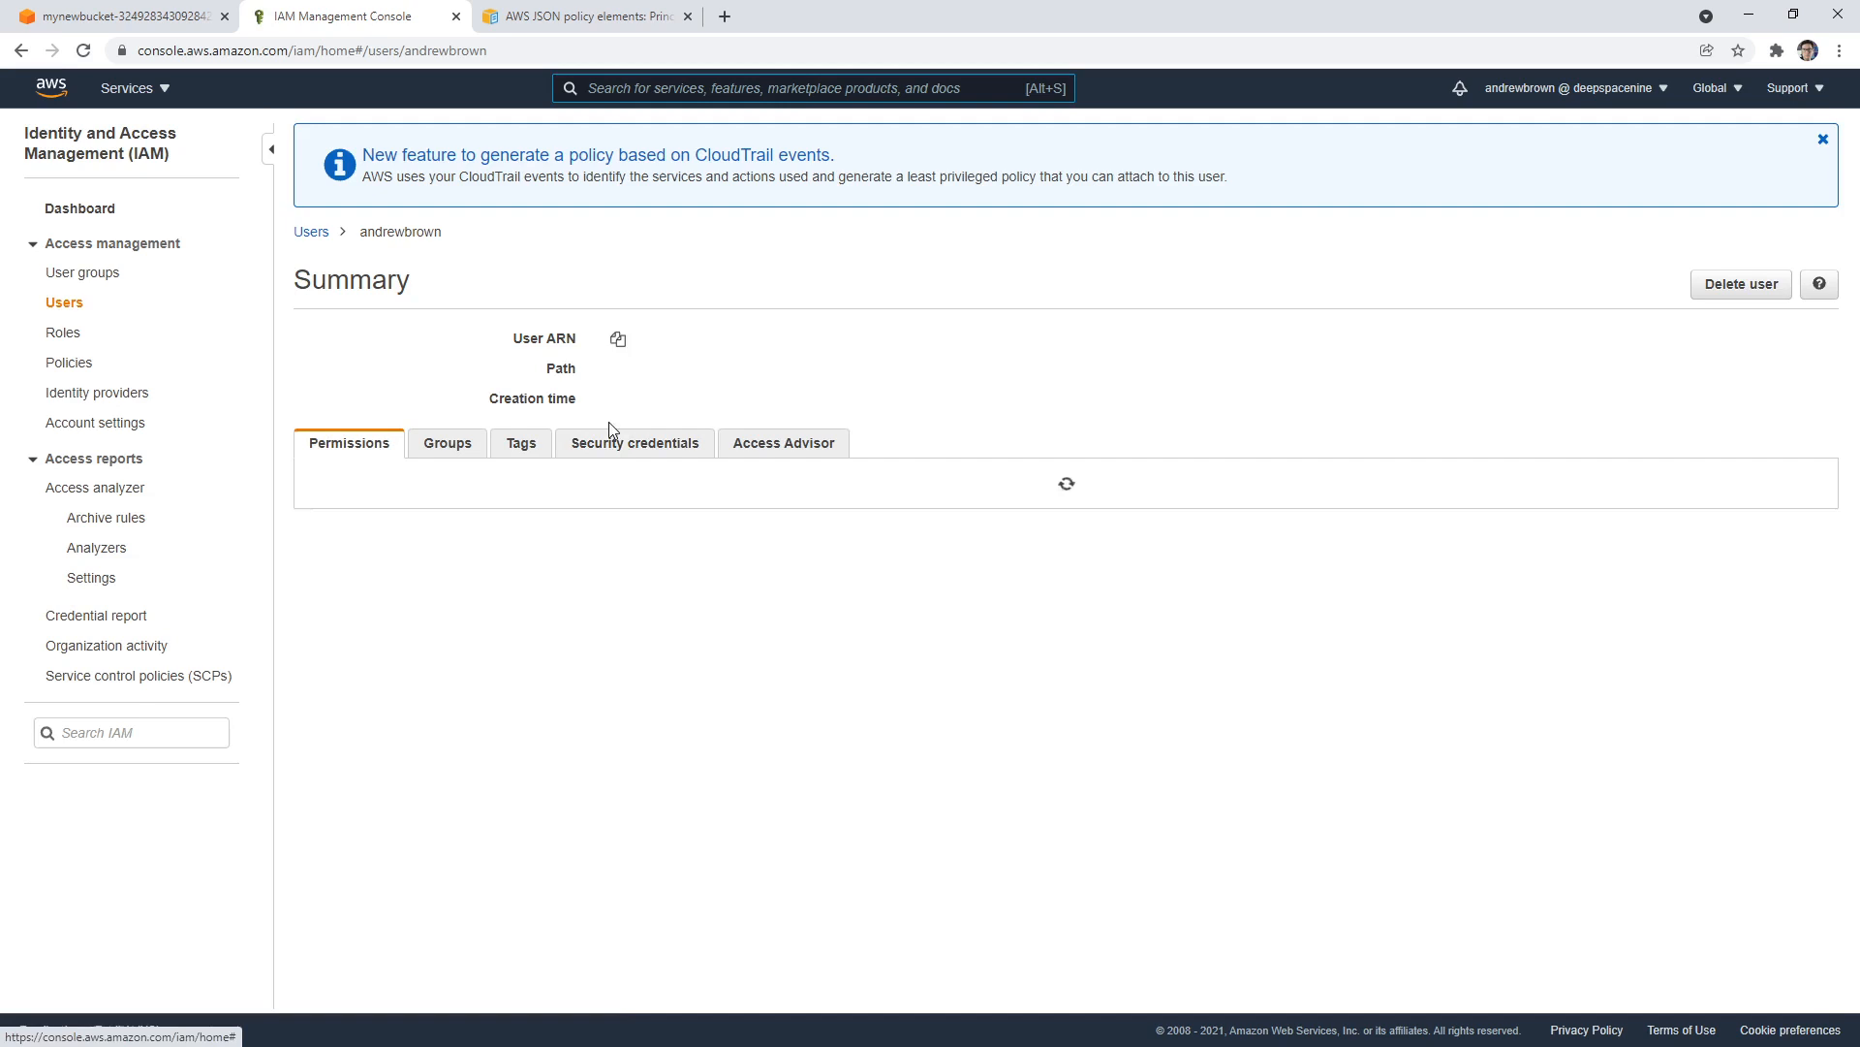
click(634, 443)
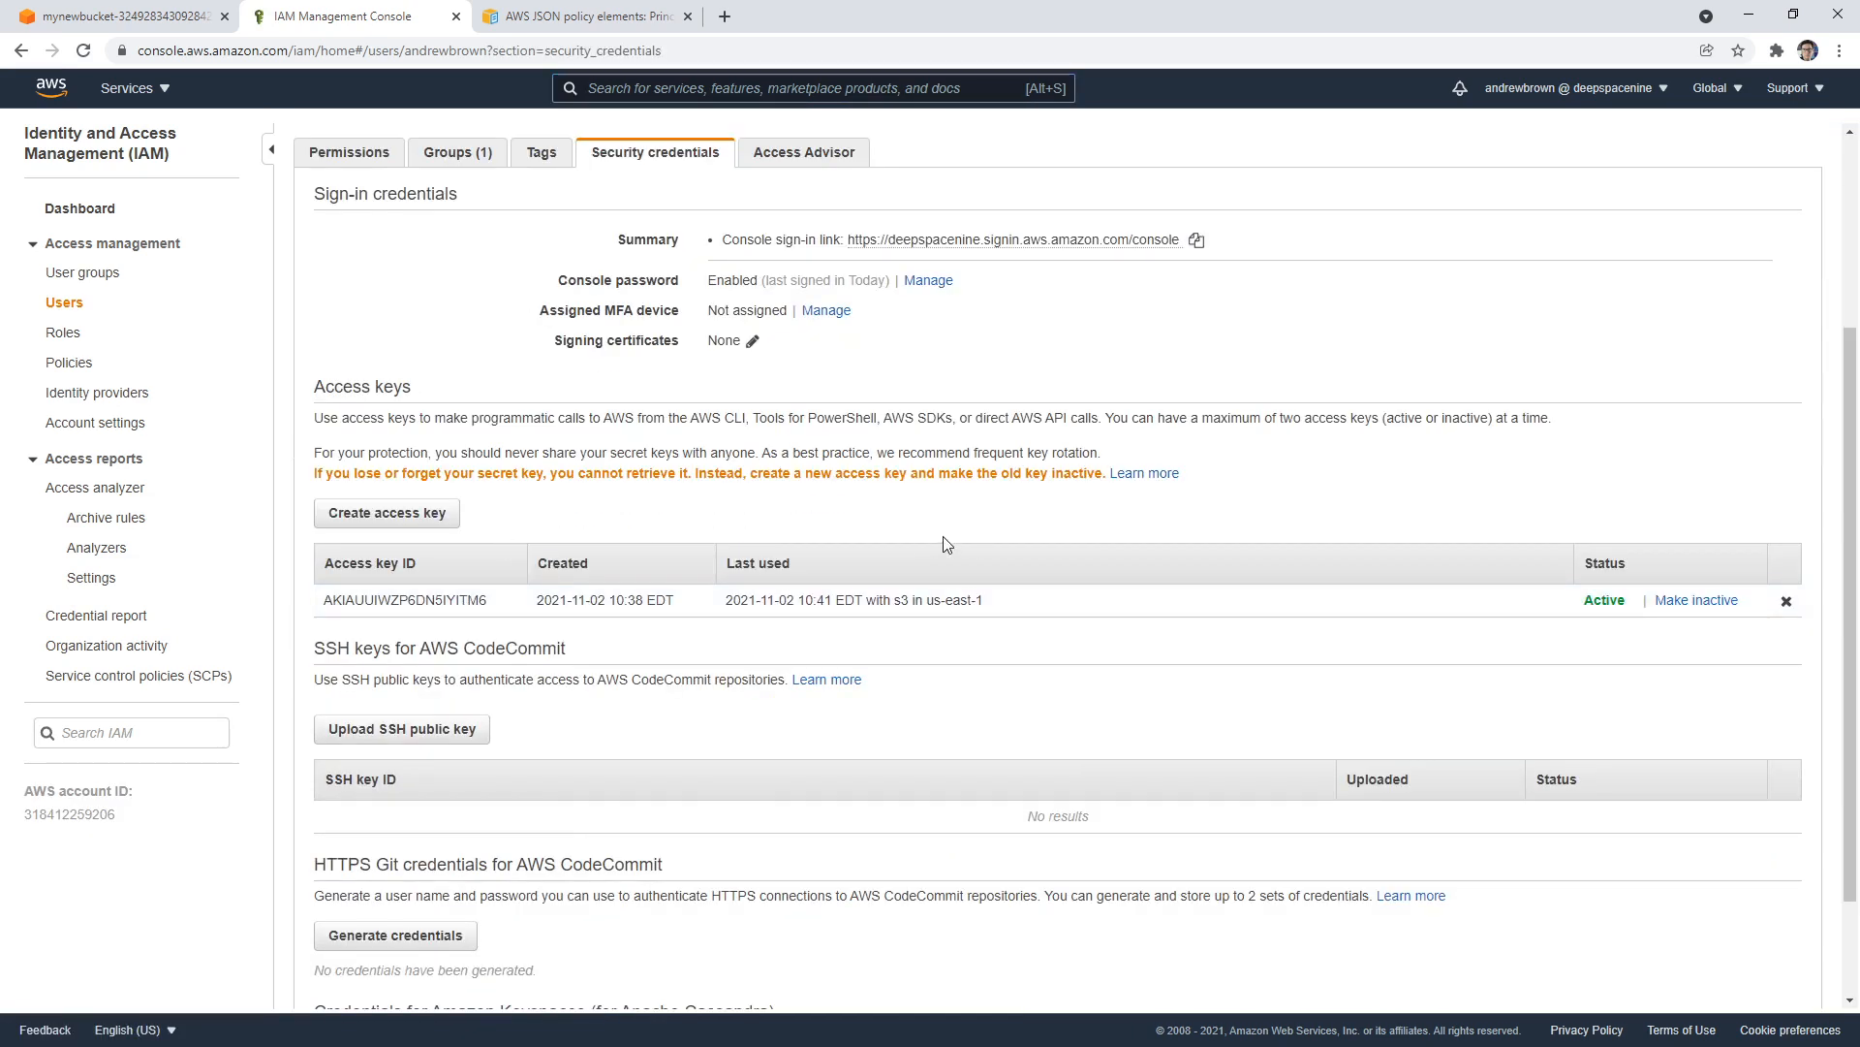
mouse_move(930, 533)
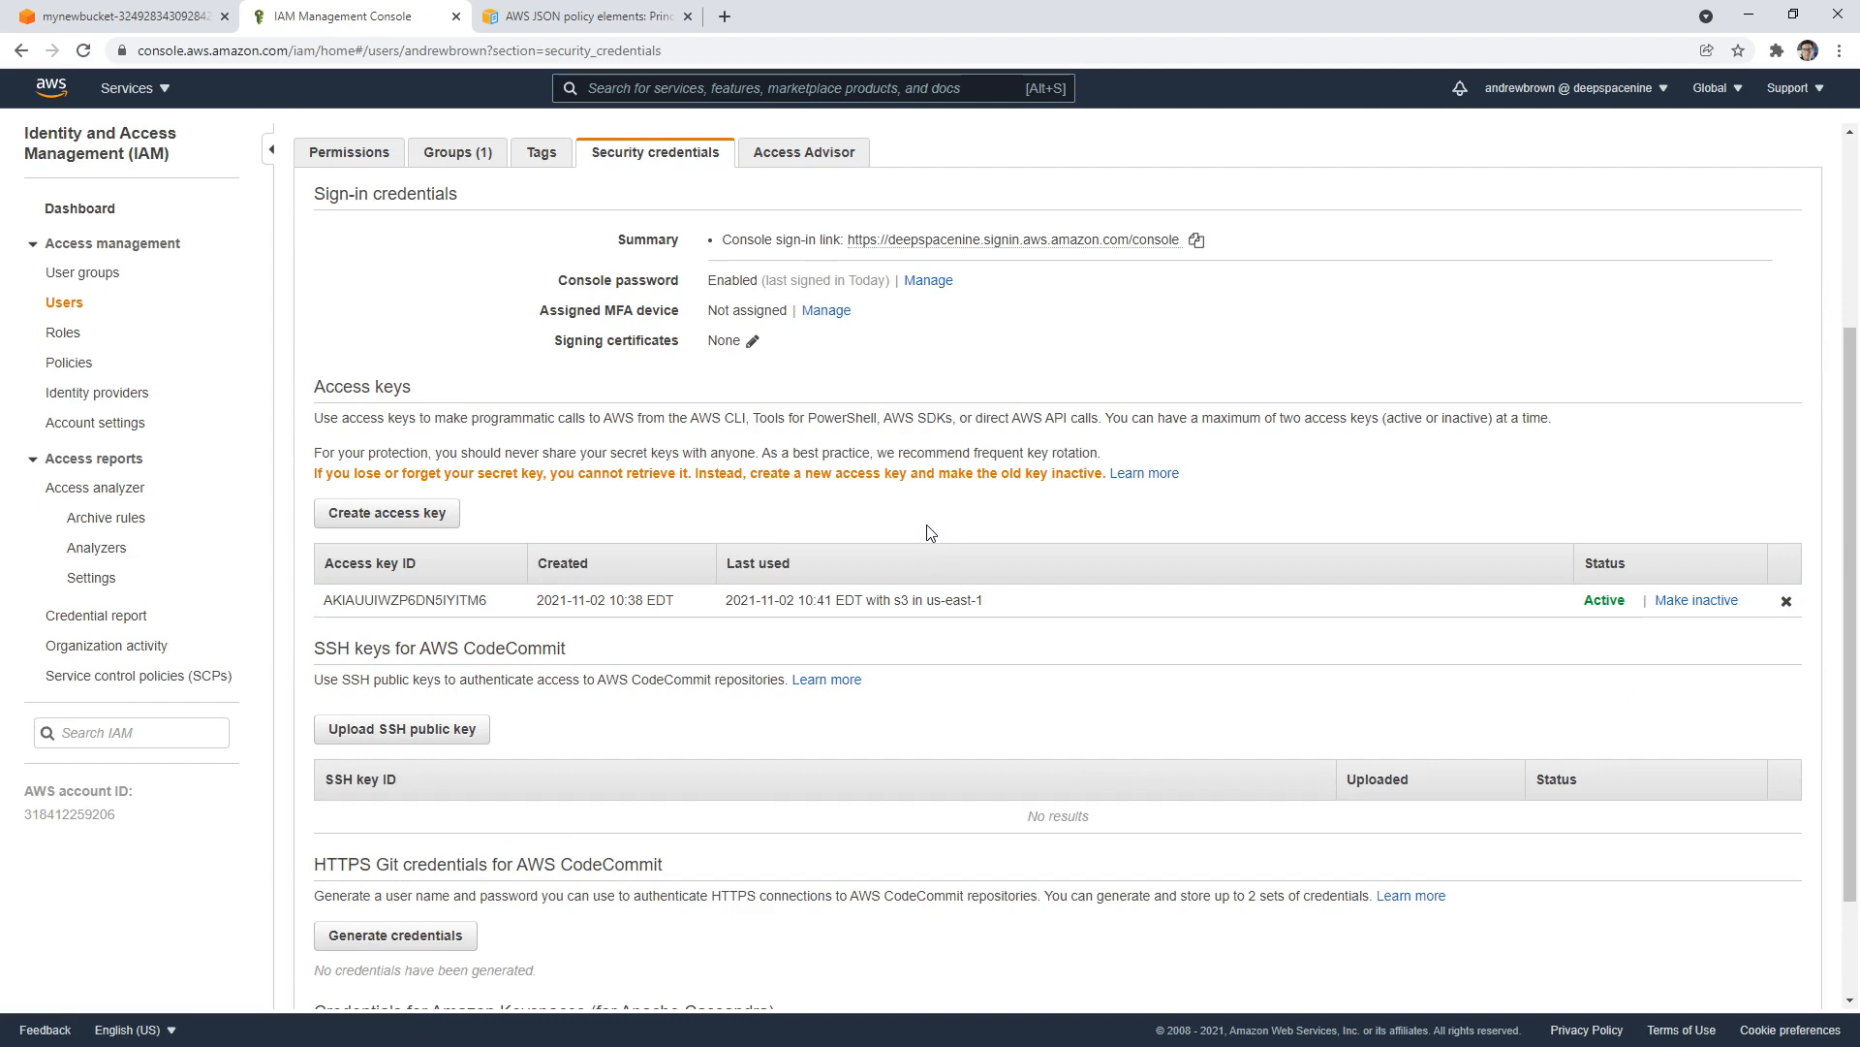
mouse_move(385, 513)
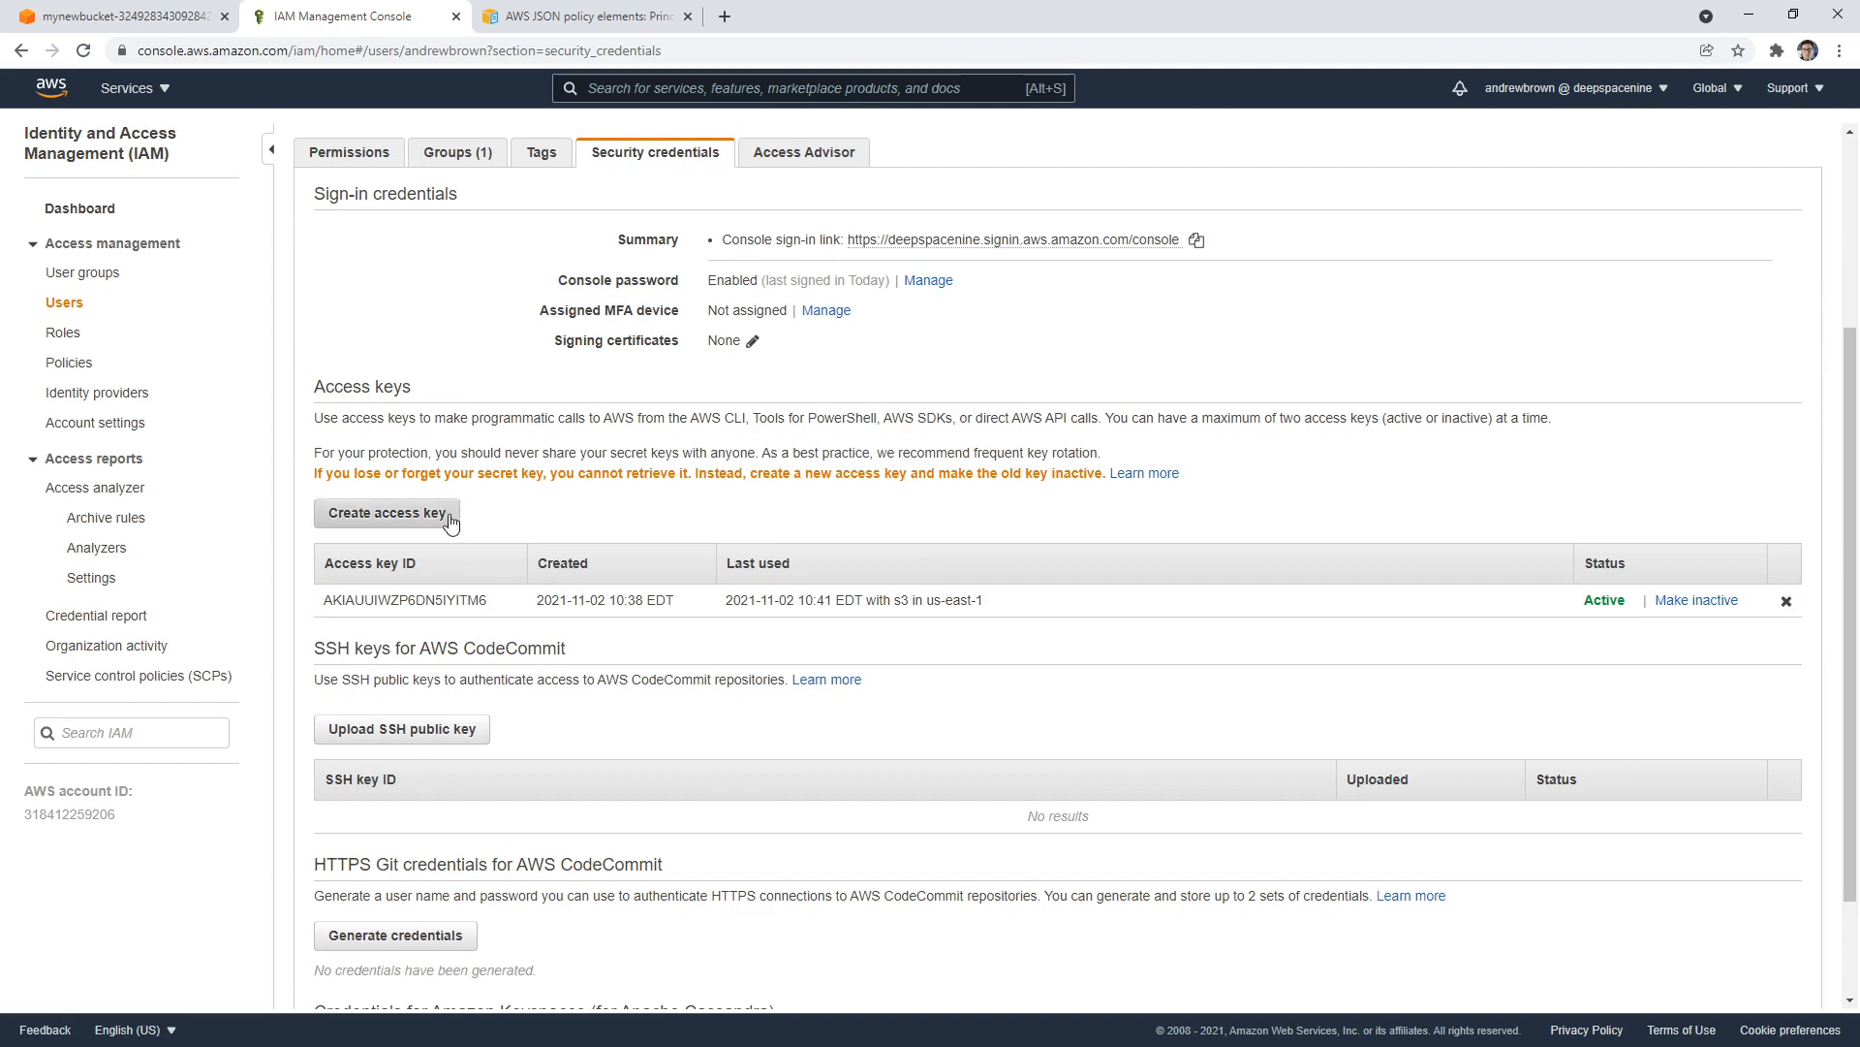
click(386, 512)
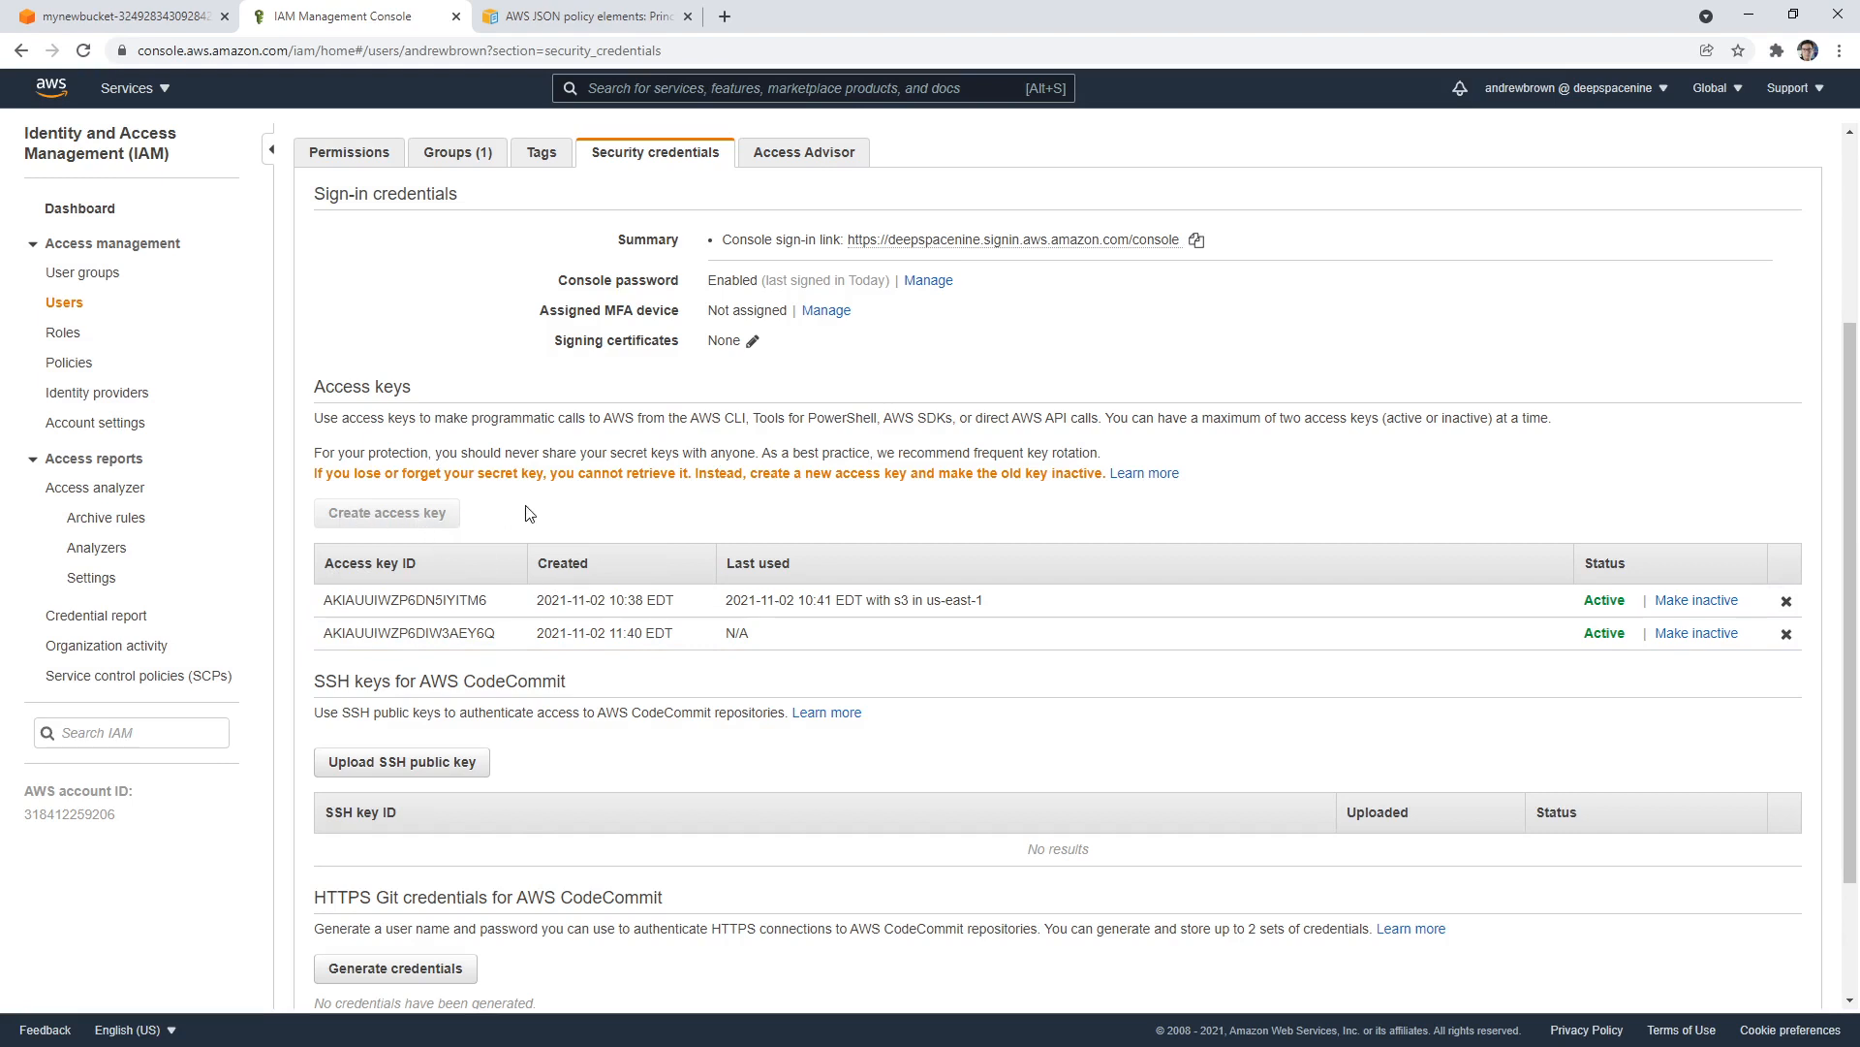
Deactivate the older access key, reactivating and re-deactivating it once, then deactivate the newer key
click(1696, 599)
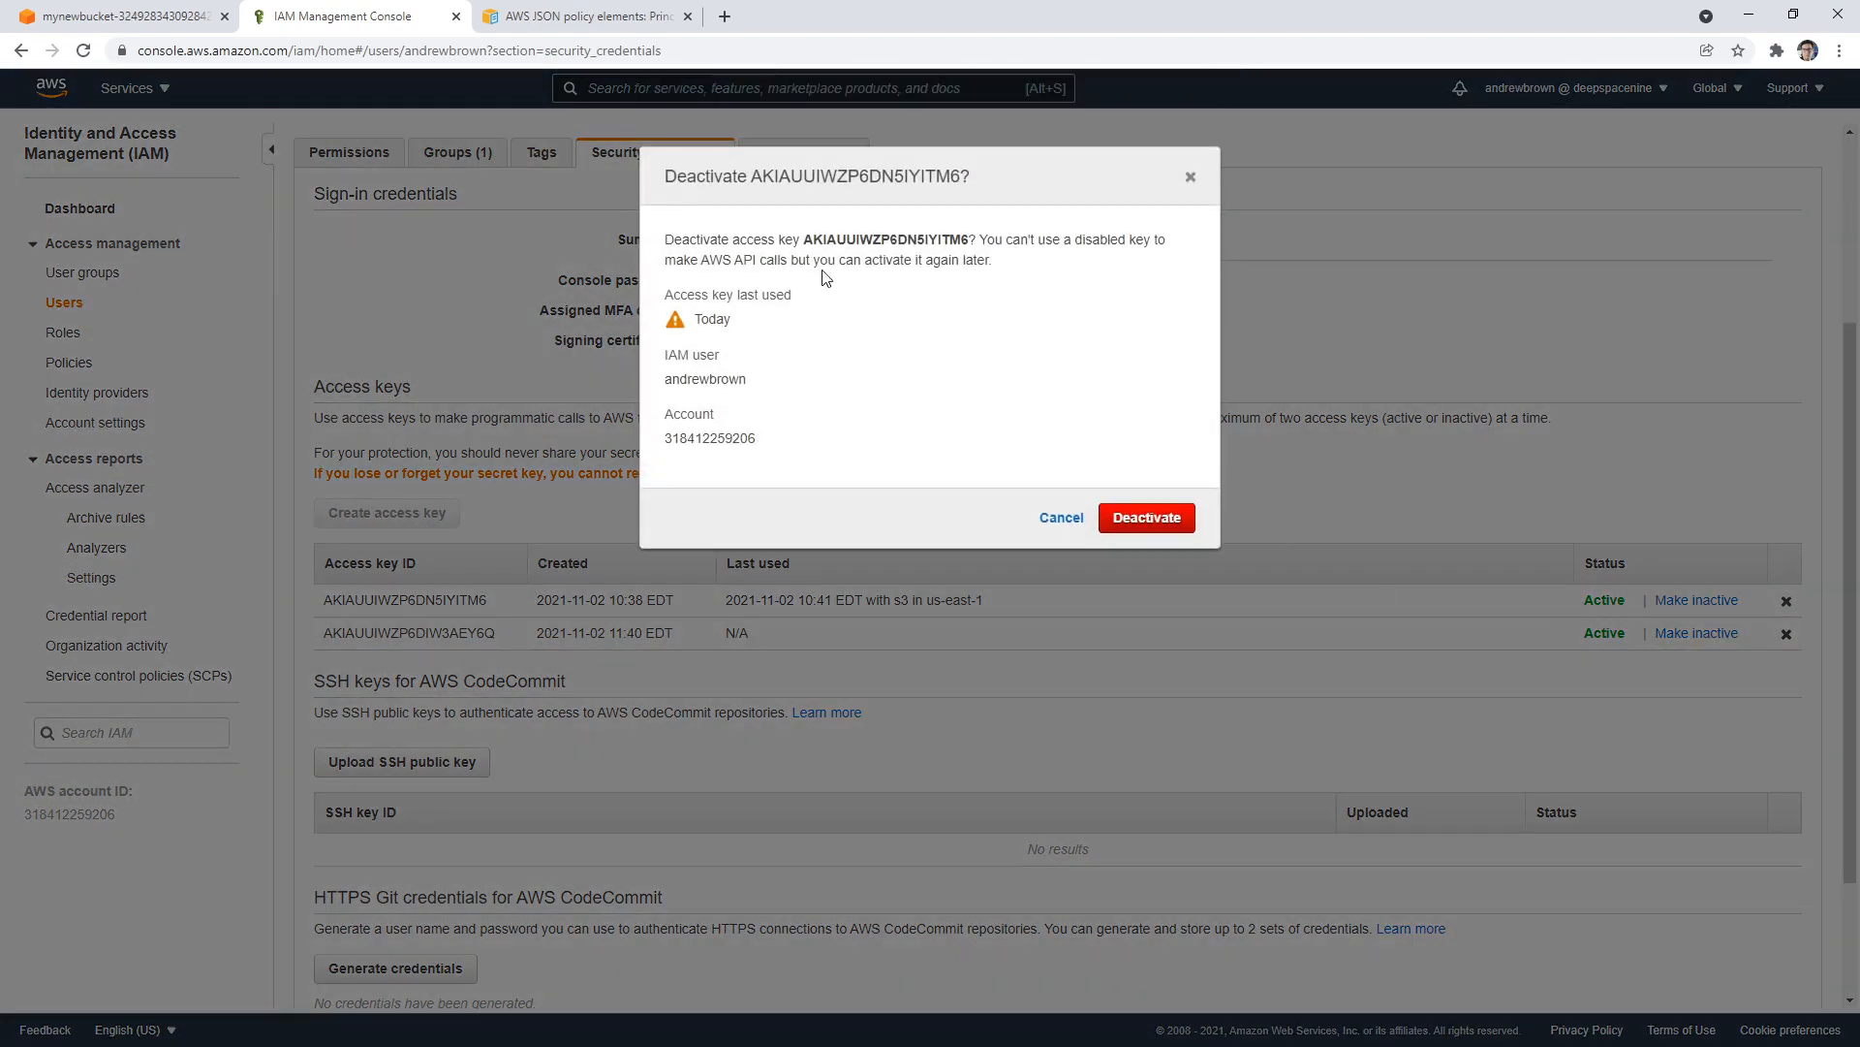
click(1143, 517)
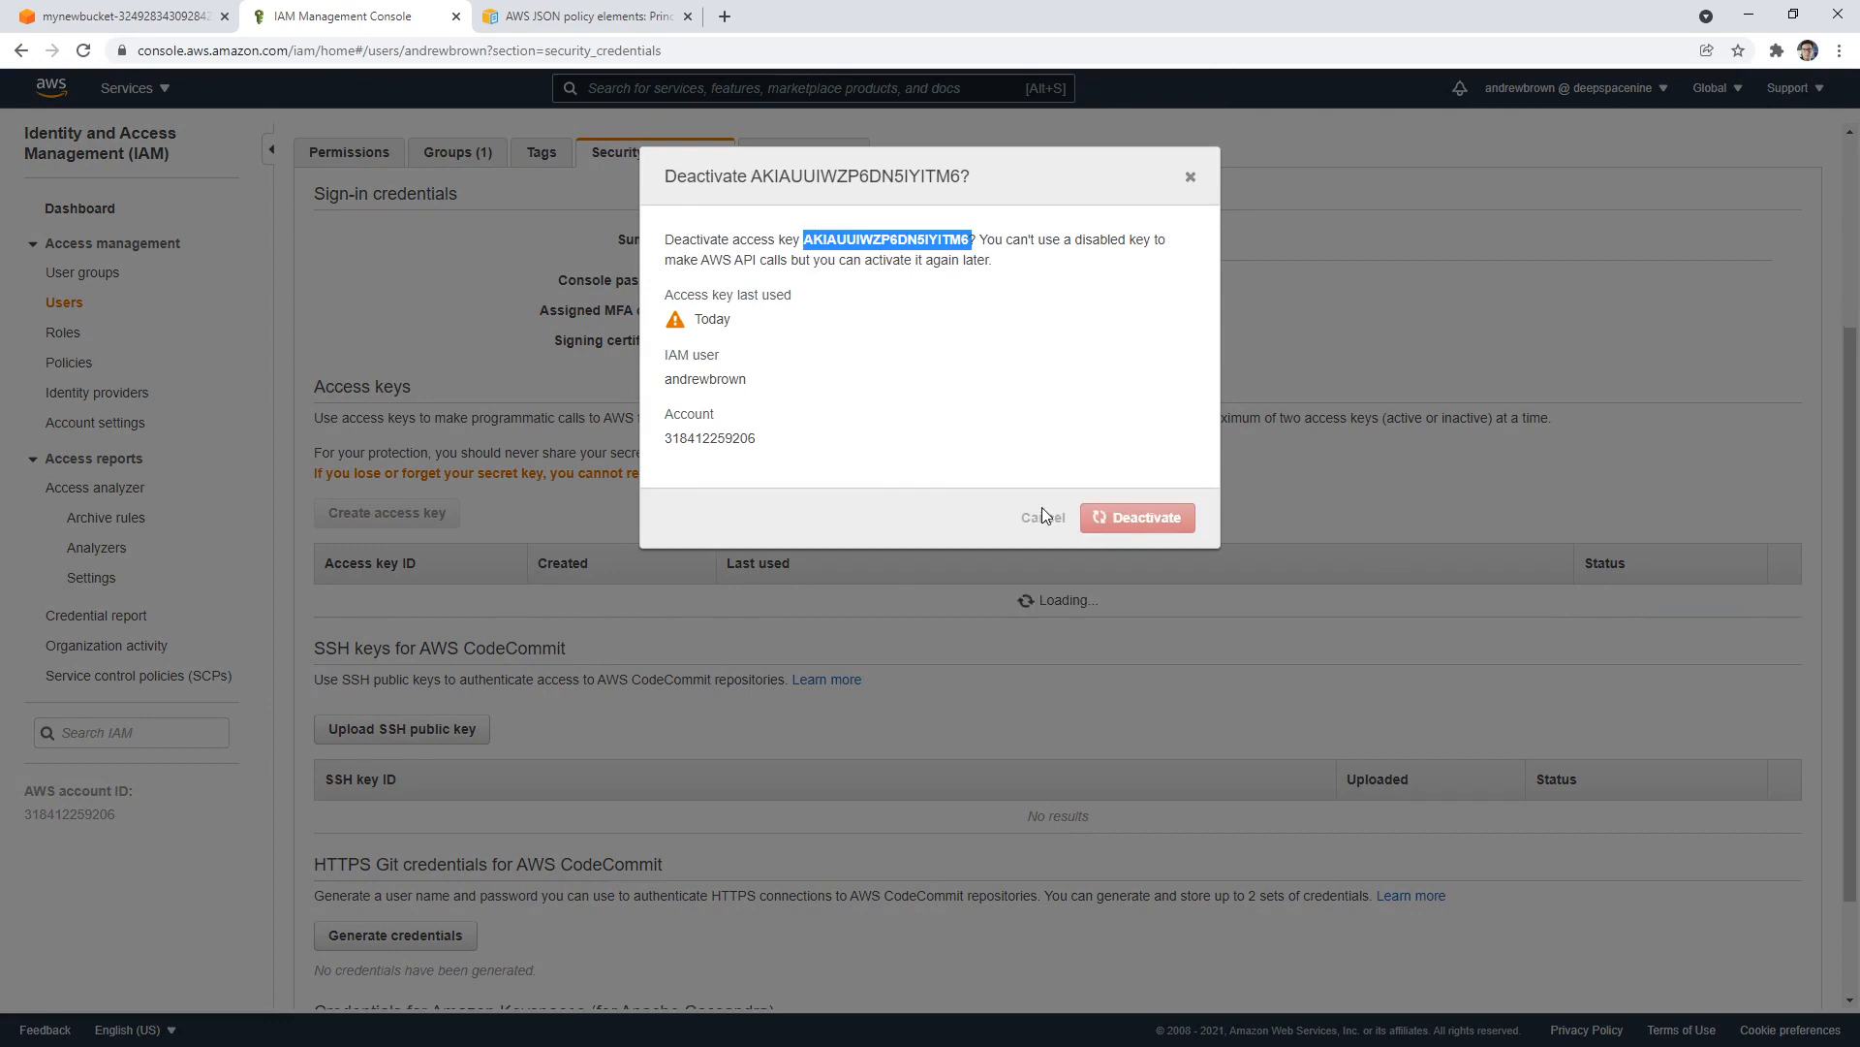
click(1135, 517)
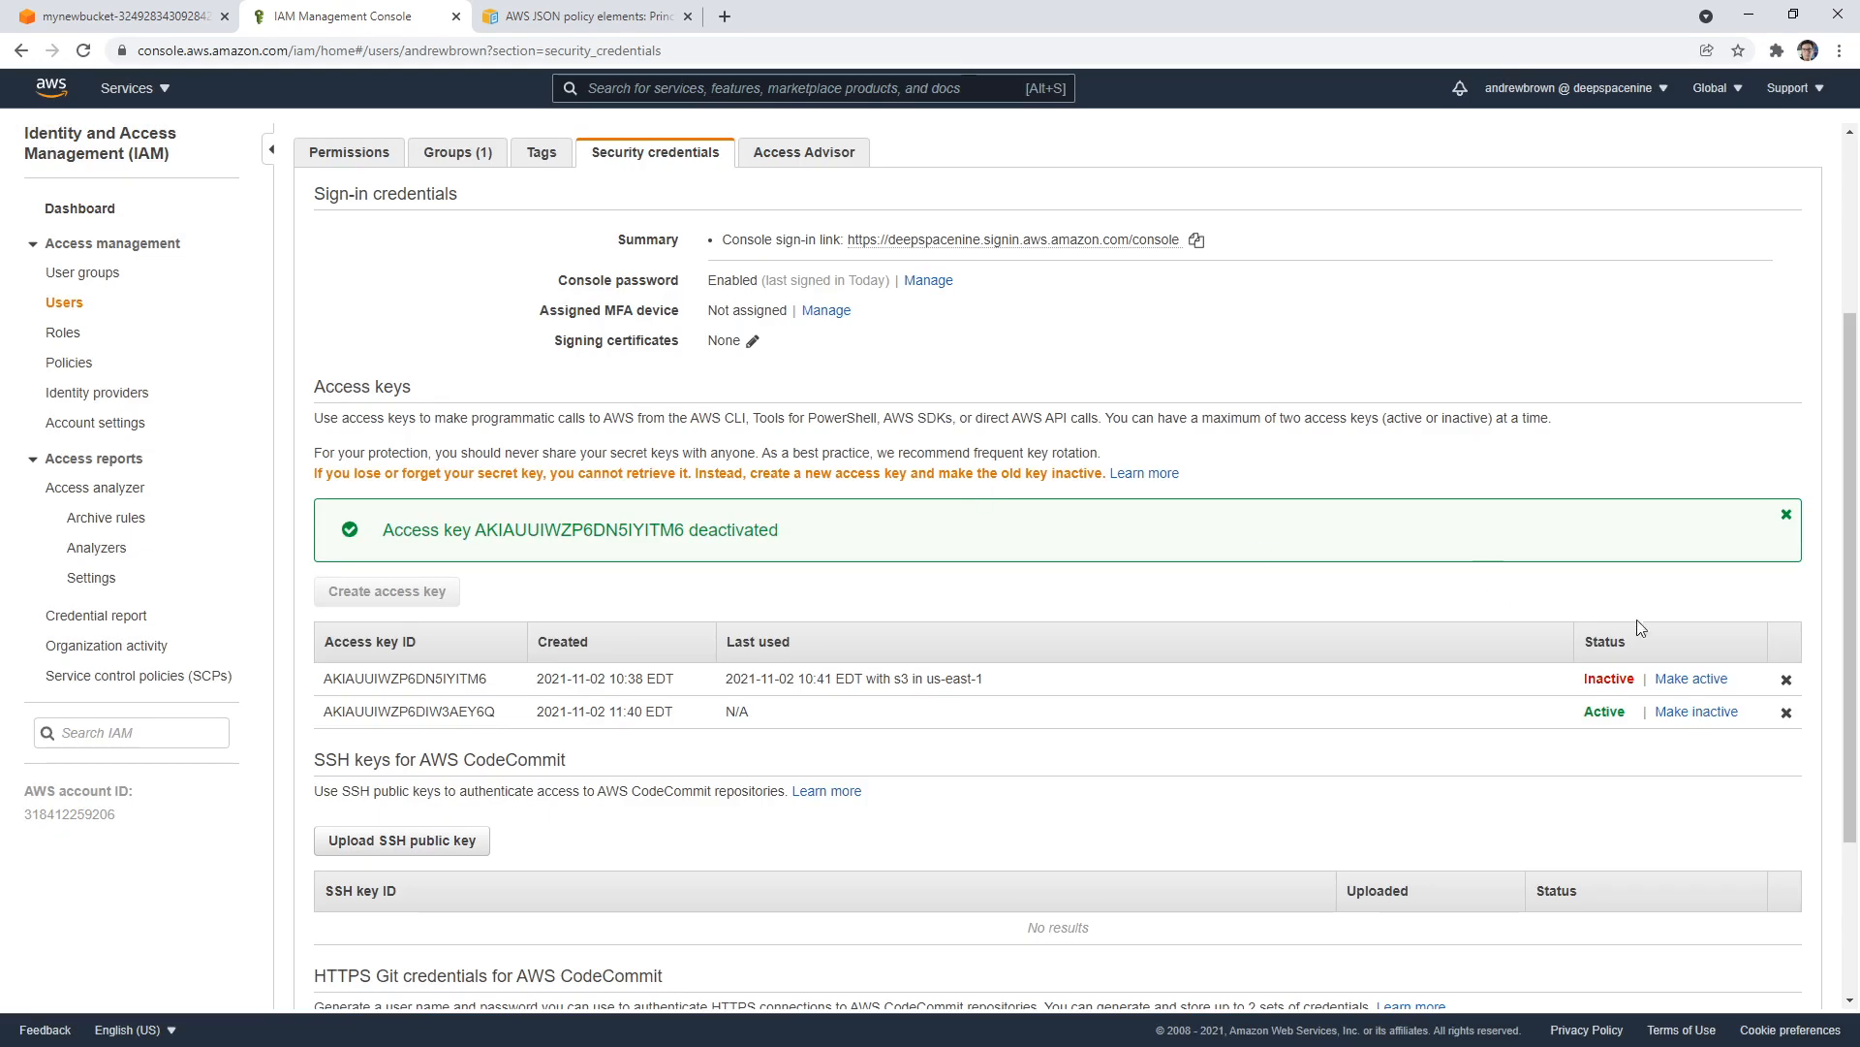
click(1691, 677)
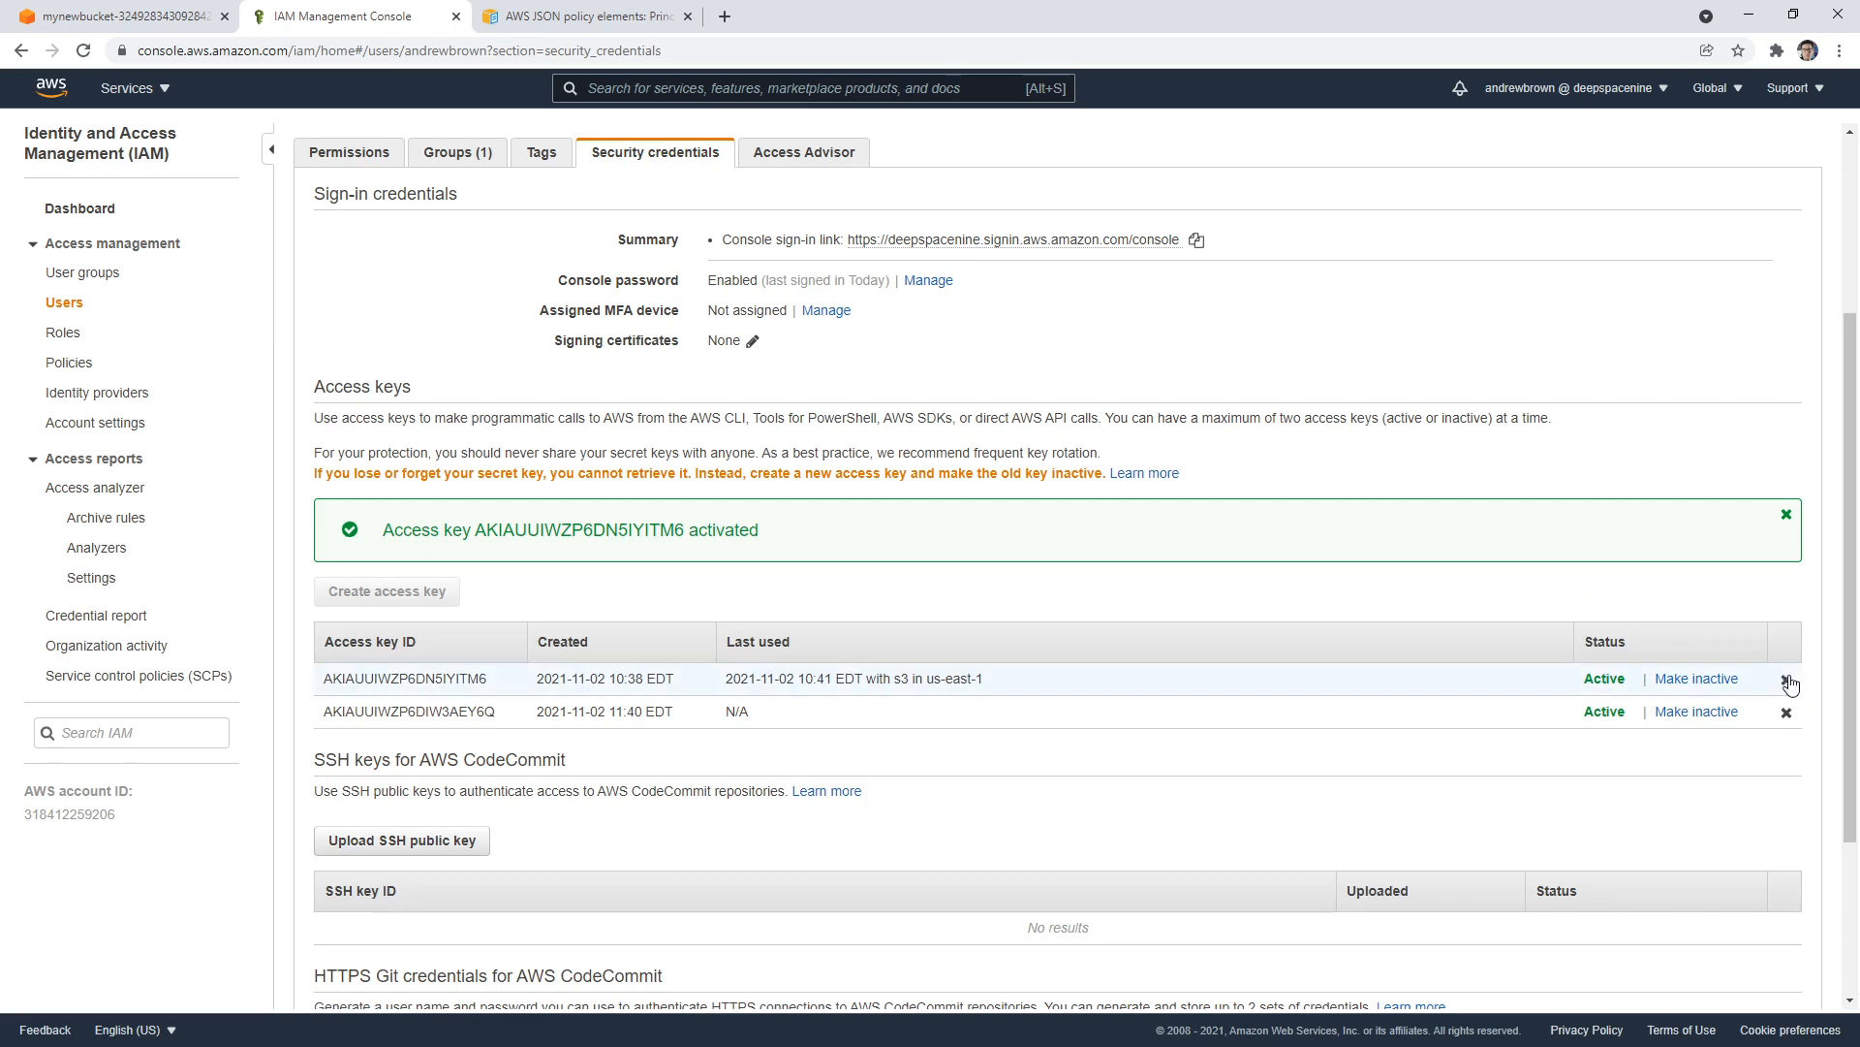
click(1786, 515)
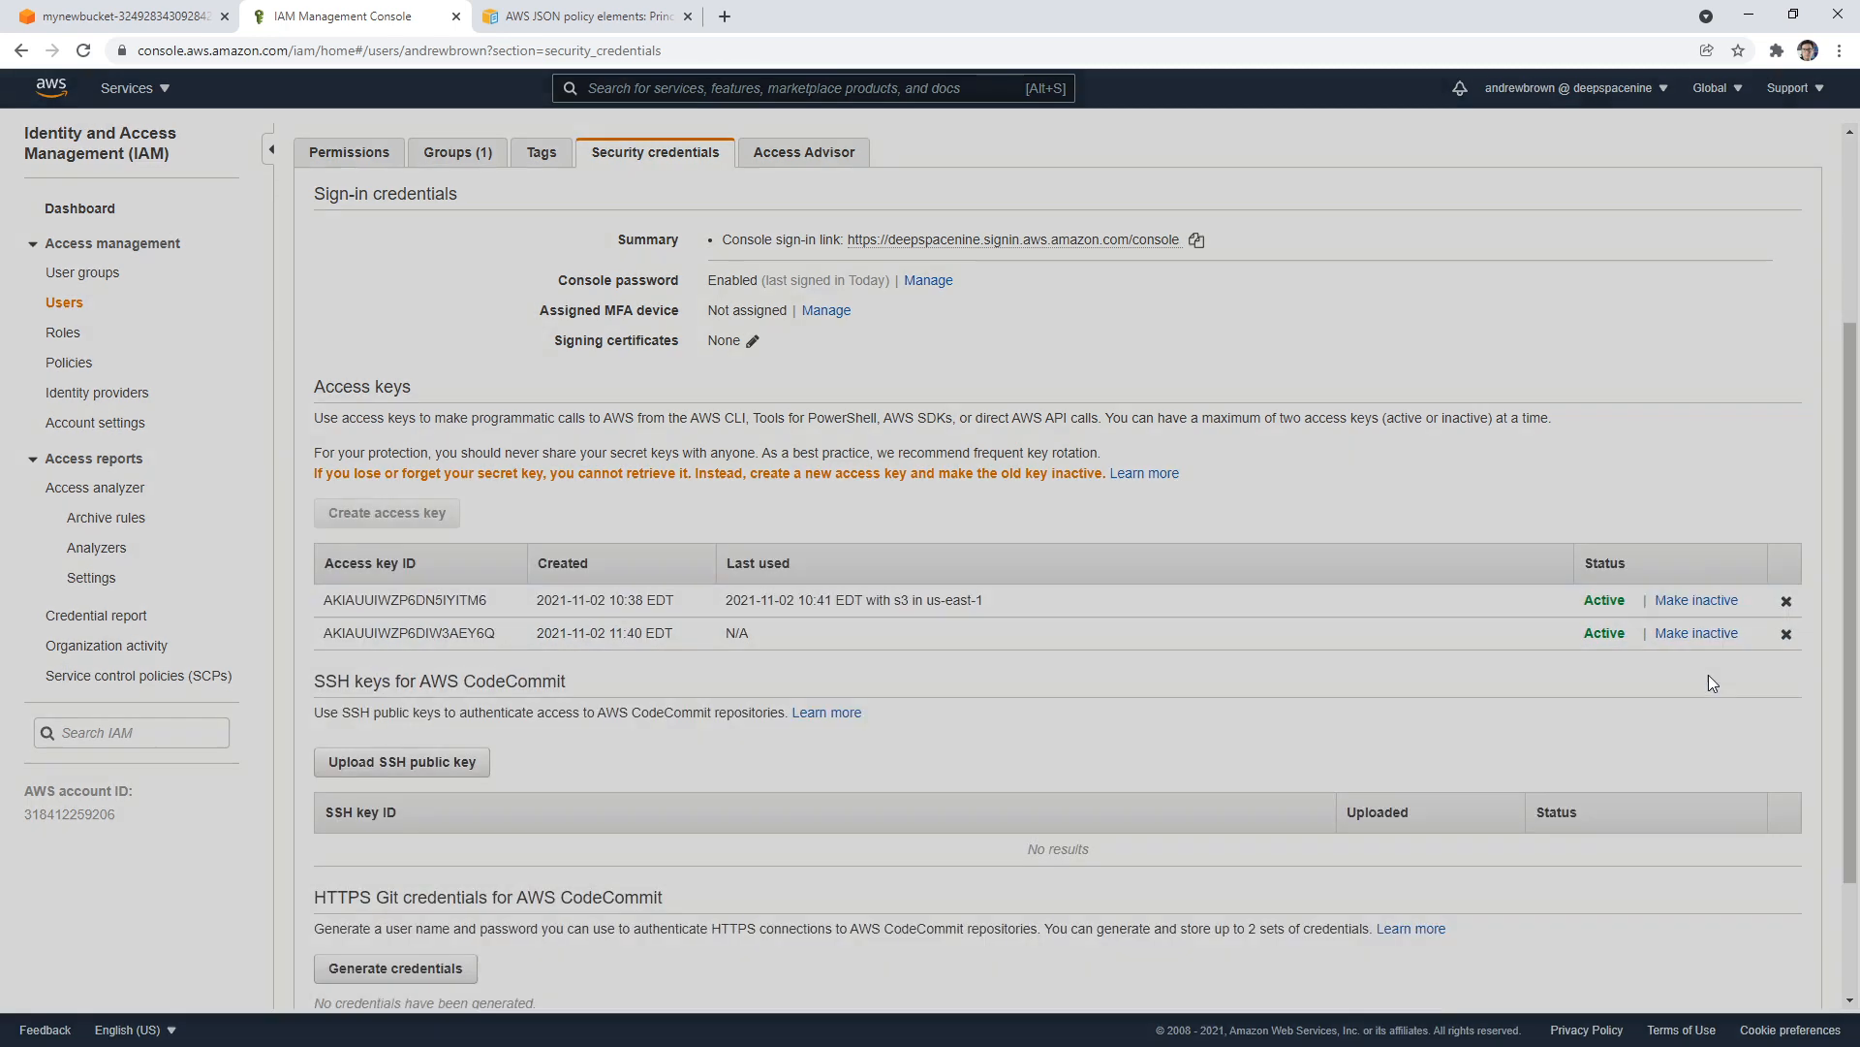
click(1696, 599)
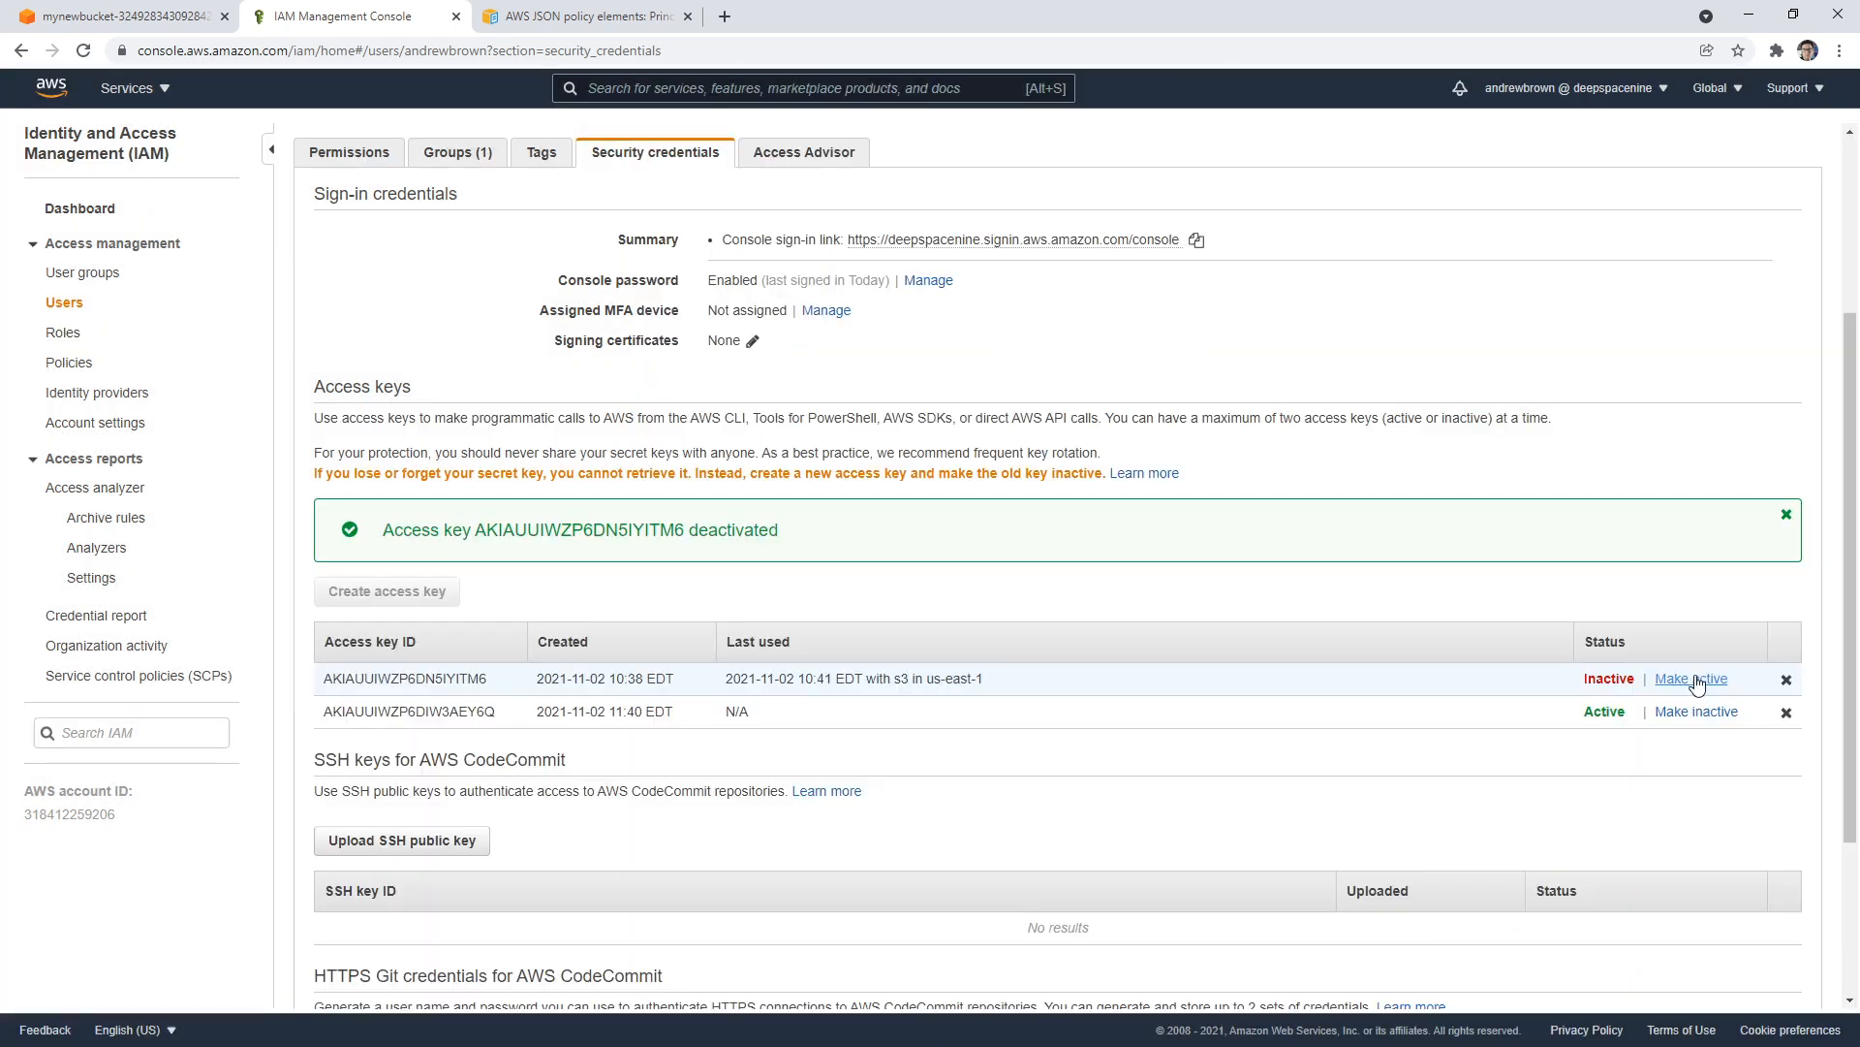
click(1696, 710)
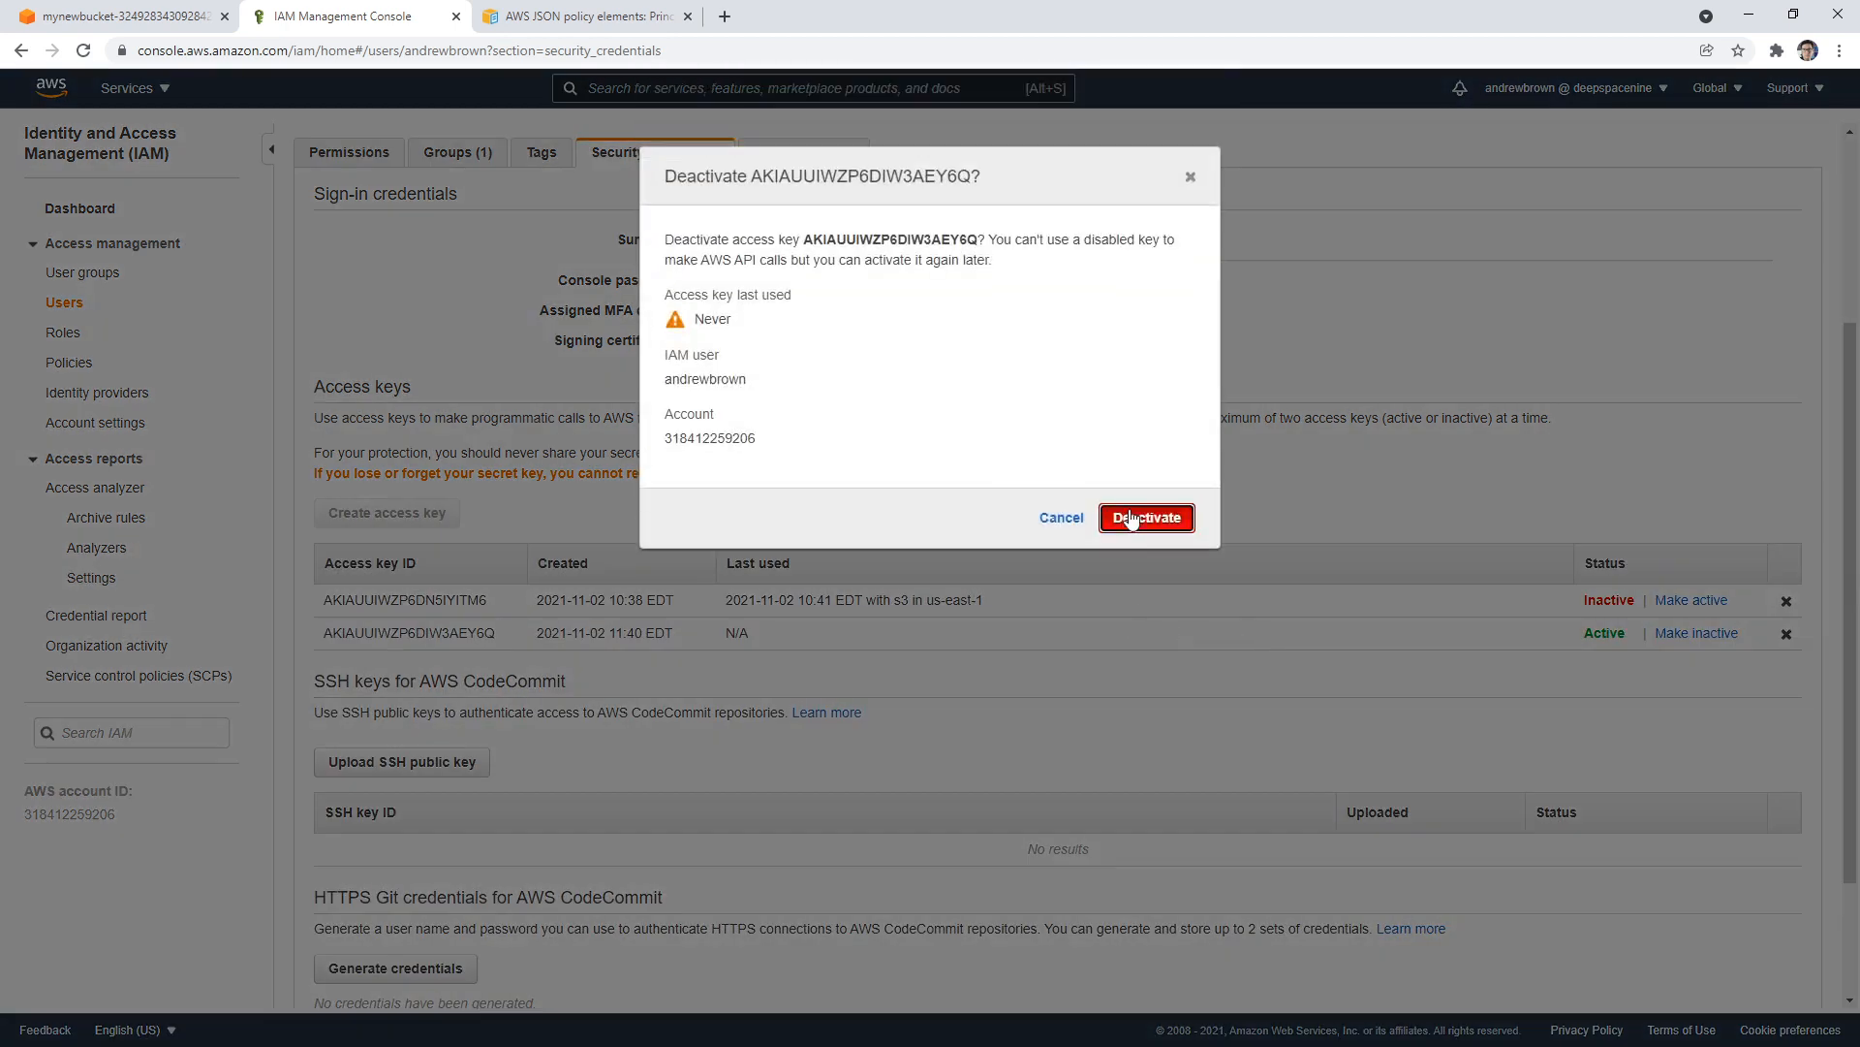
click(1145, 516)
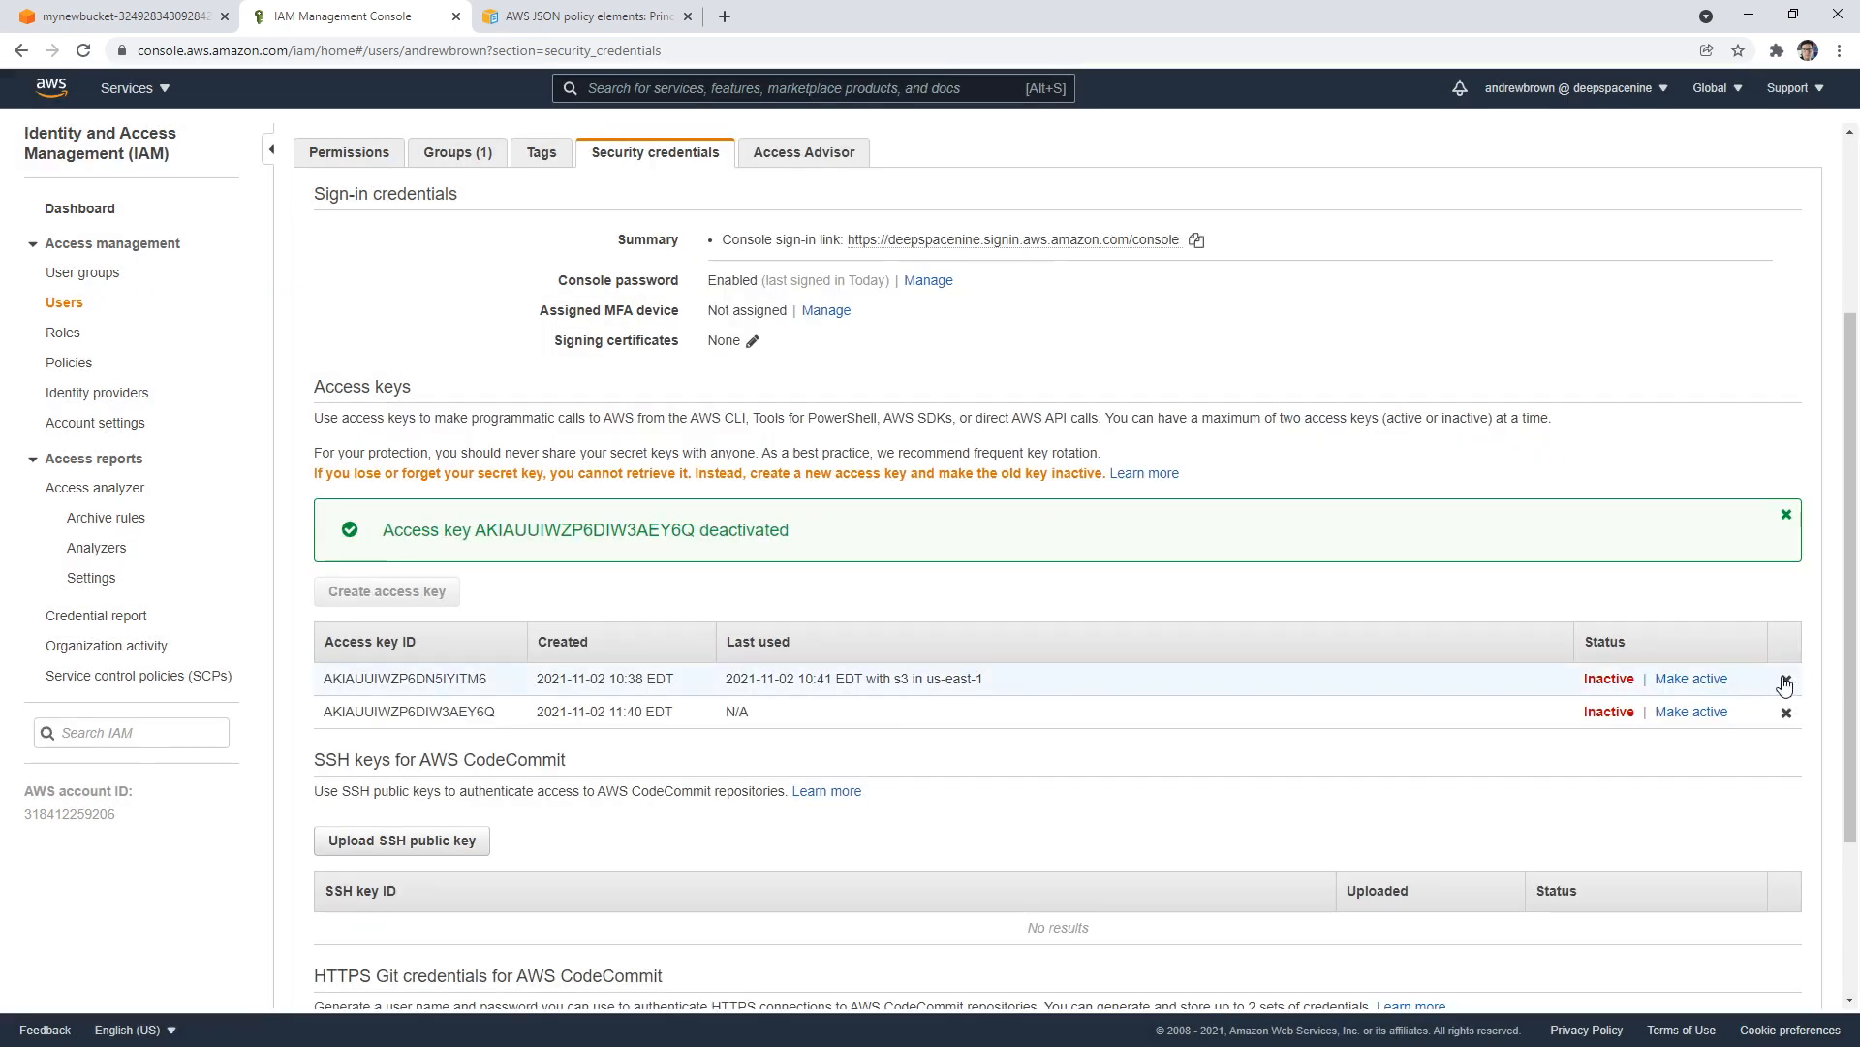
click(1785, 678)
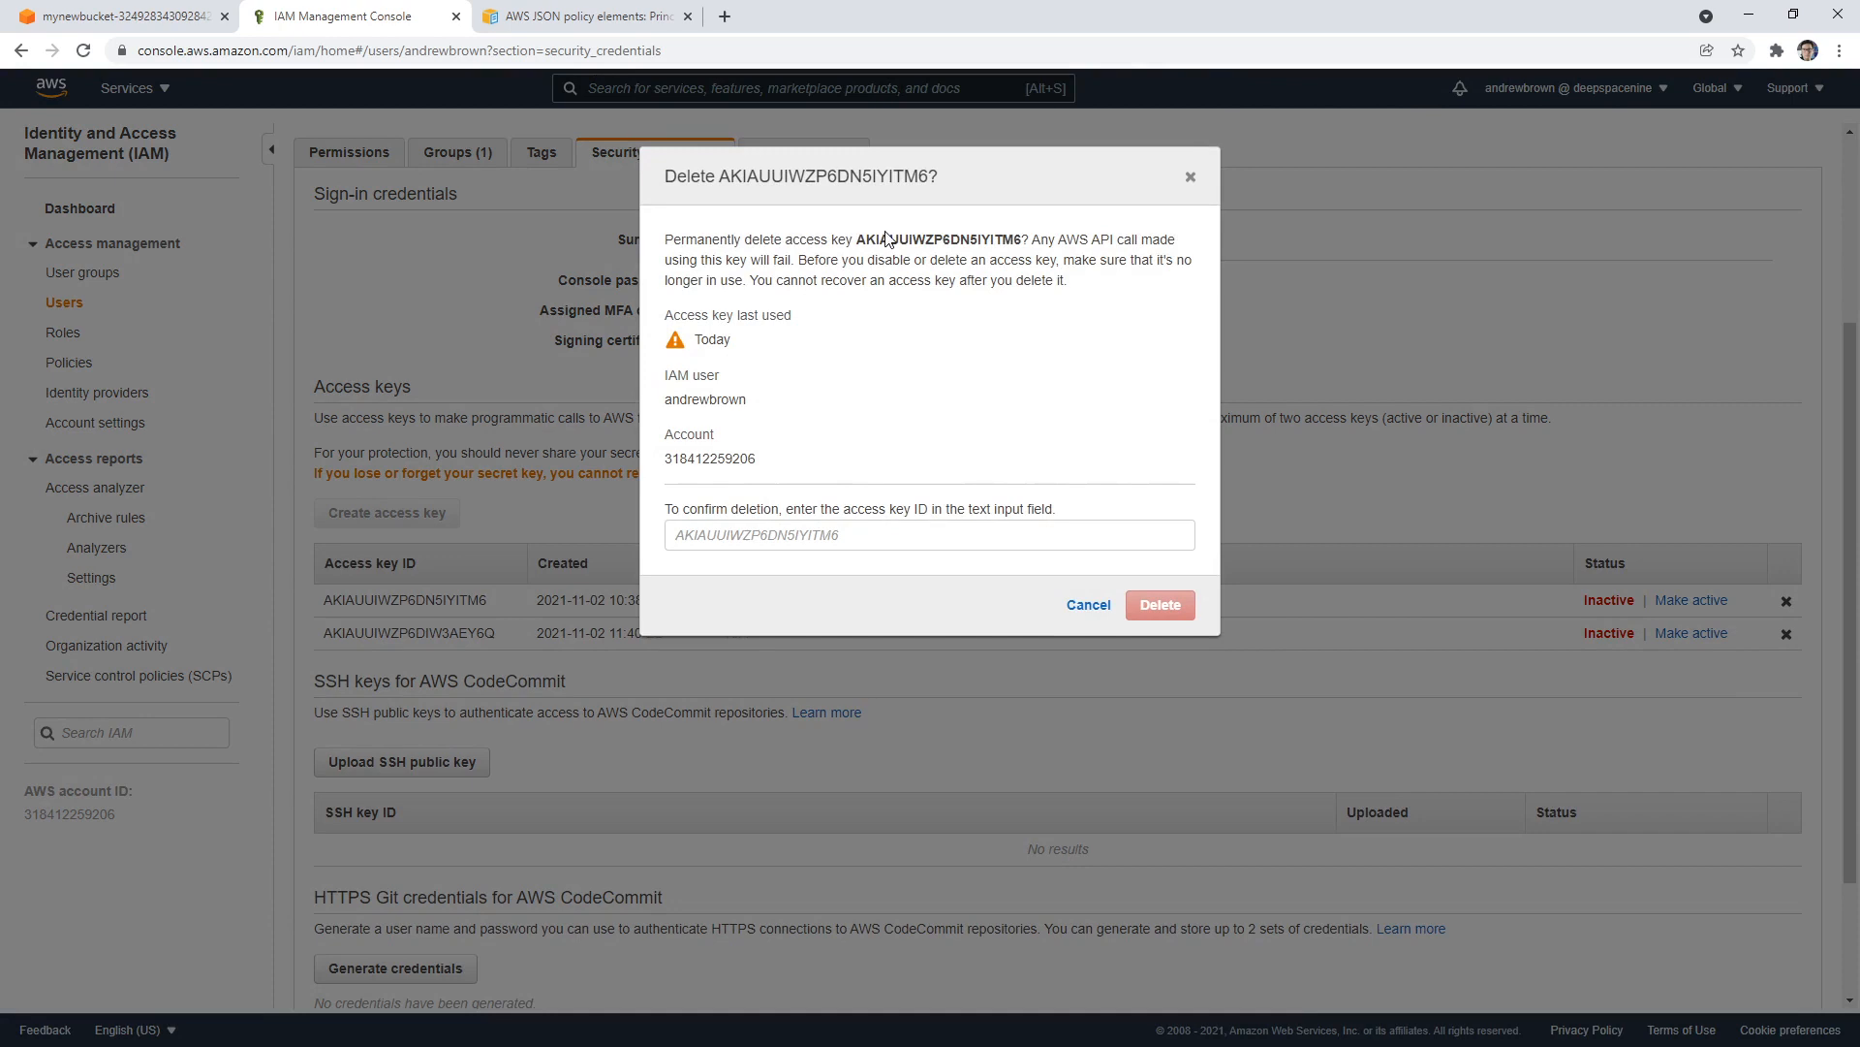
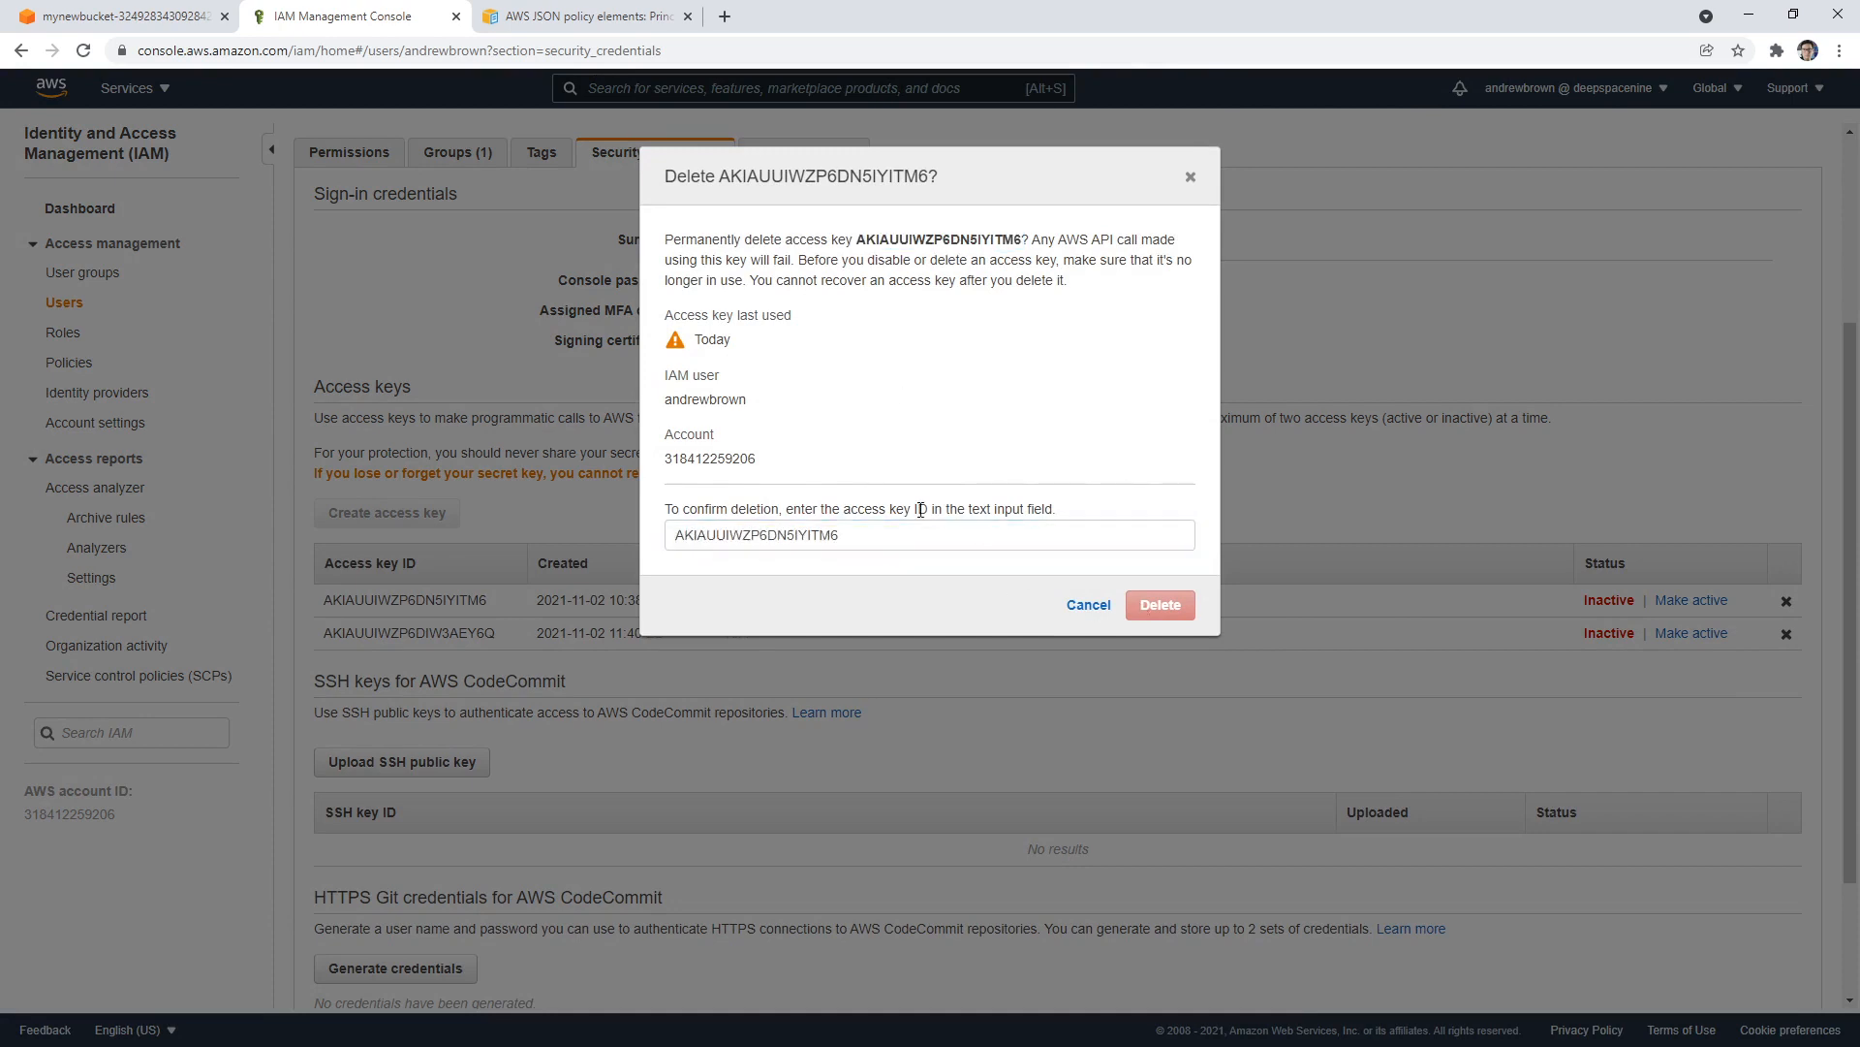
click(1159, 605)
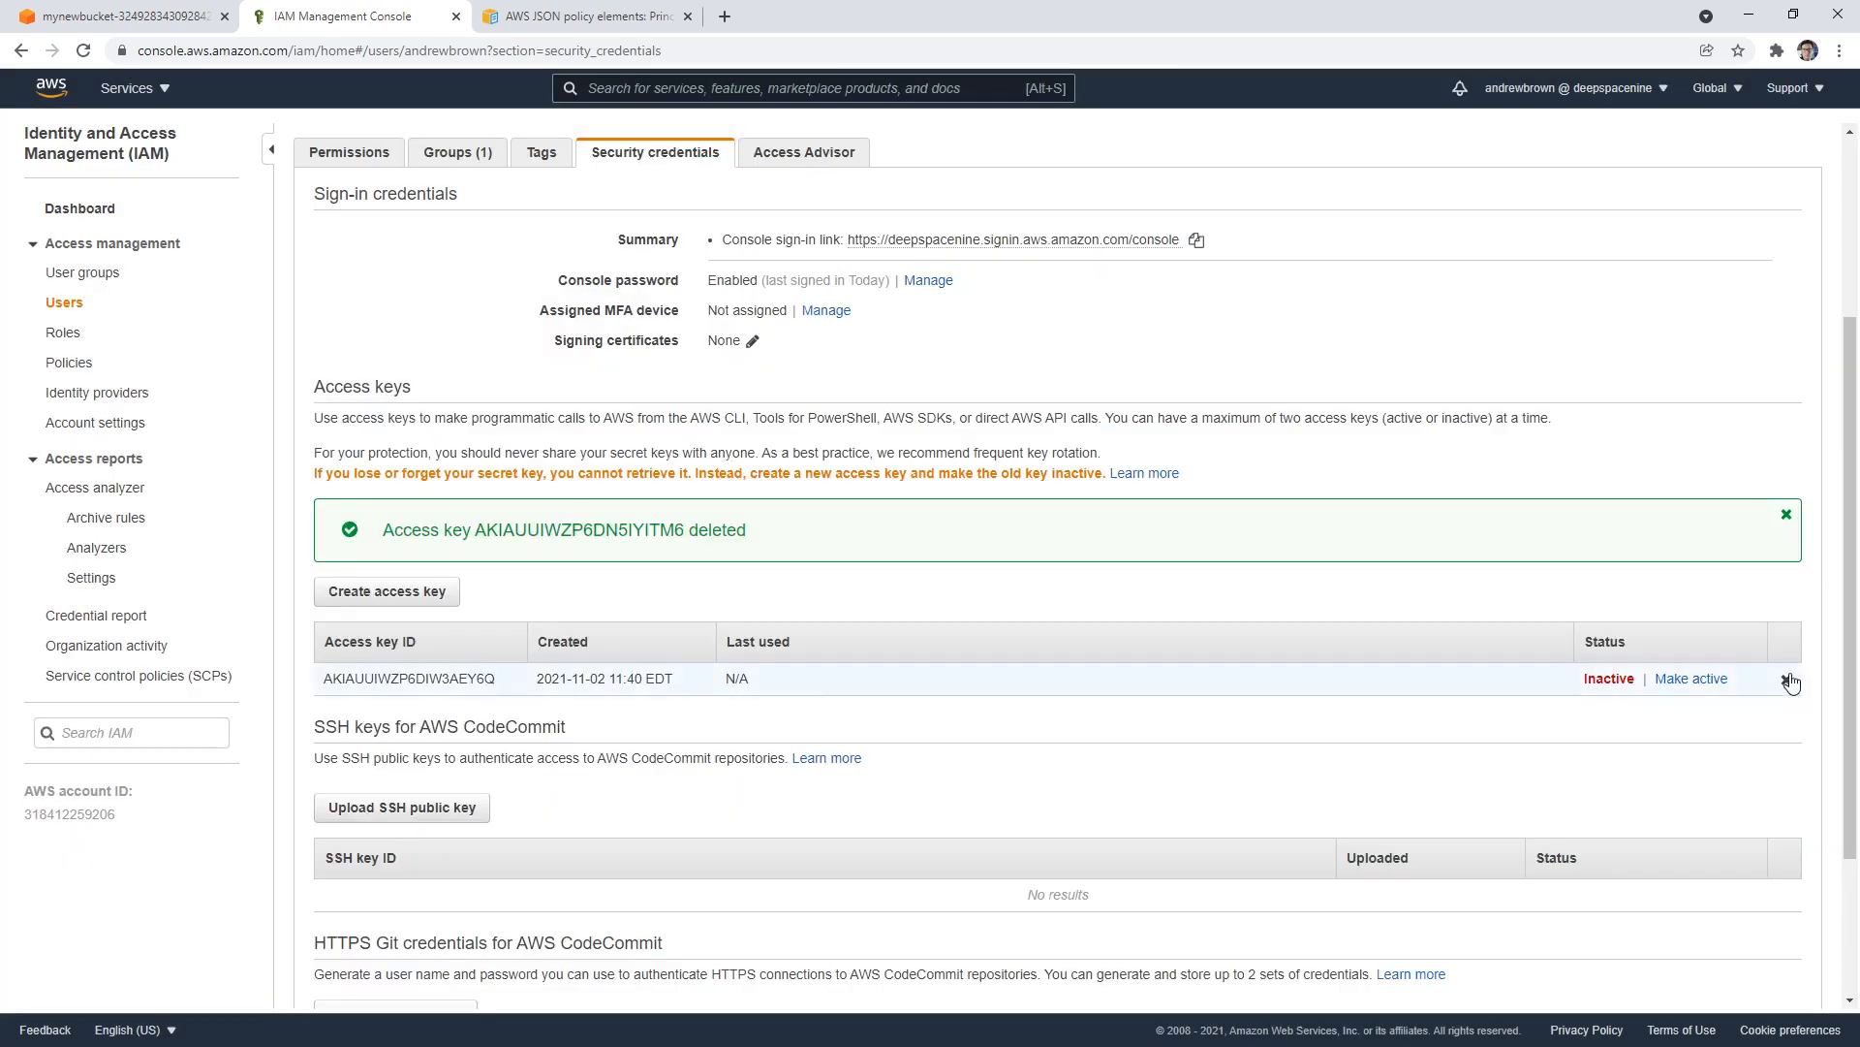
click(1791, 682)
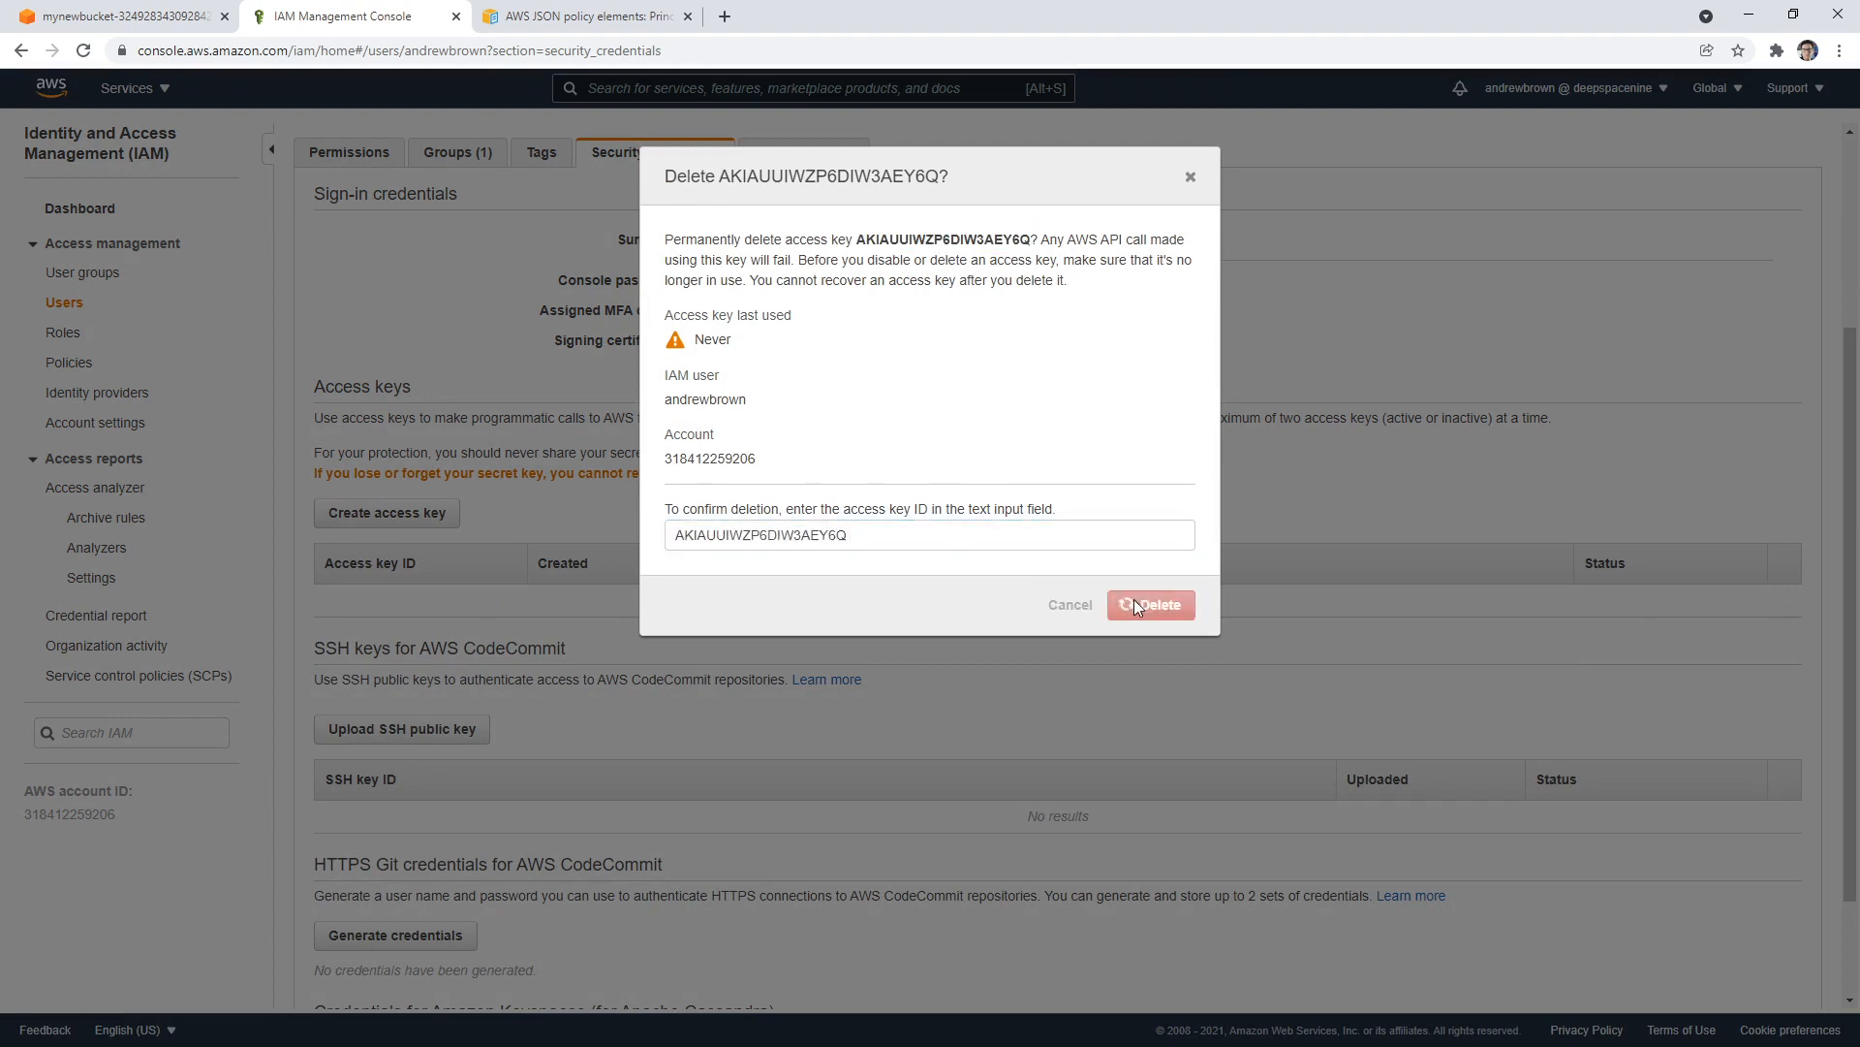
click(1149, 604)
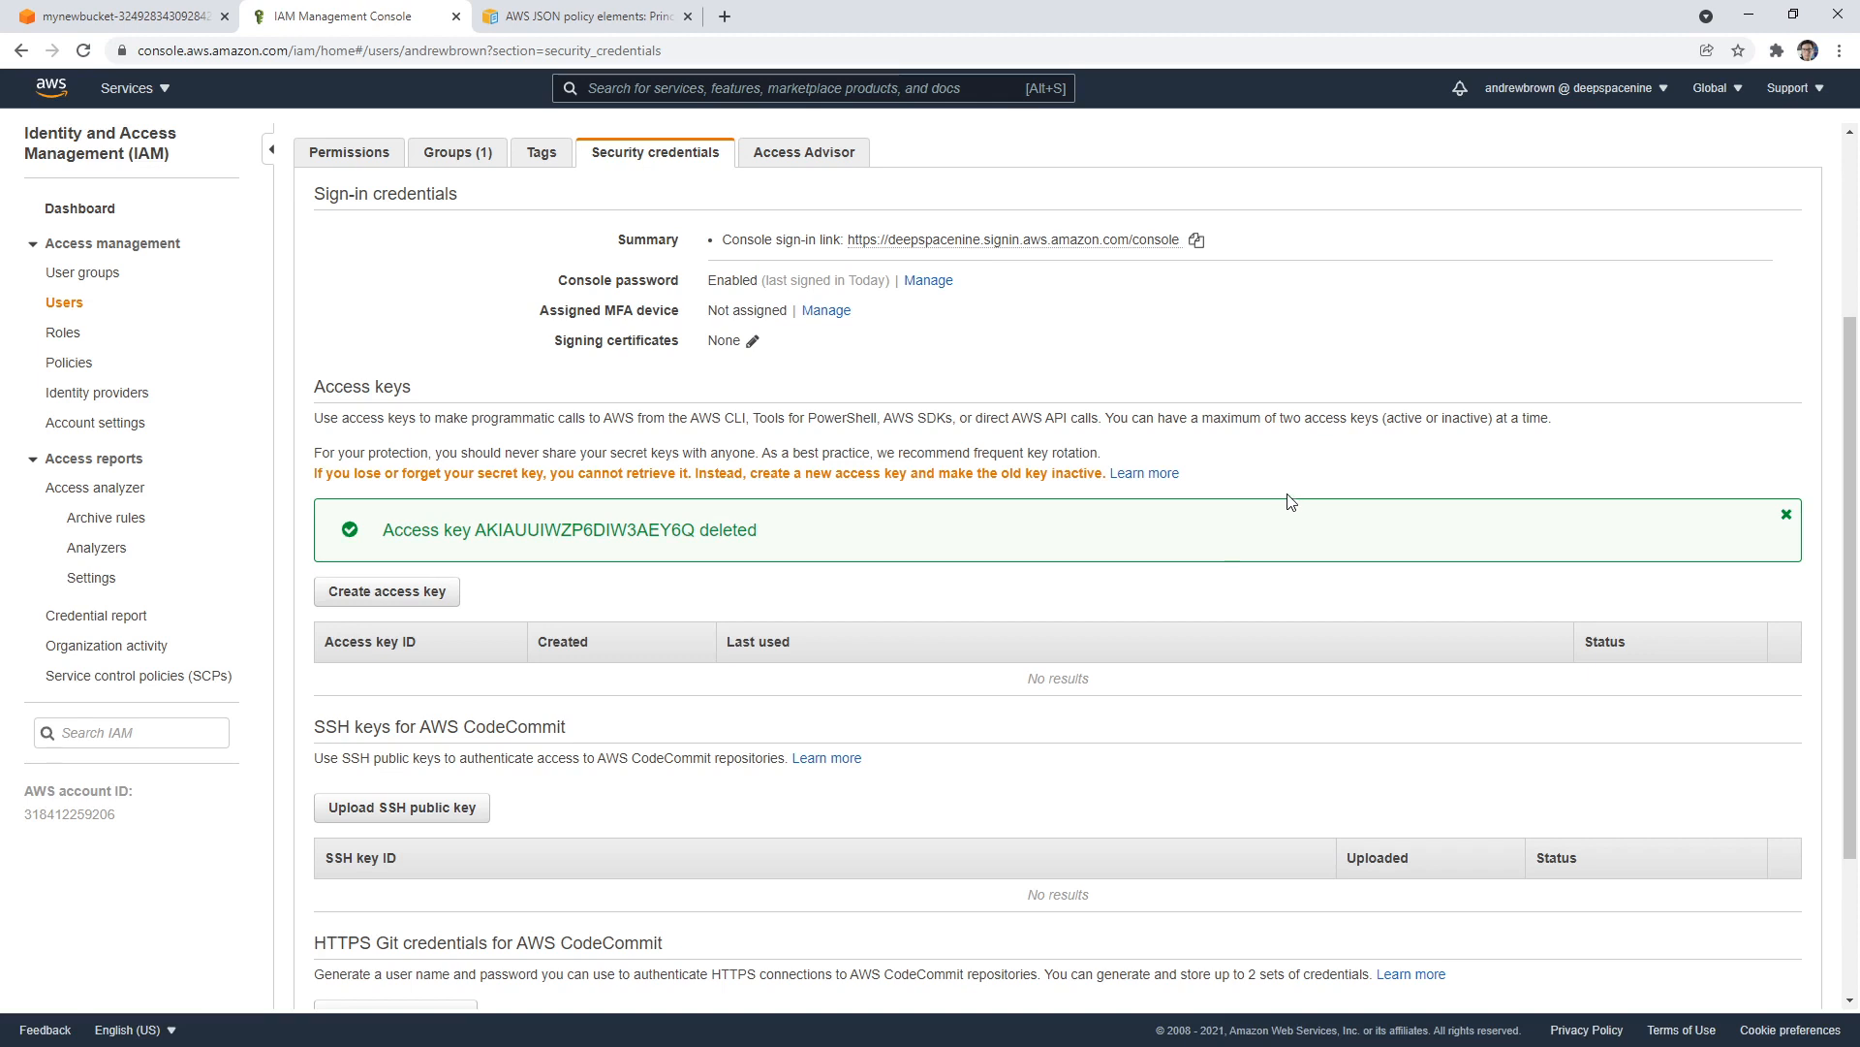
mouse_move(953, 702)
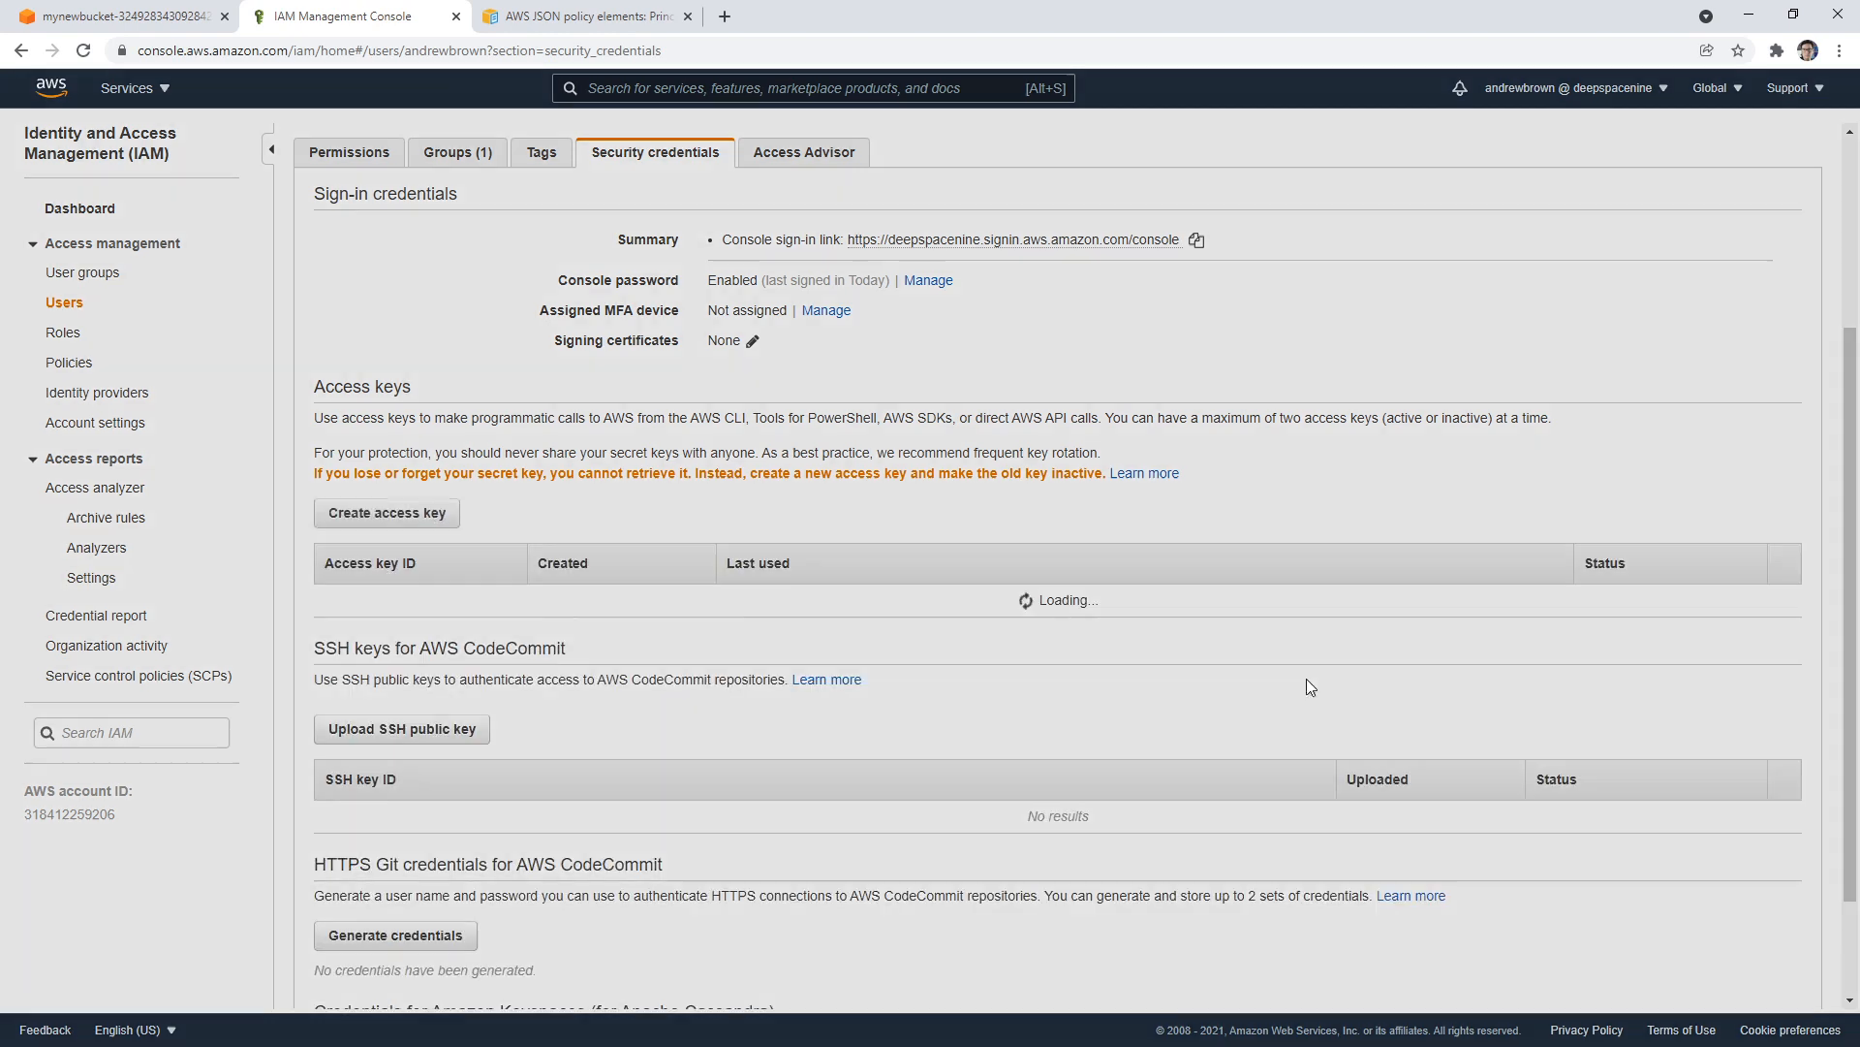
Create two new access keys, then deactivate and reactivate the first one
click(386, 513)
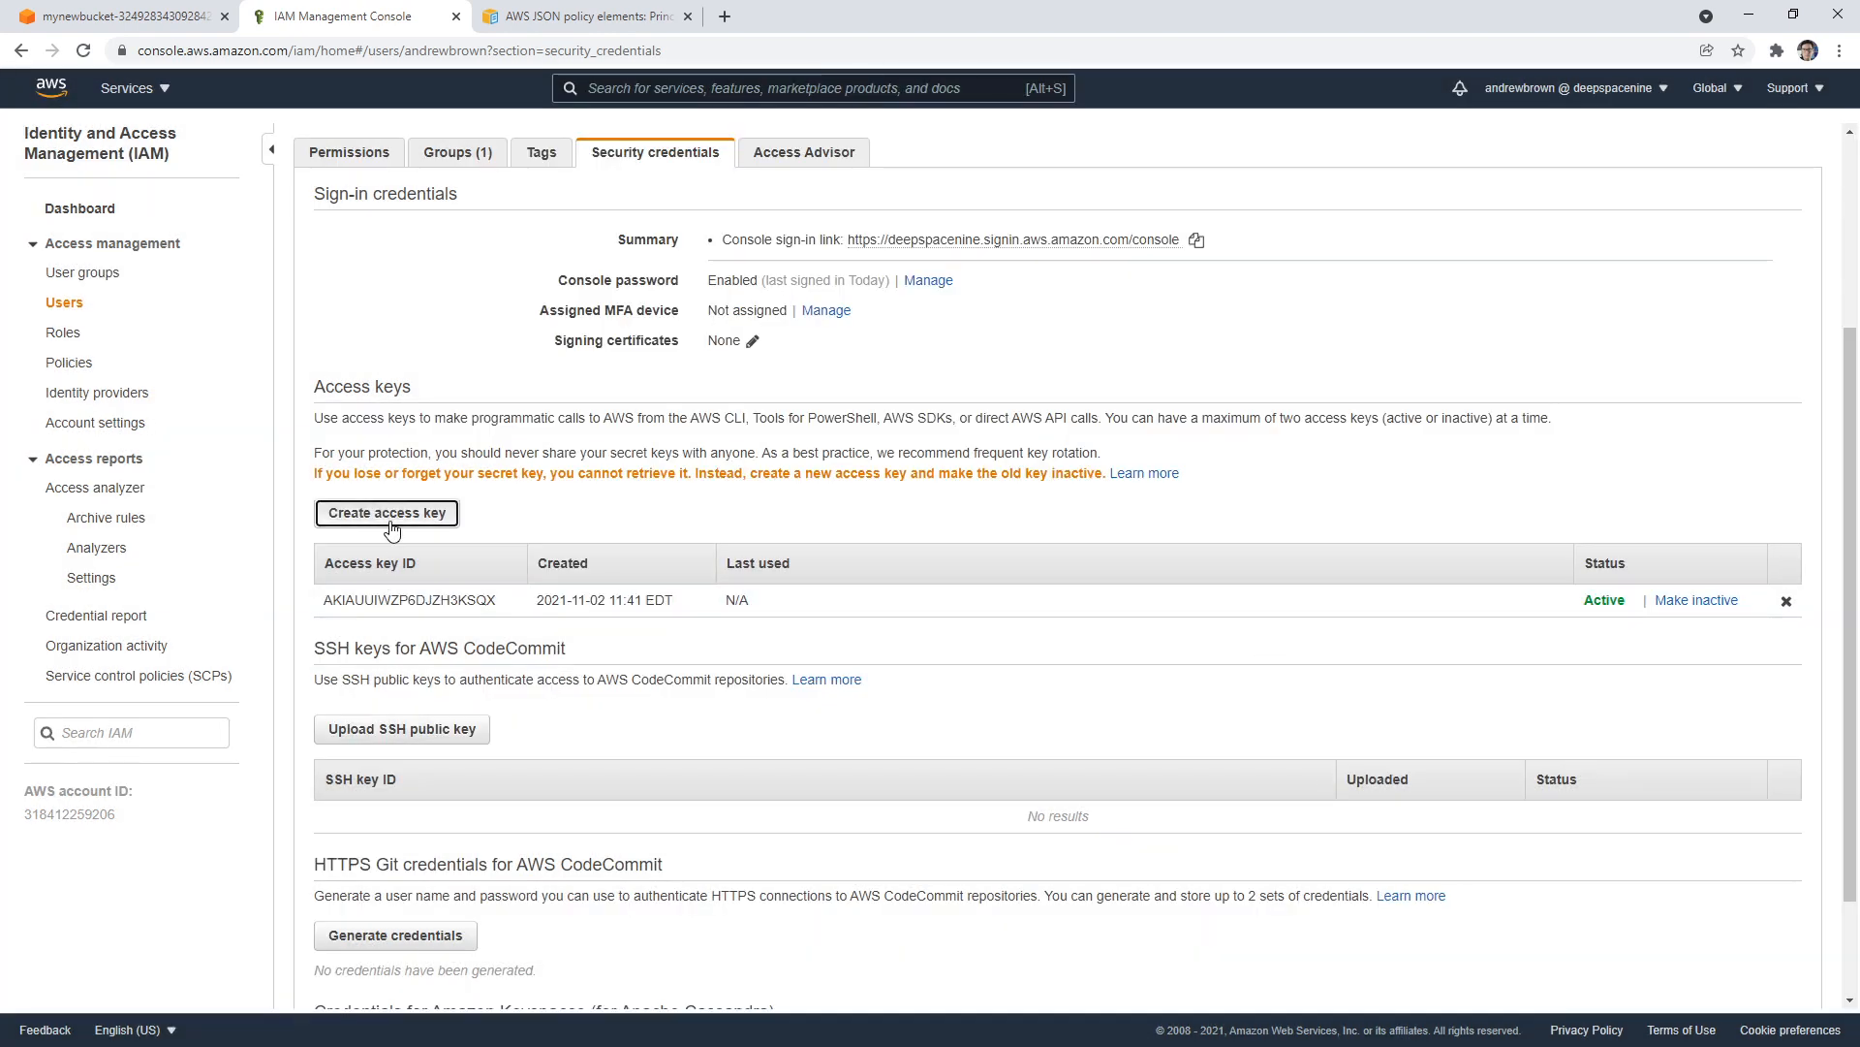
click(386, 512)
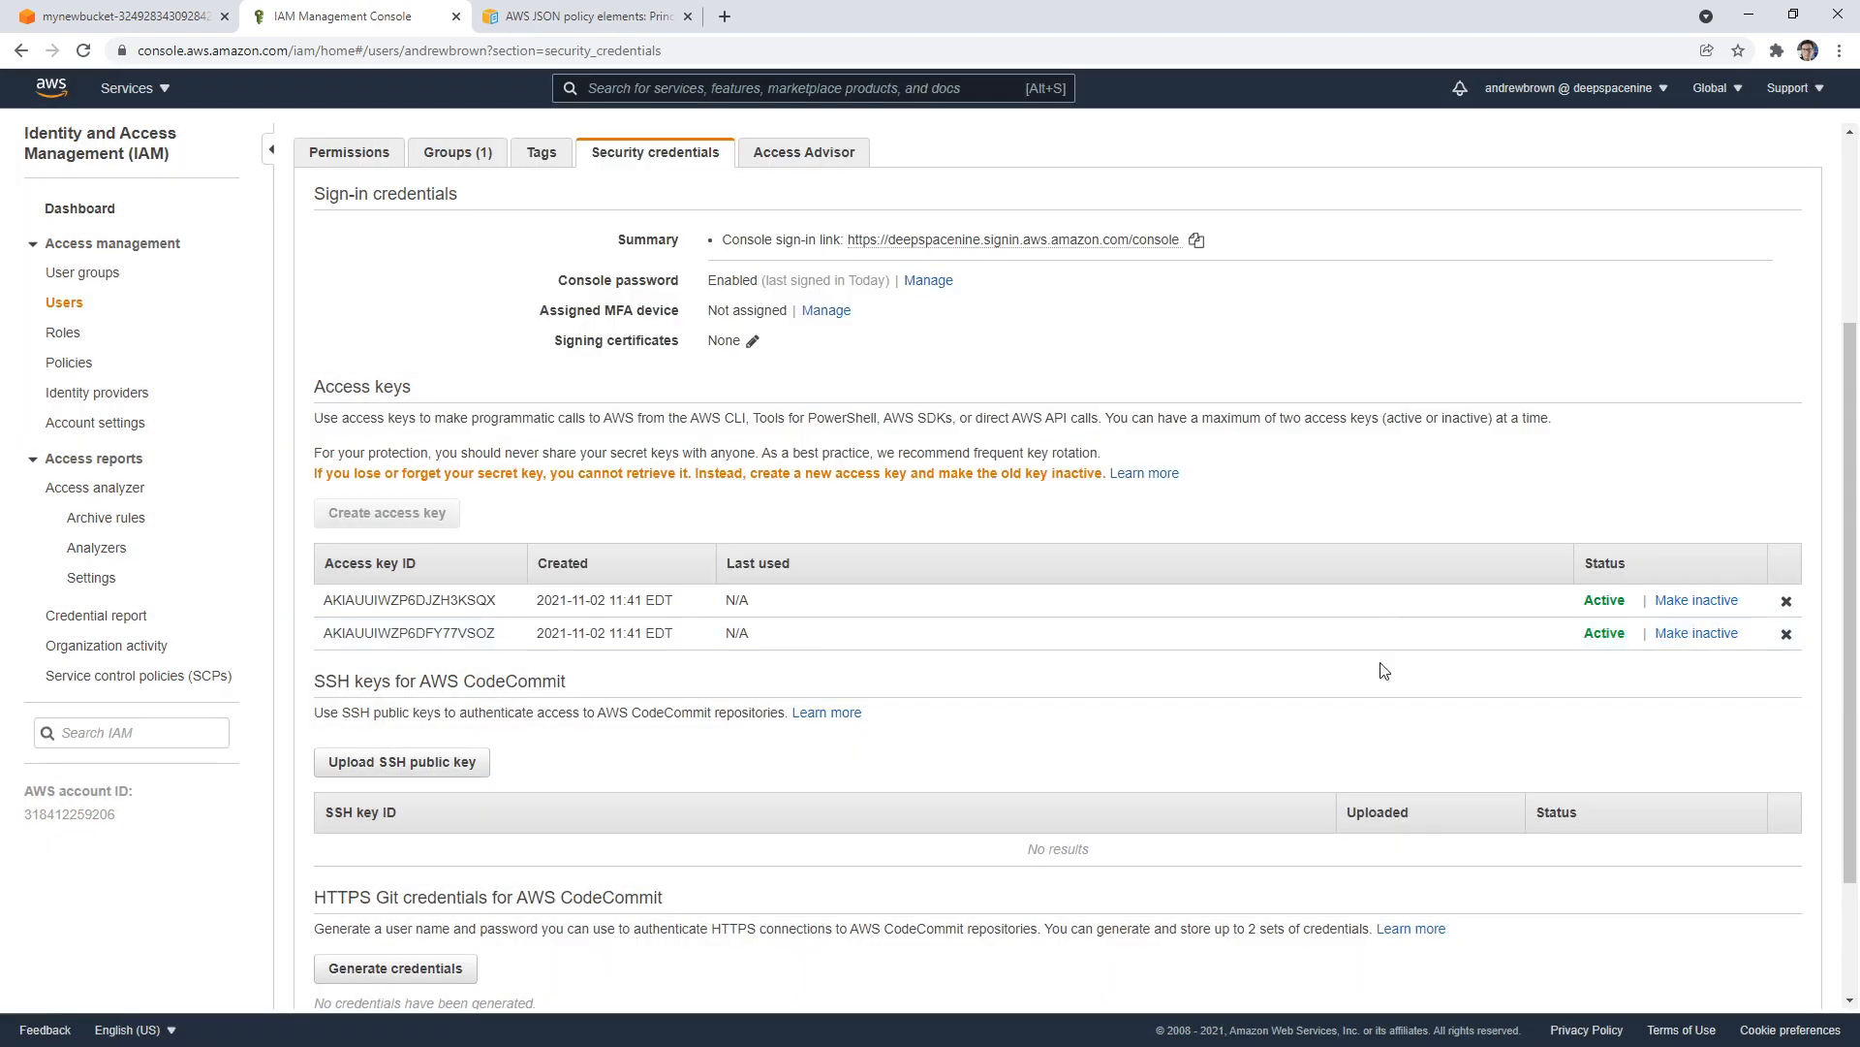
click(1694, 598)
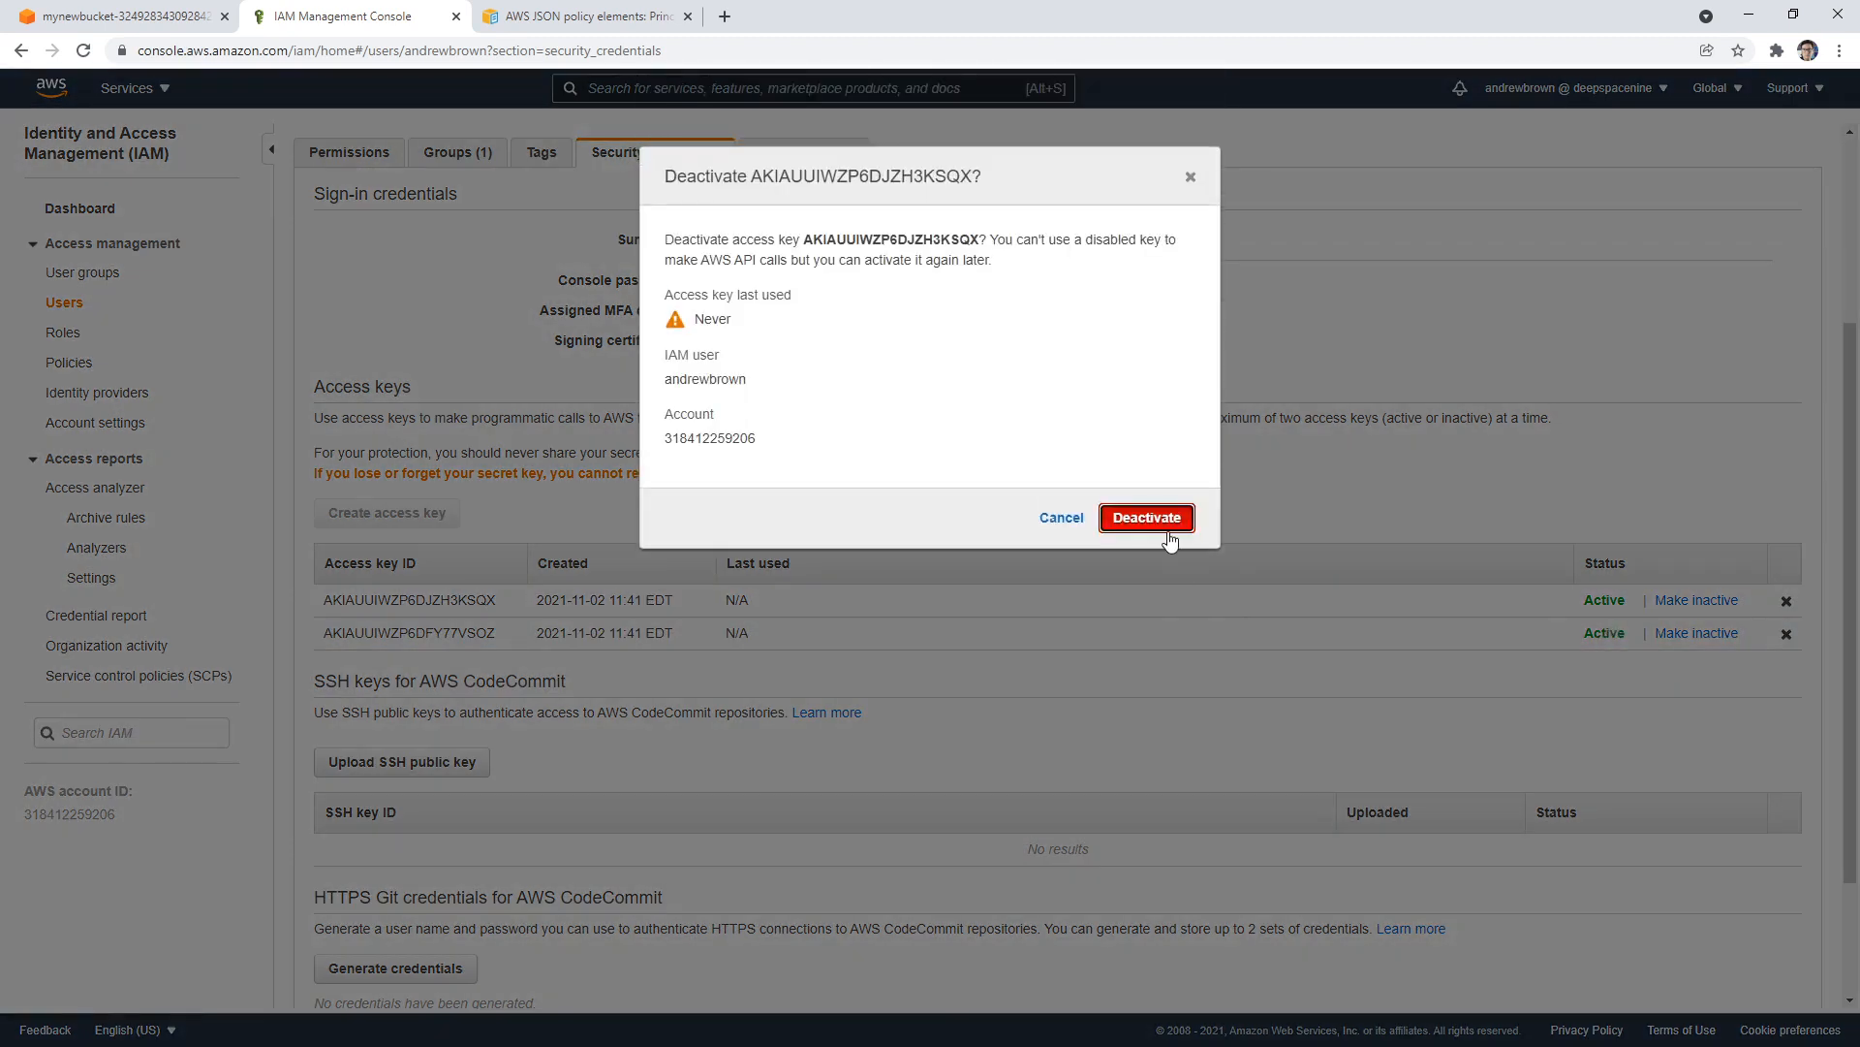
click(1142, 517)
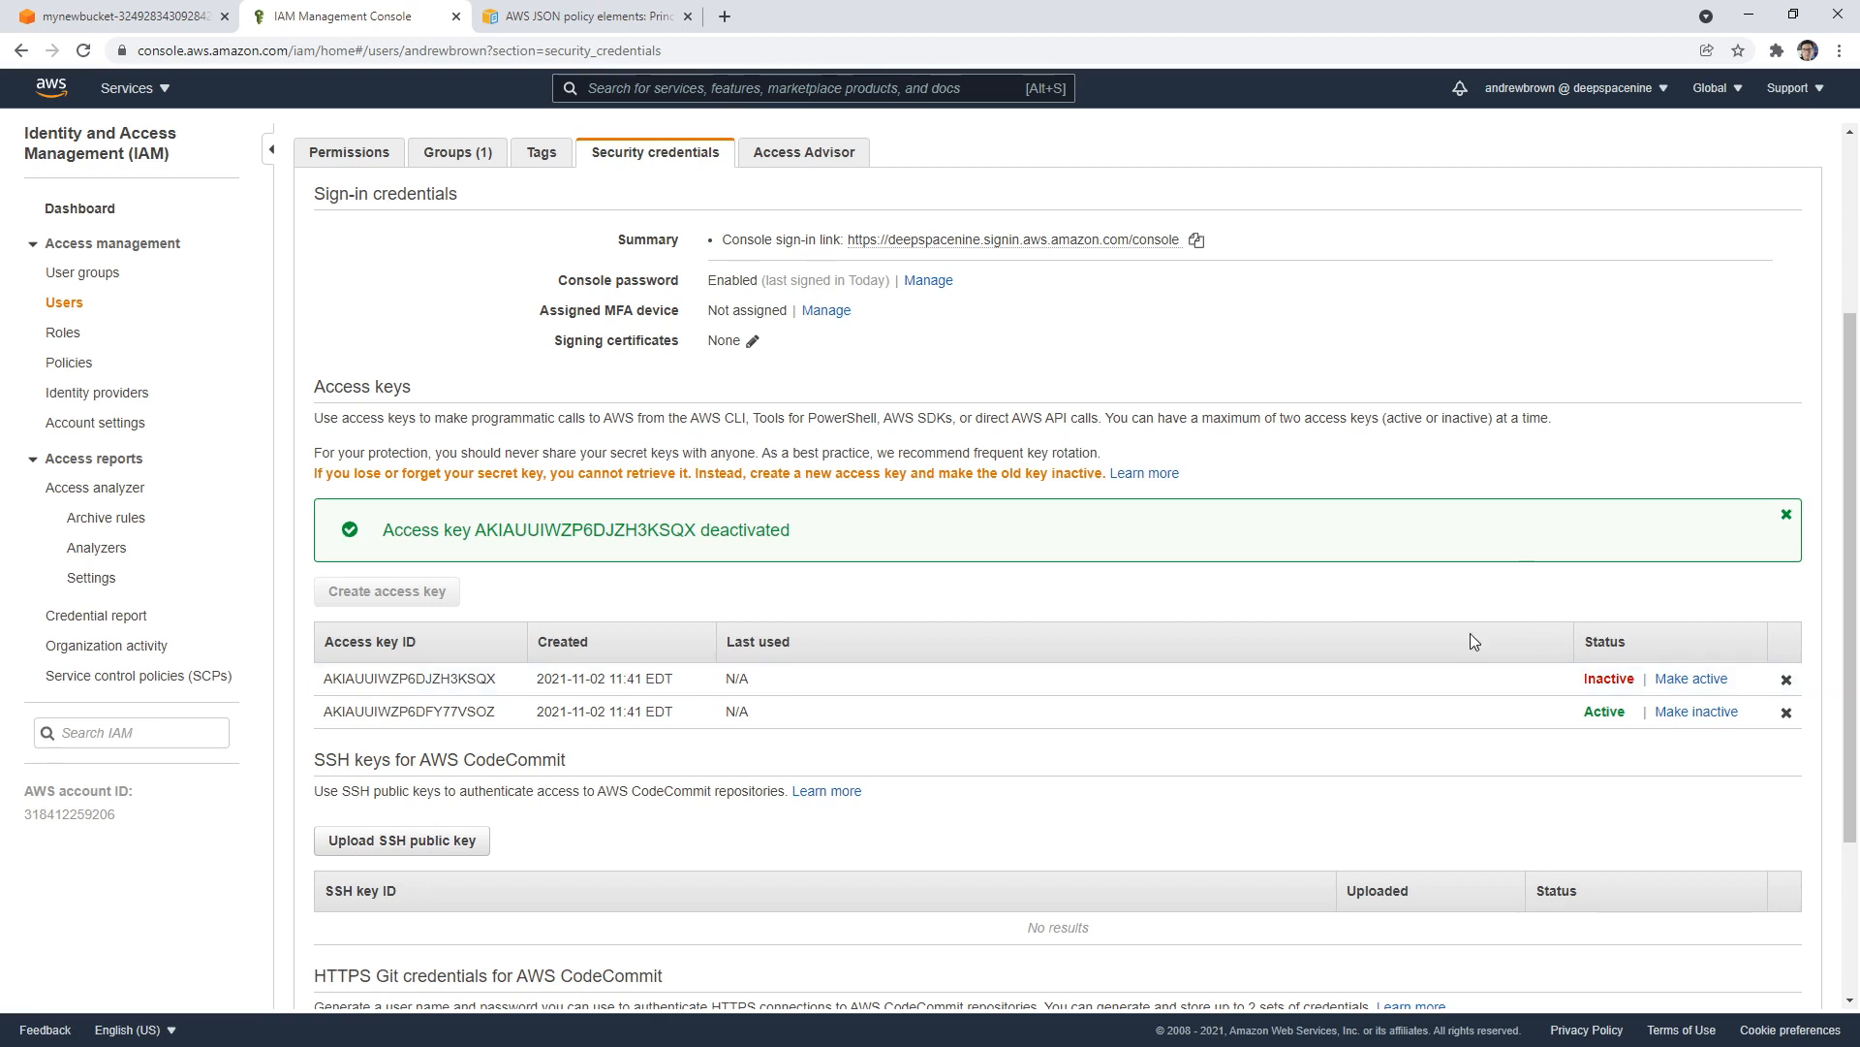
mouse_move(1697, 710)
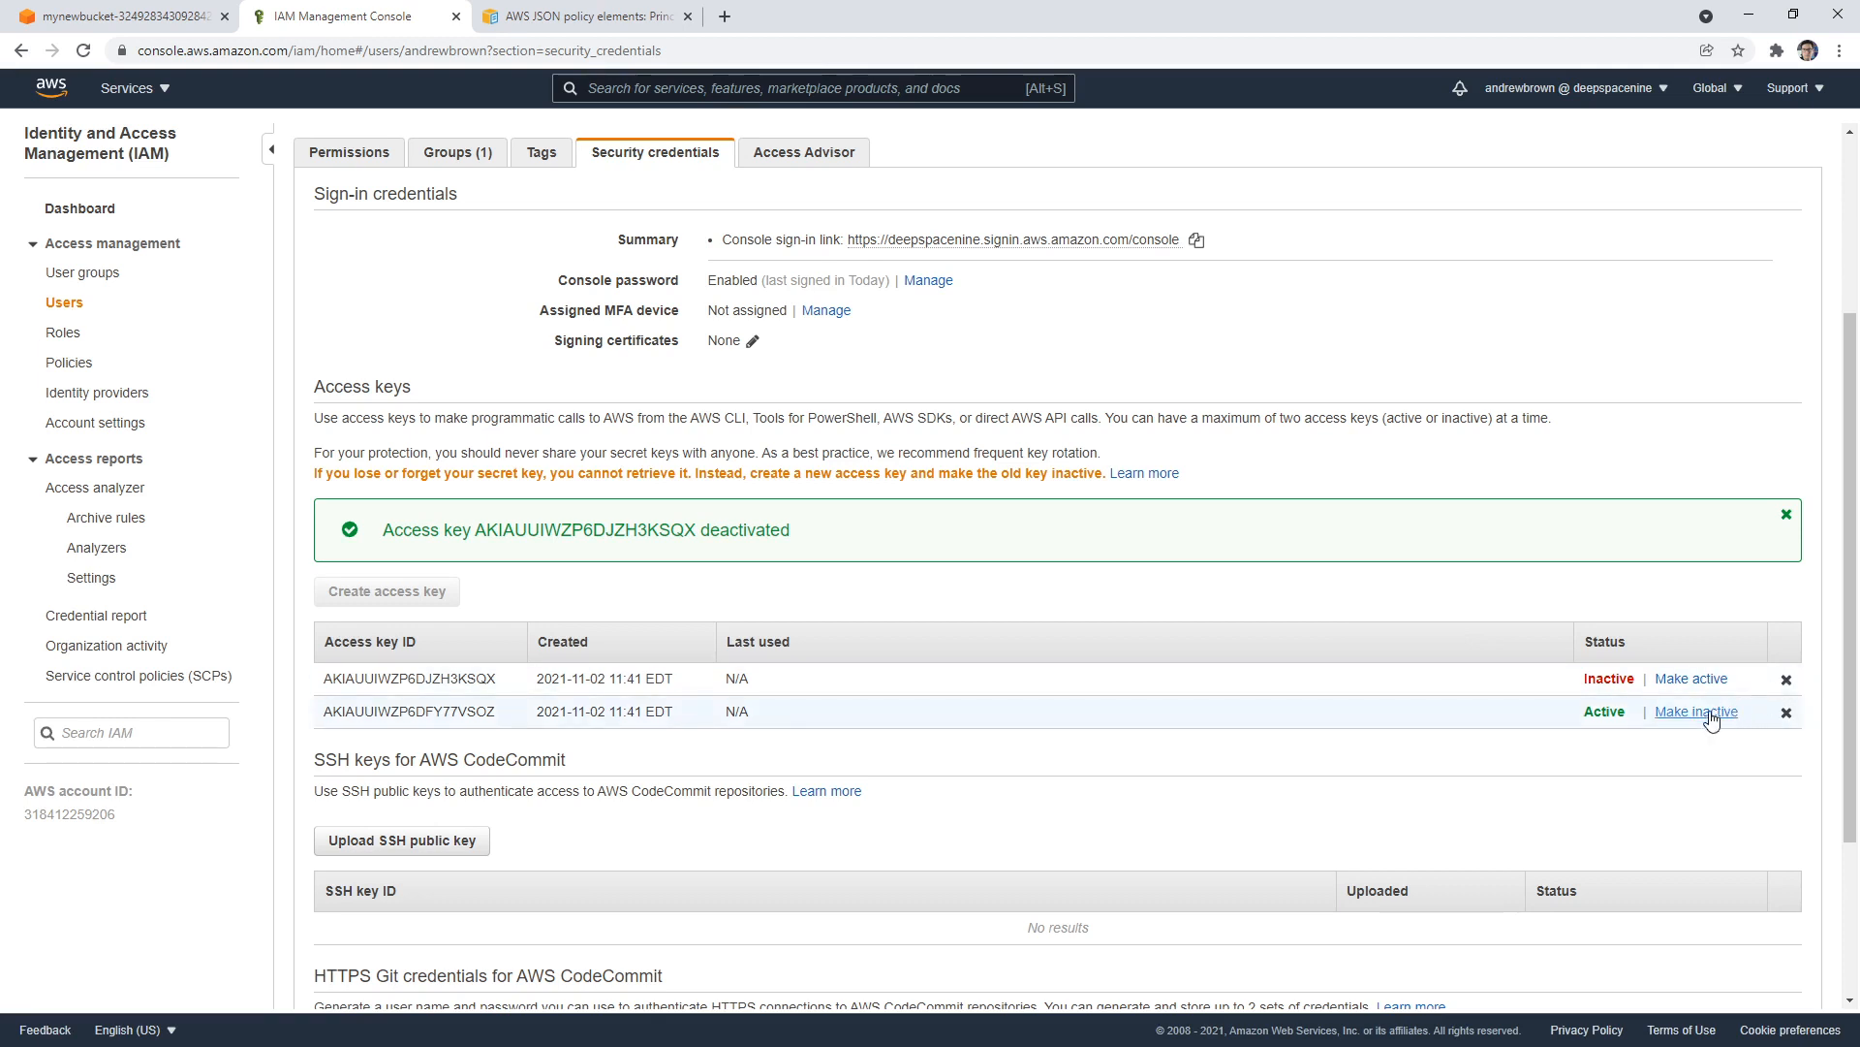
click(1691, 677)
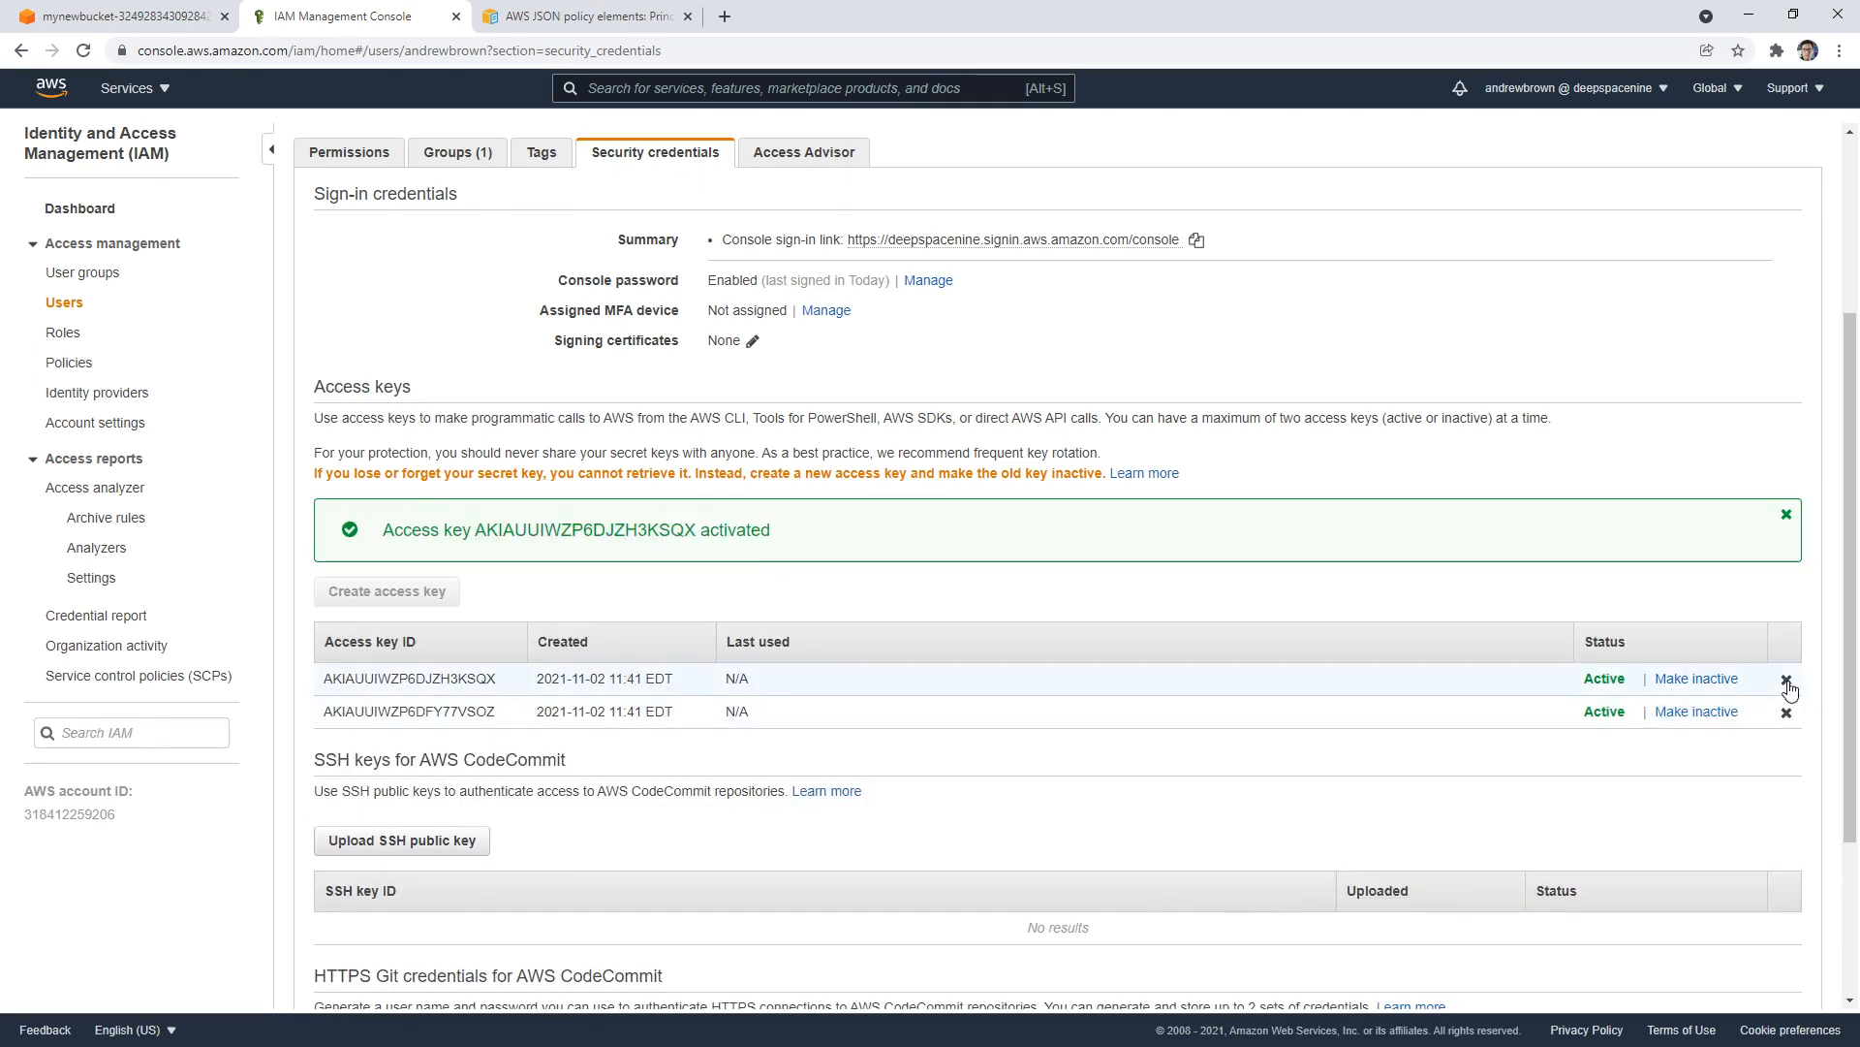
click(1787, 688)
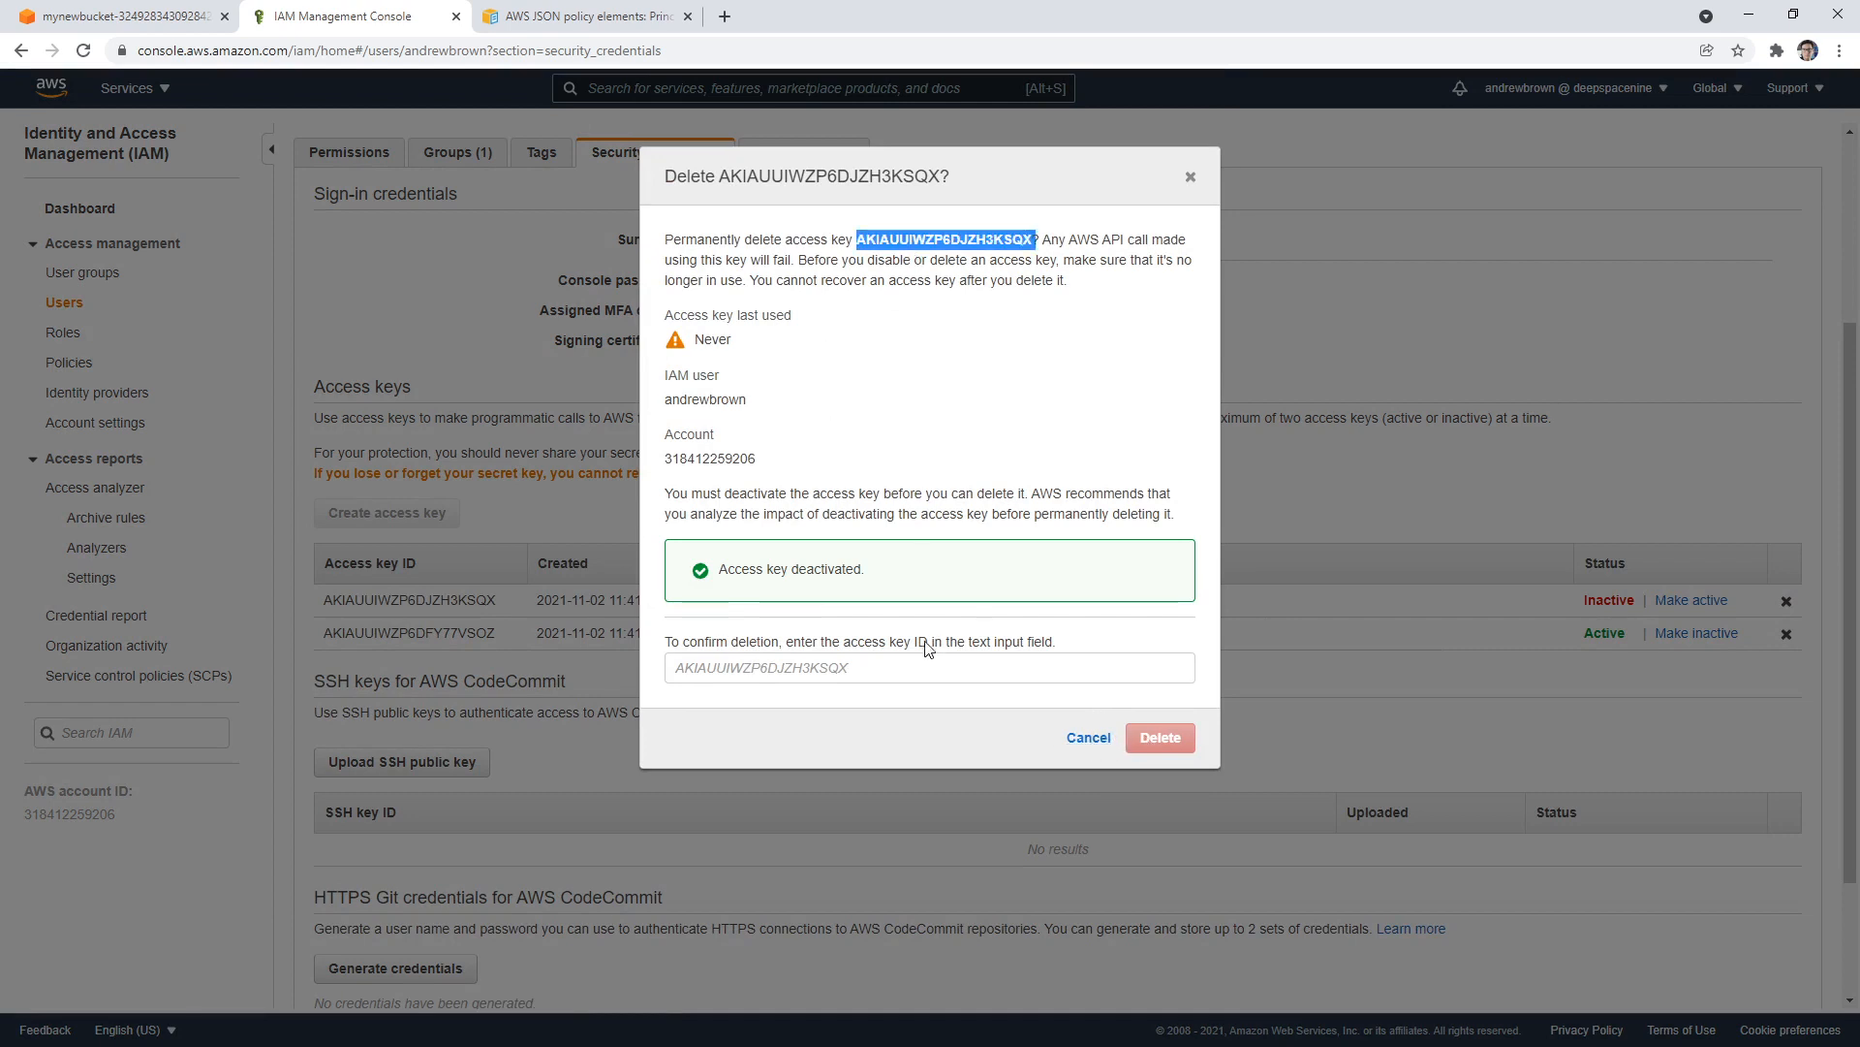
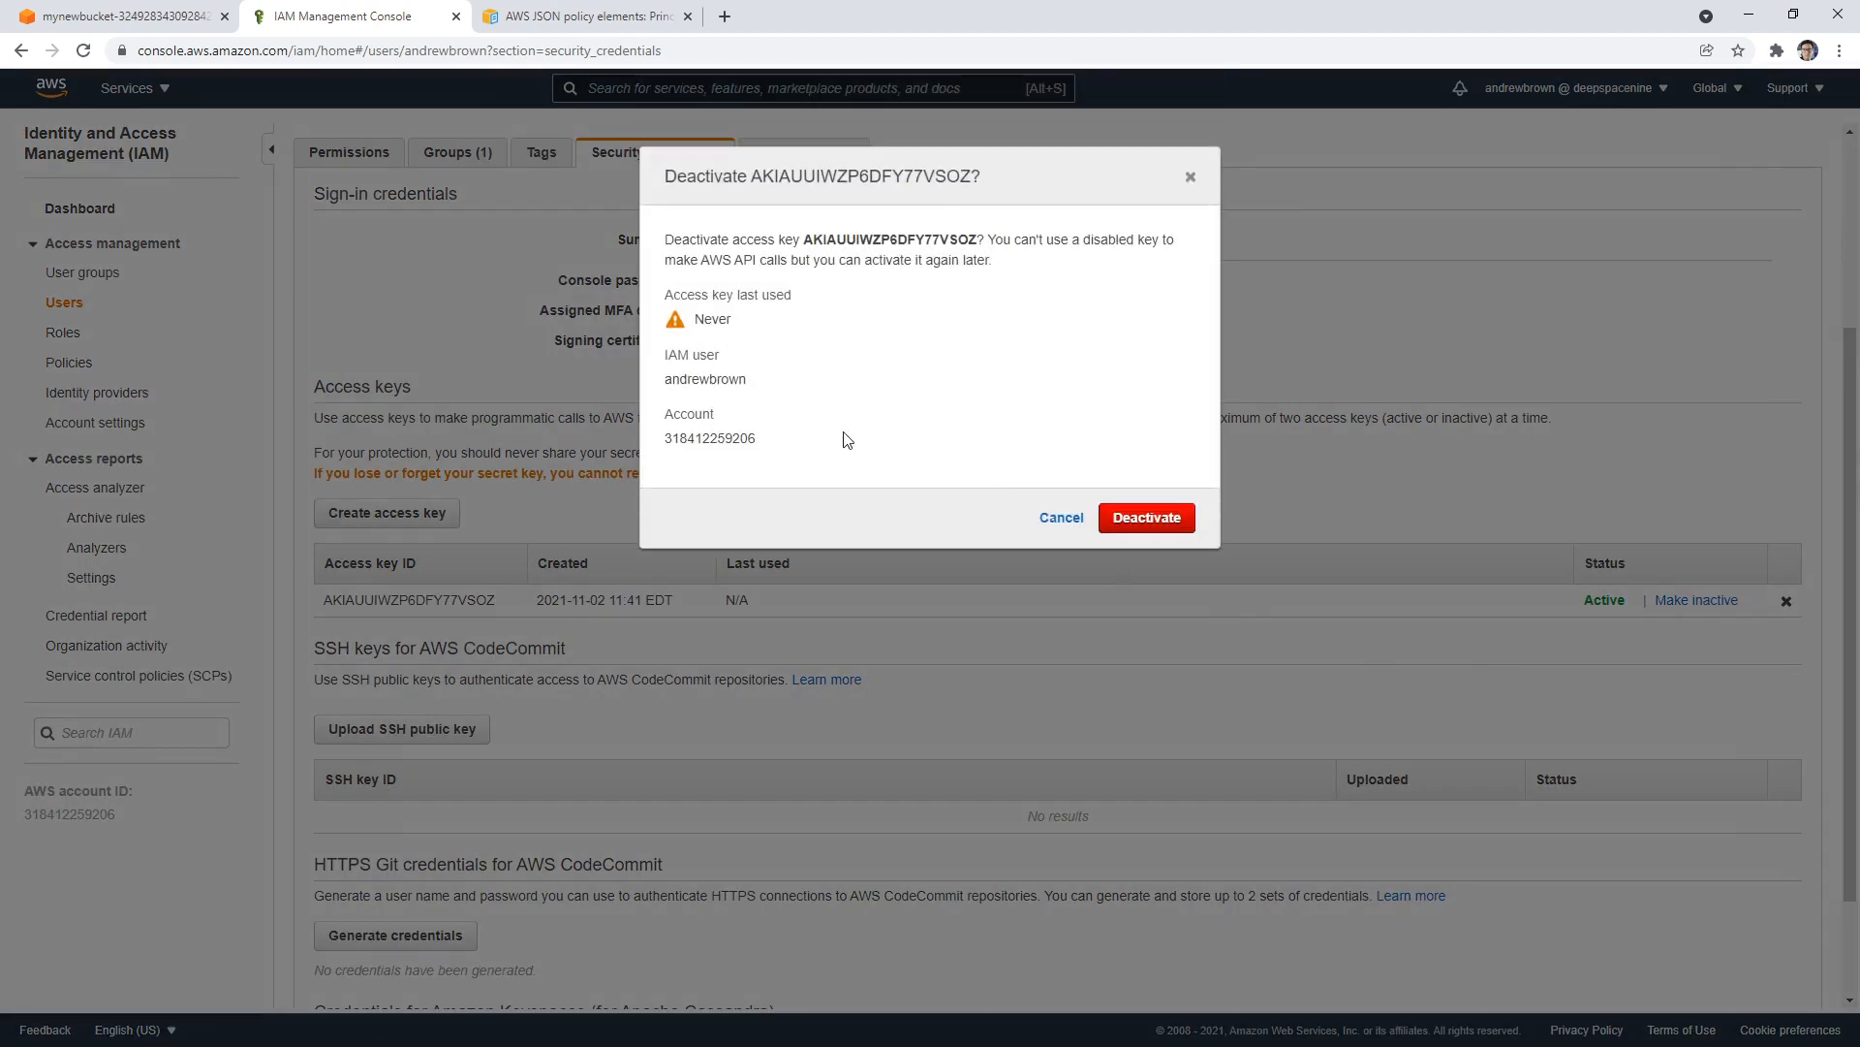
click(1143, 517)
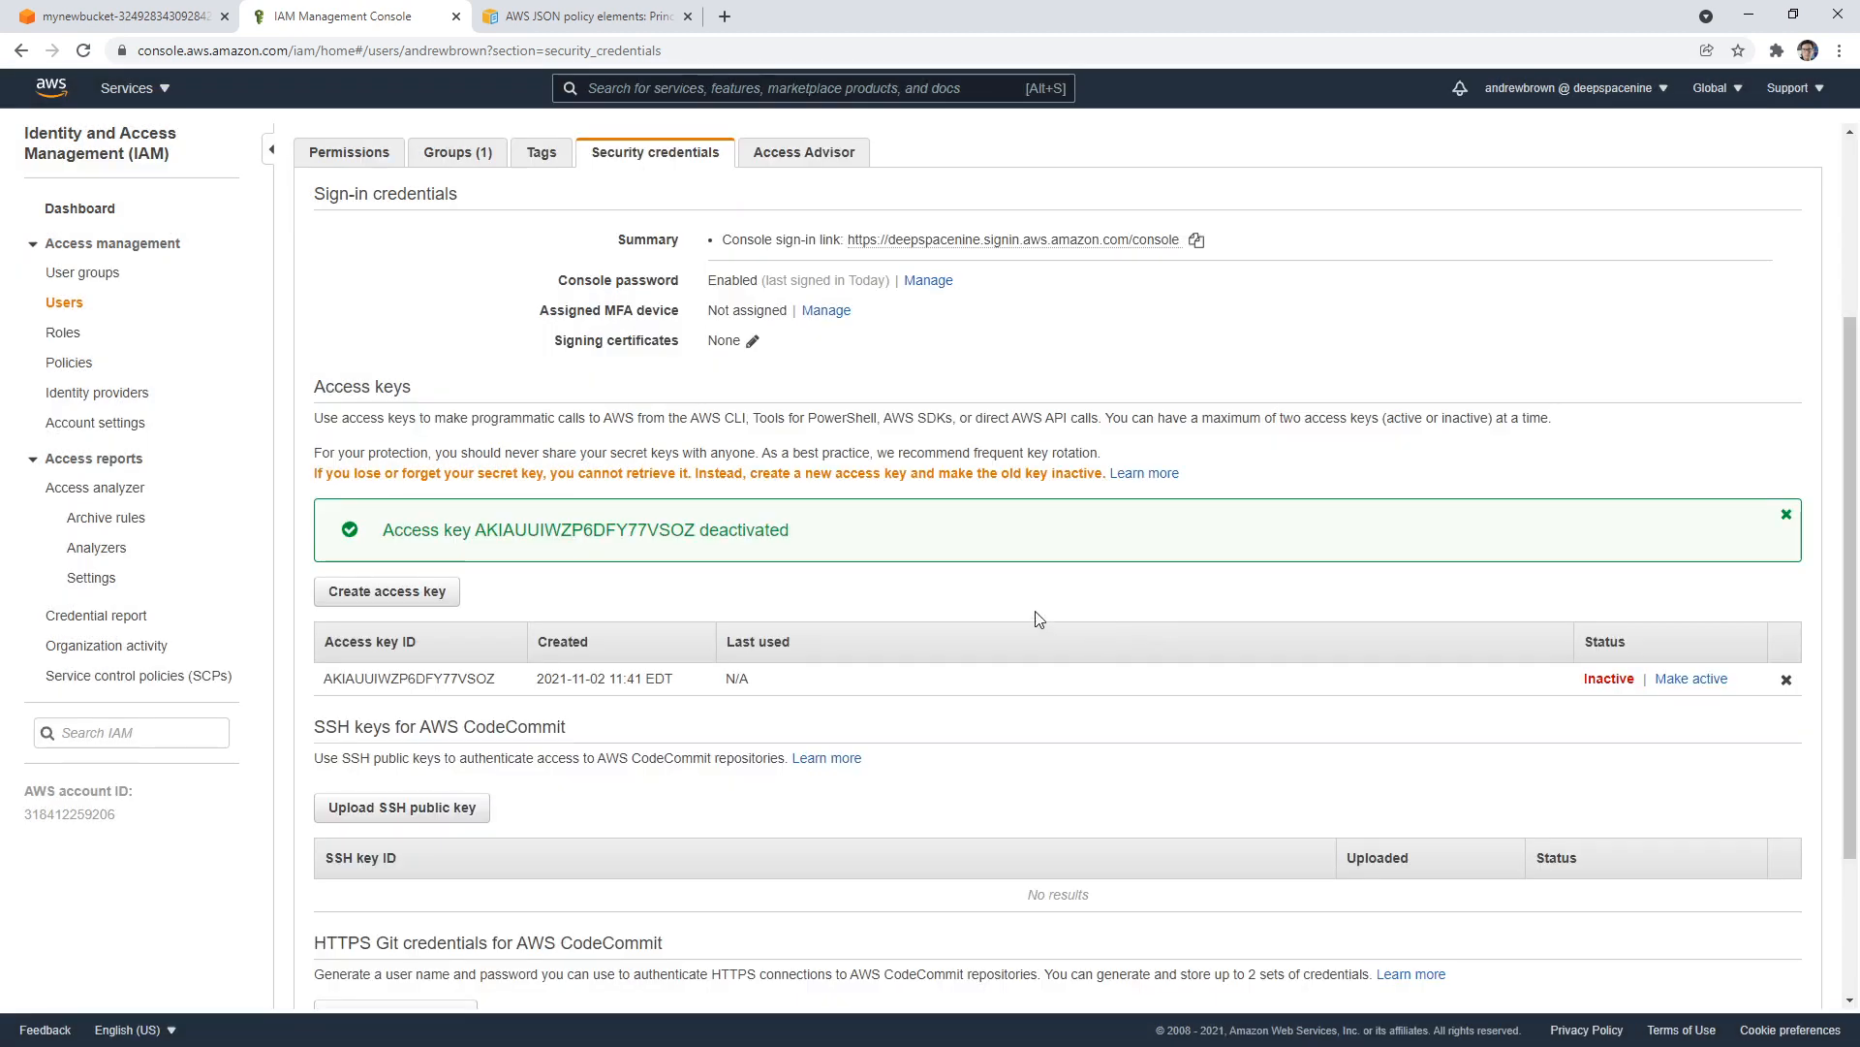
click(1786, 514)
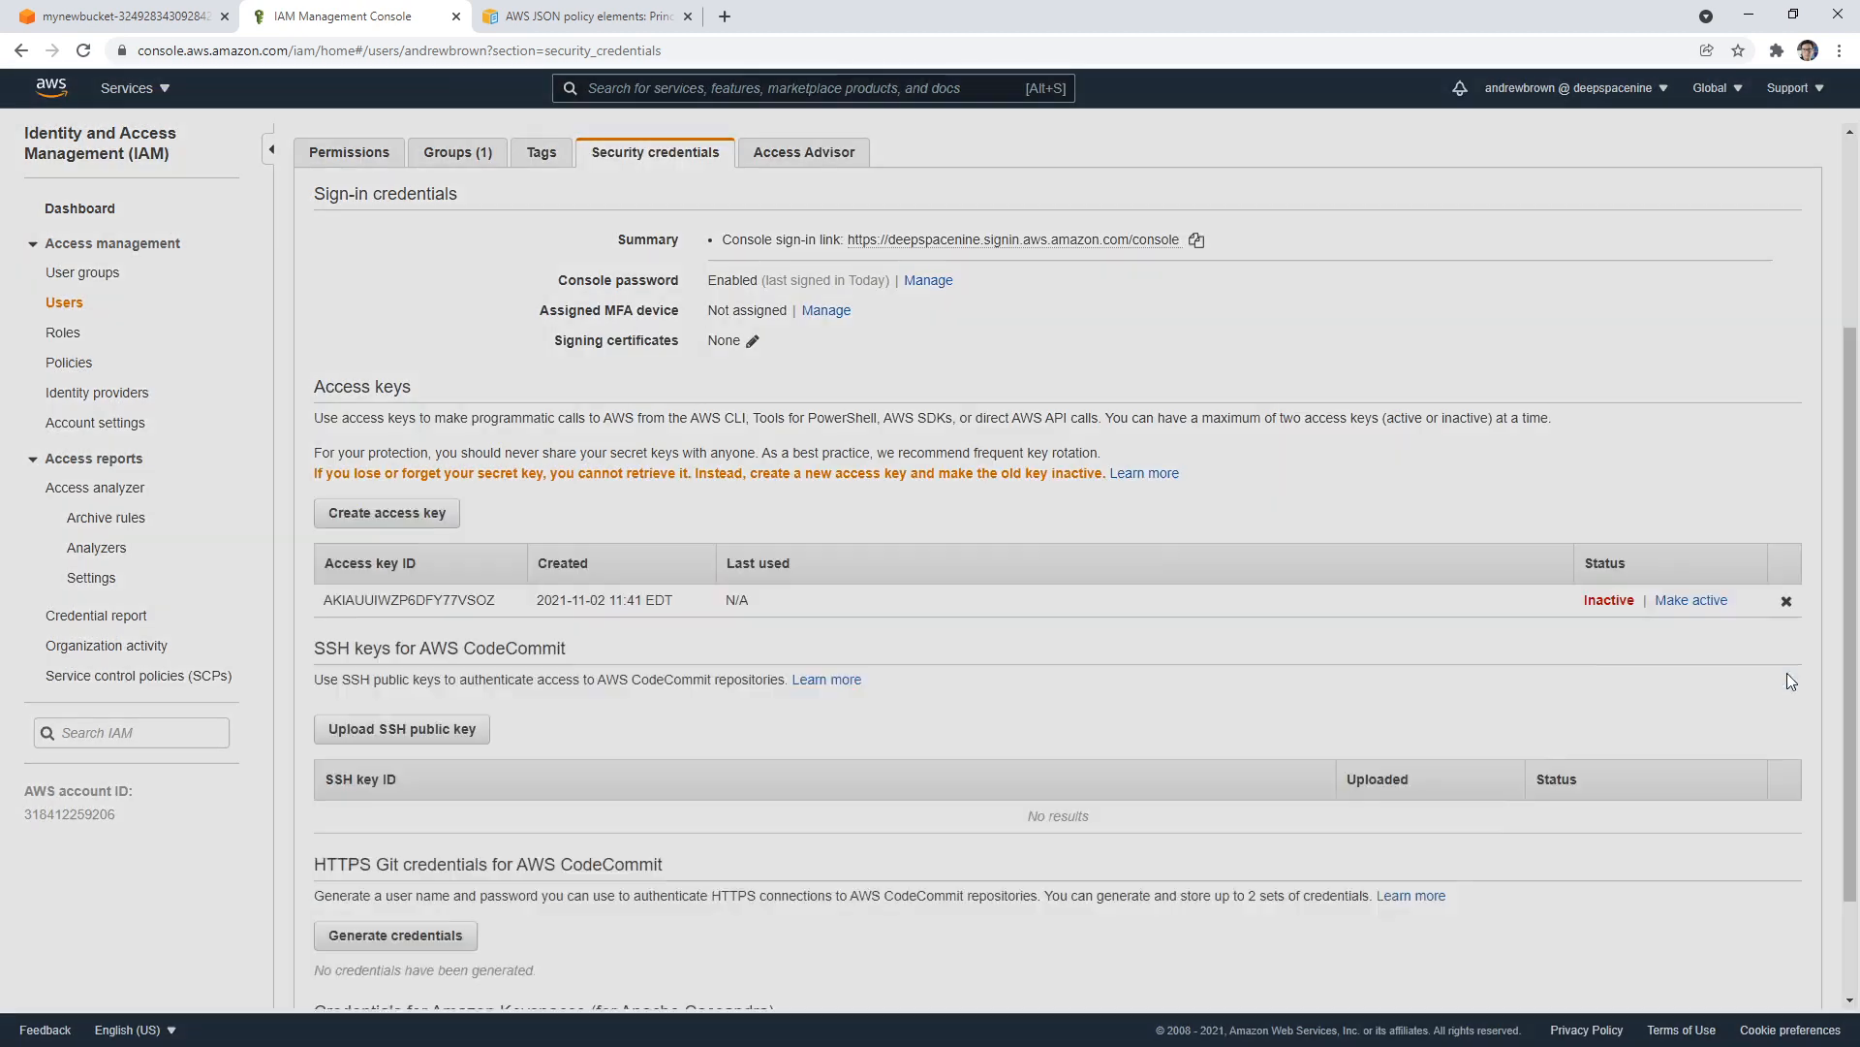
click(1786, 601)
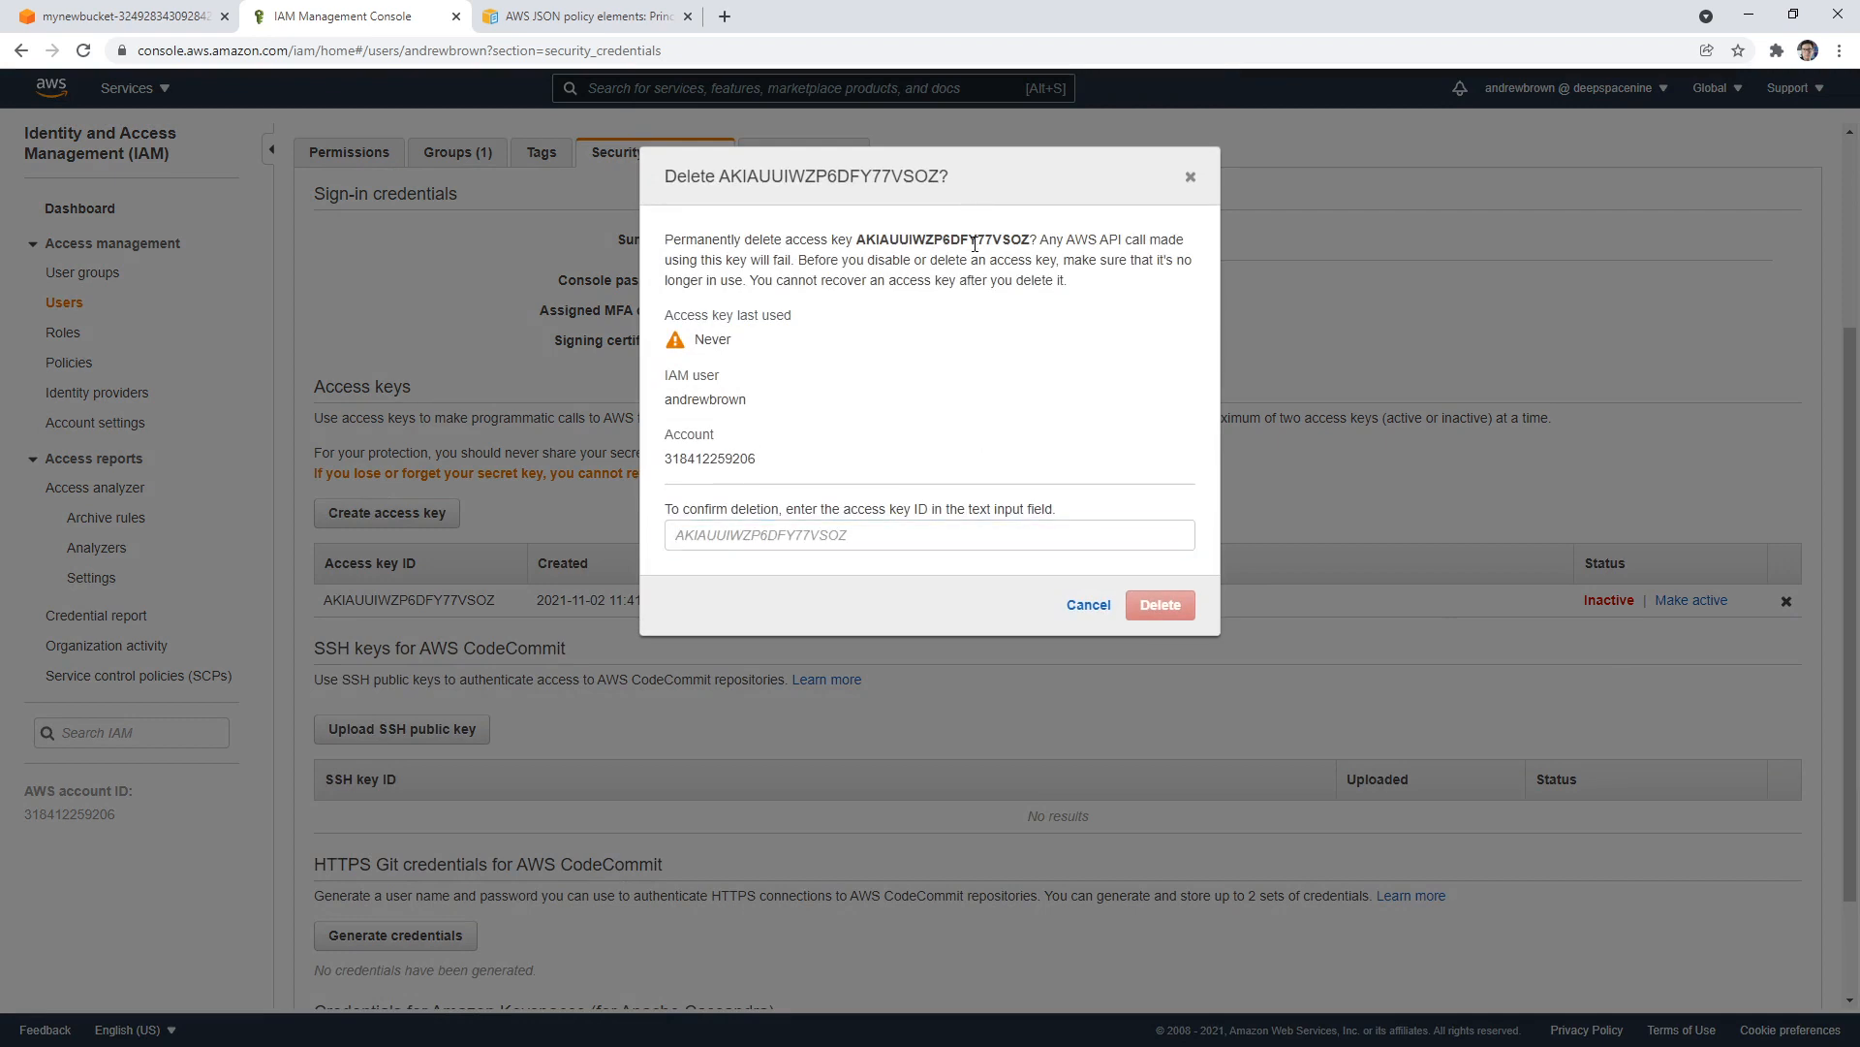
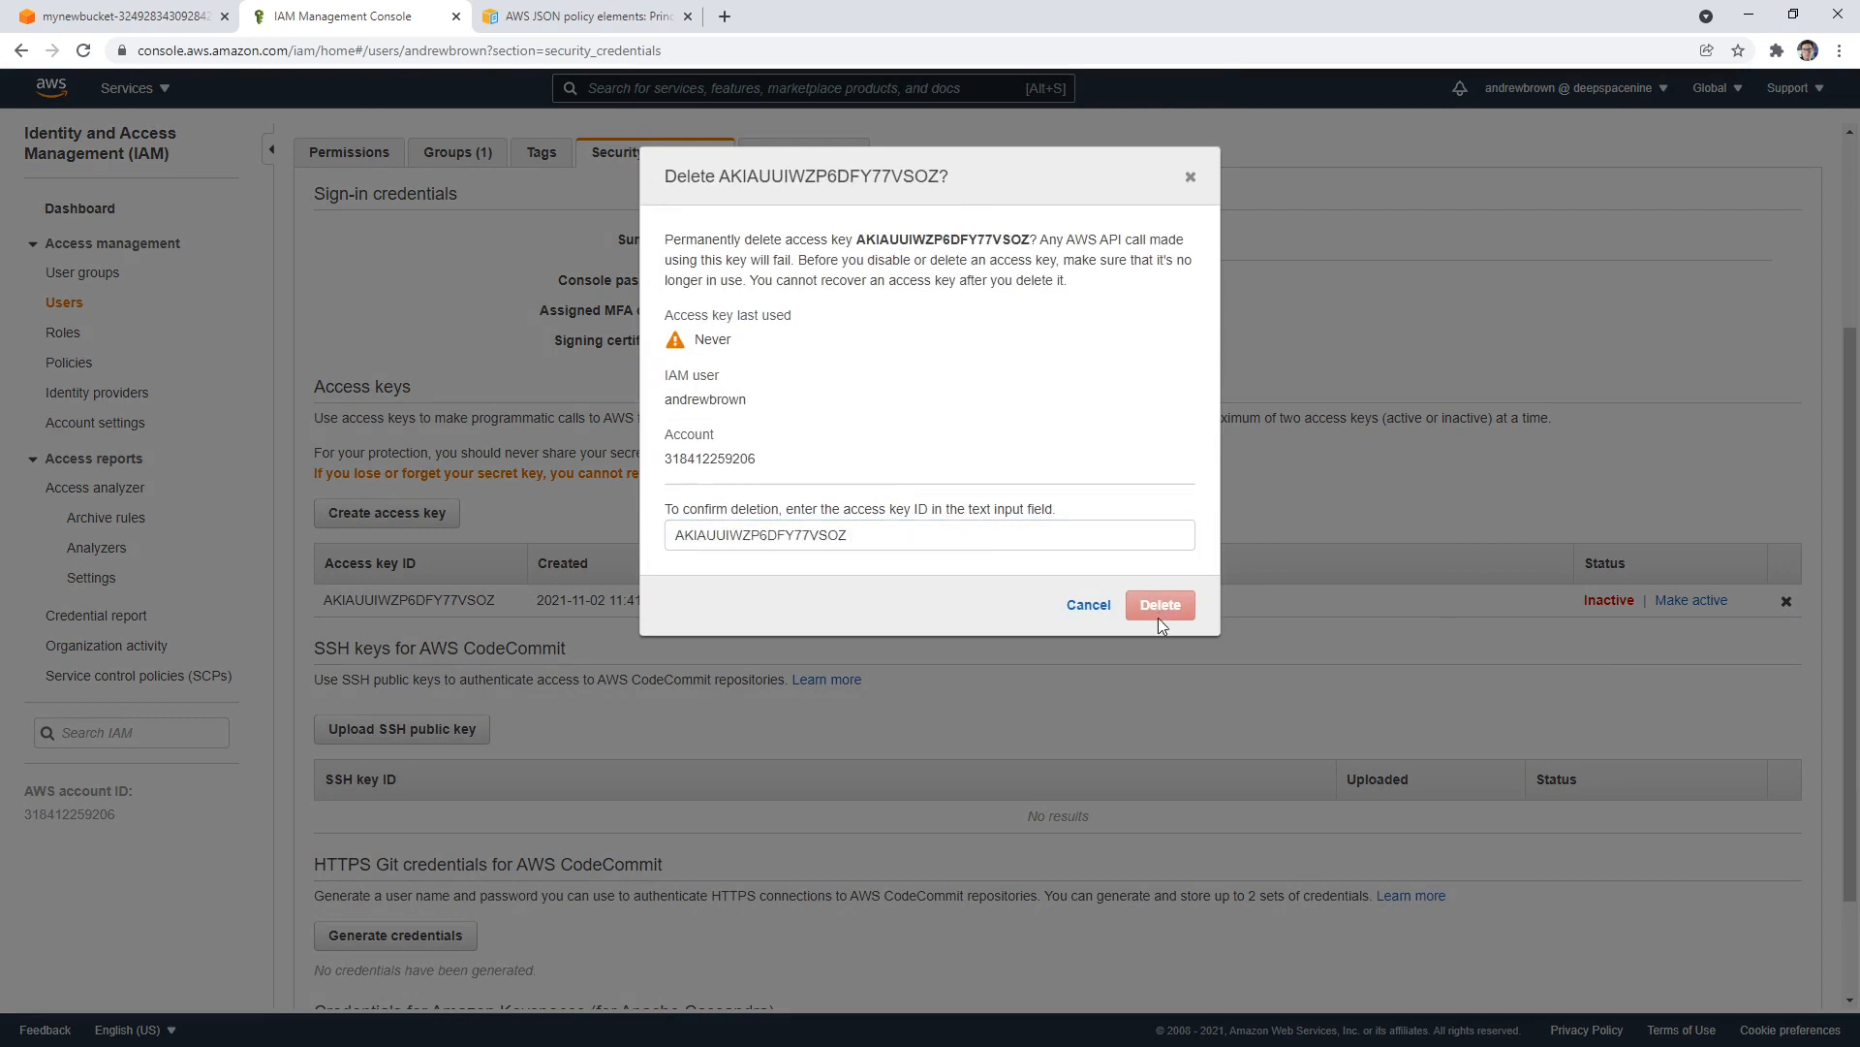
click(1159, 604)
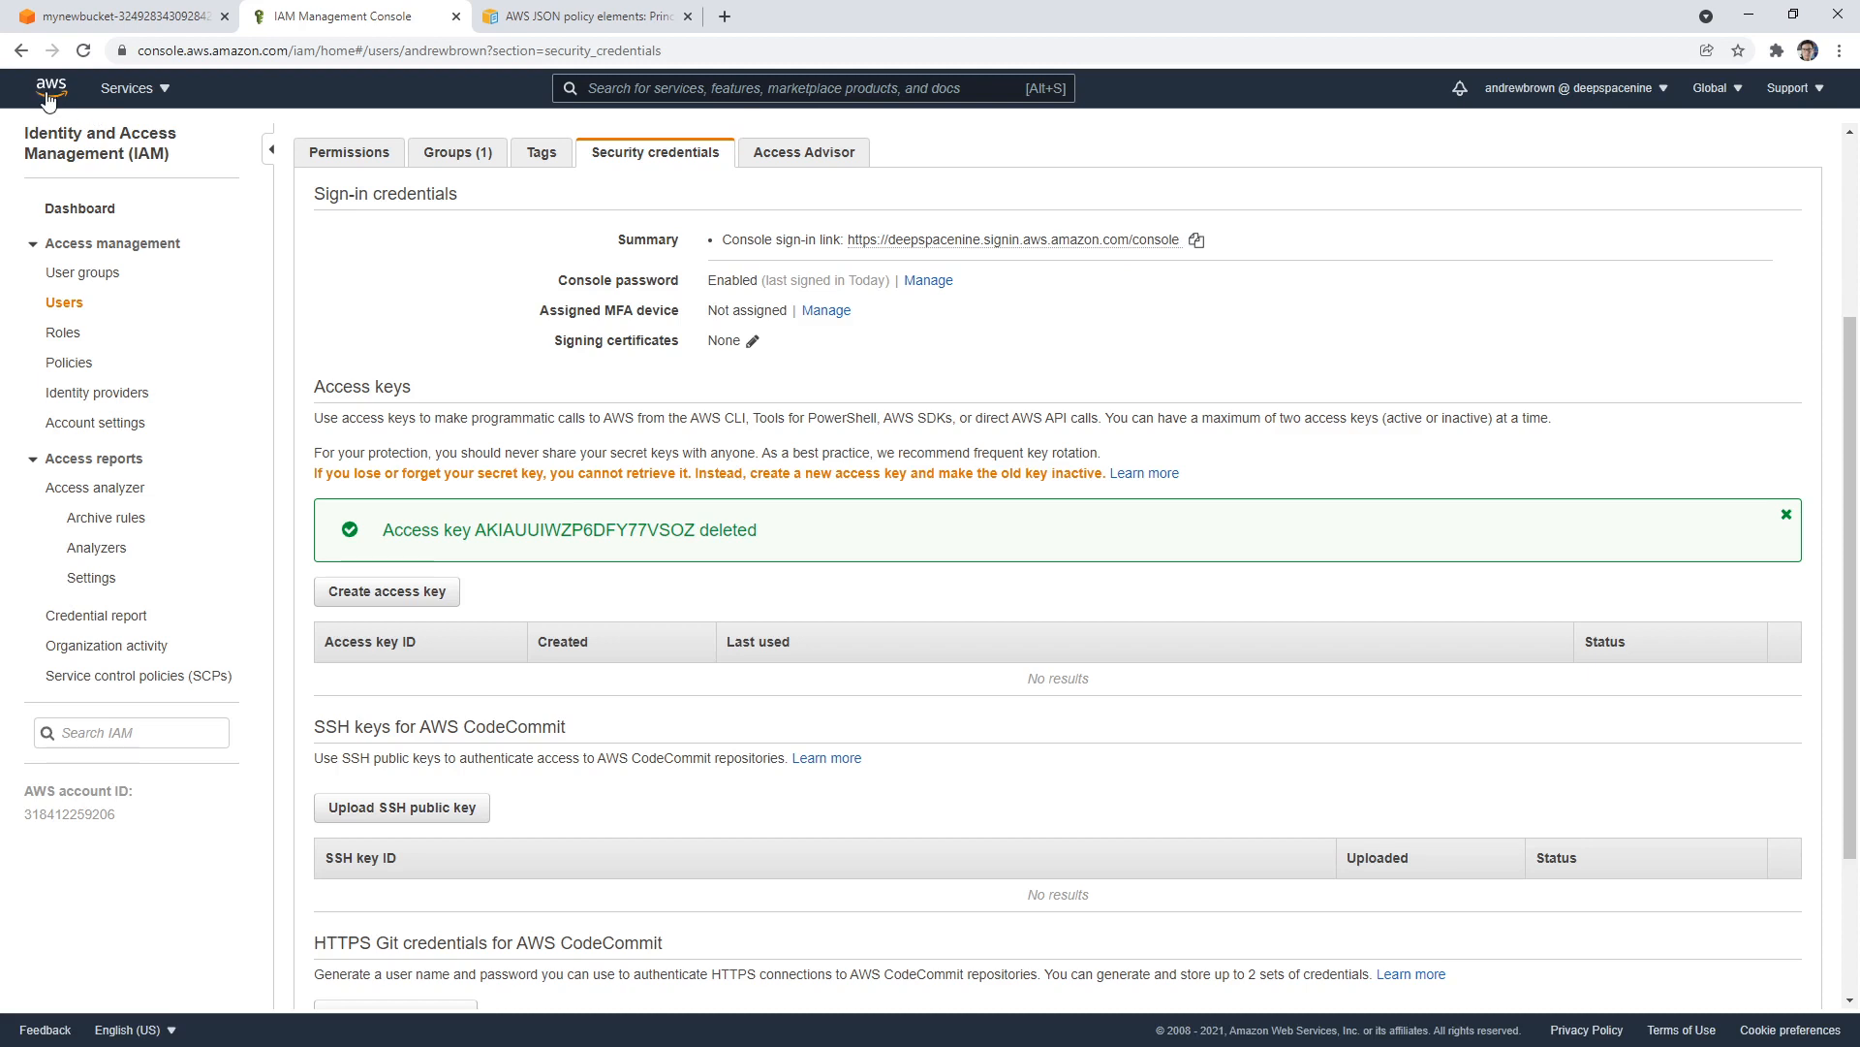
click(49, 86)
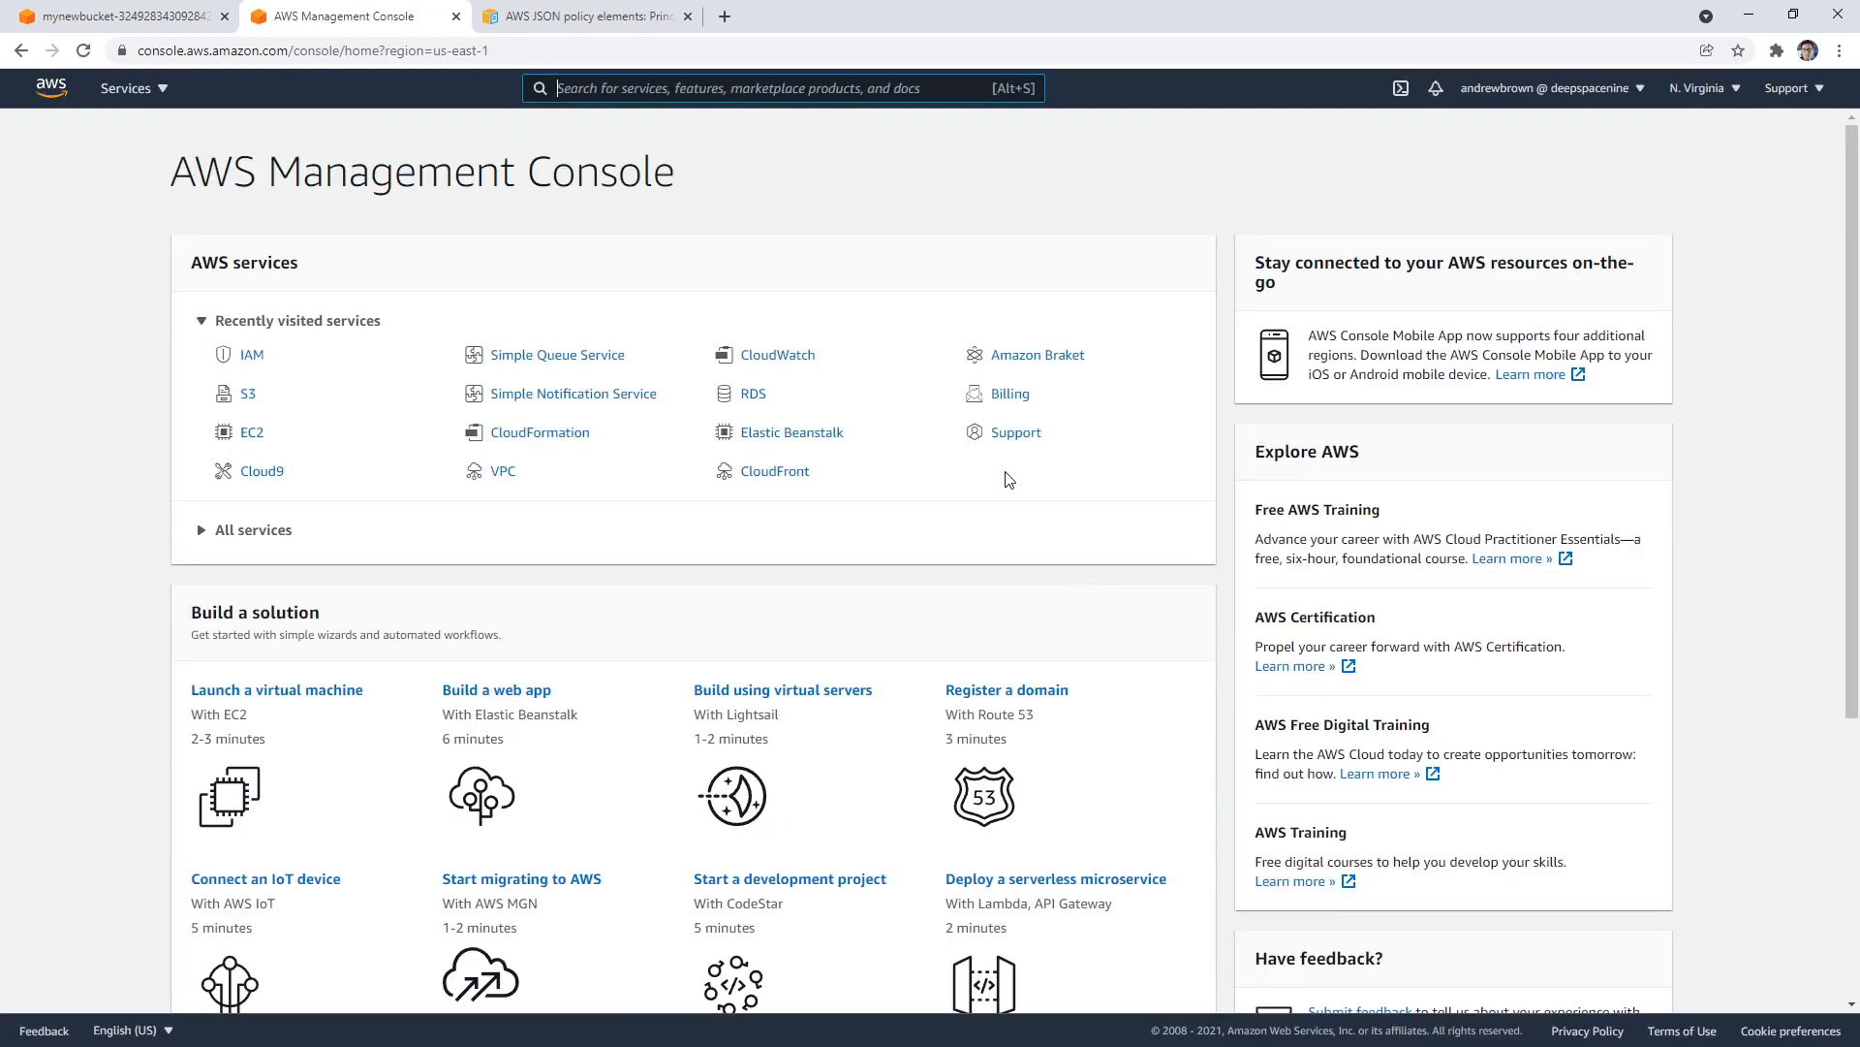